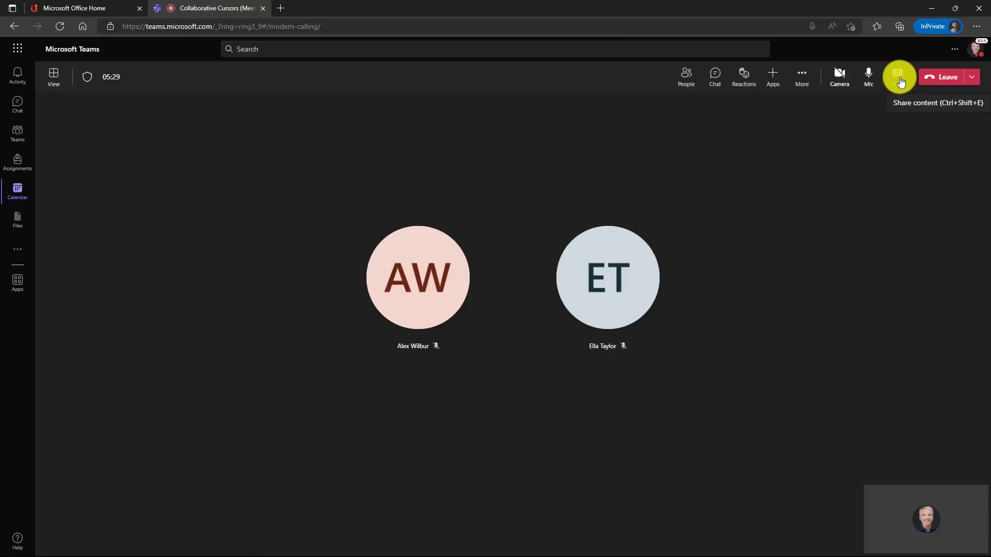
# - Share a Microsoft Whiteboard into the meeting with the Collaborate option so everyone can edit
pyautogui.click(897, 76)
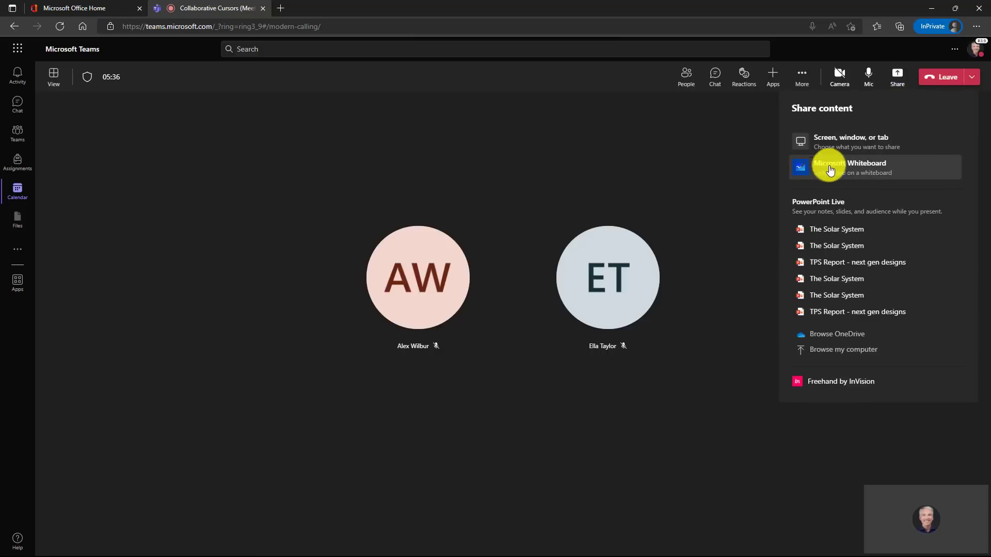
pyautogui.click(830, 168)
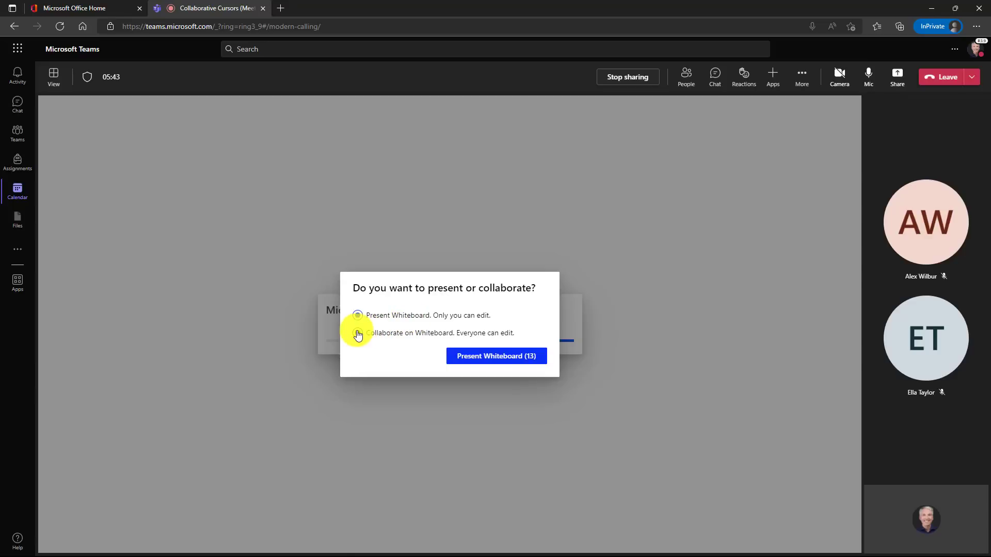
pyautogui.click(496, 356)
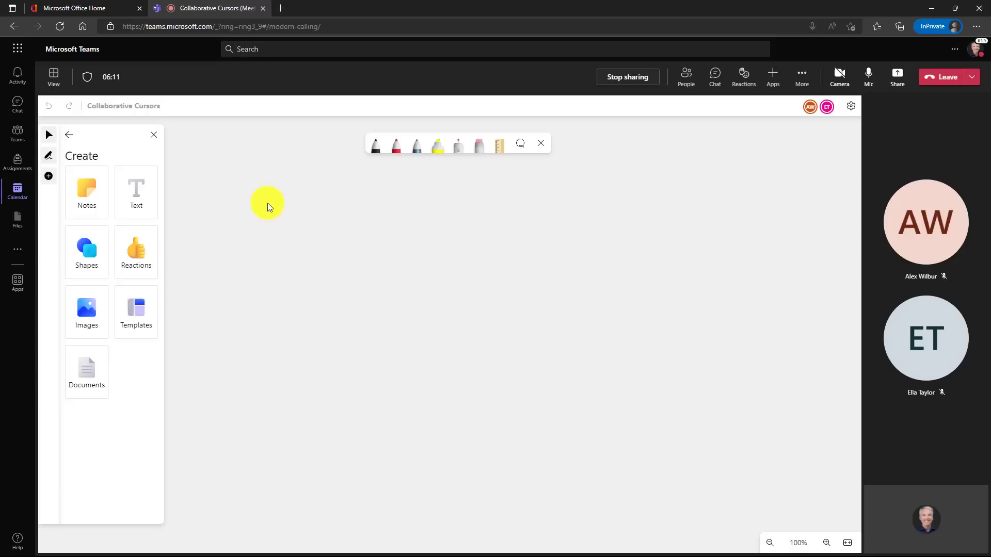
pyautogui.moveTo(629, 229)
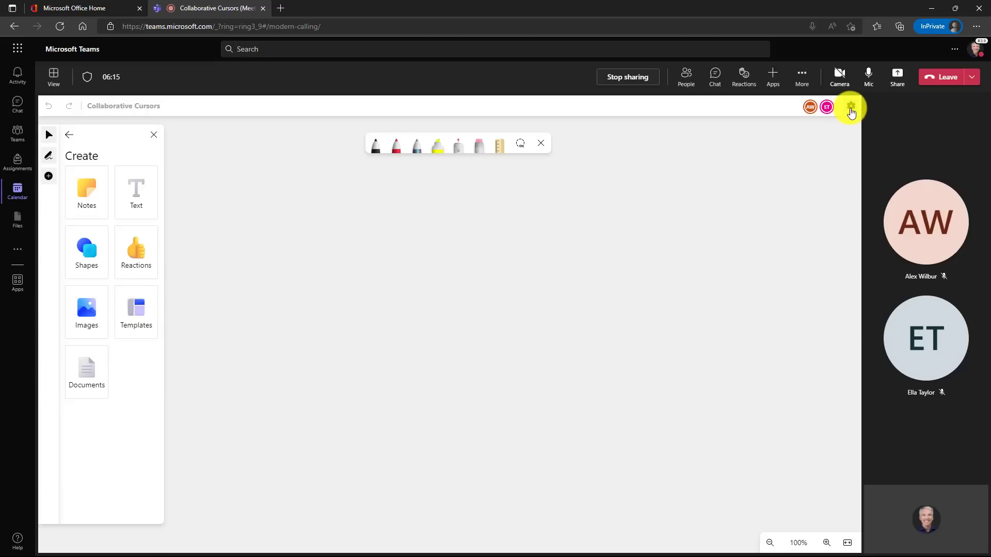
# - Enable Collaborative cursors in the whiteboard settings
pyautogui.click(850, 105)
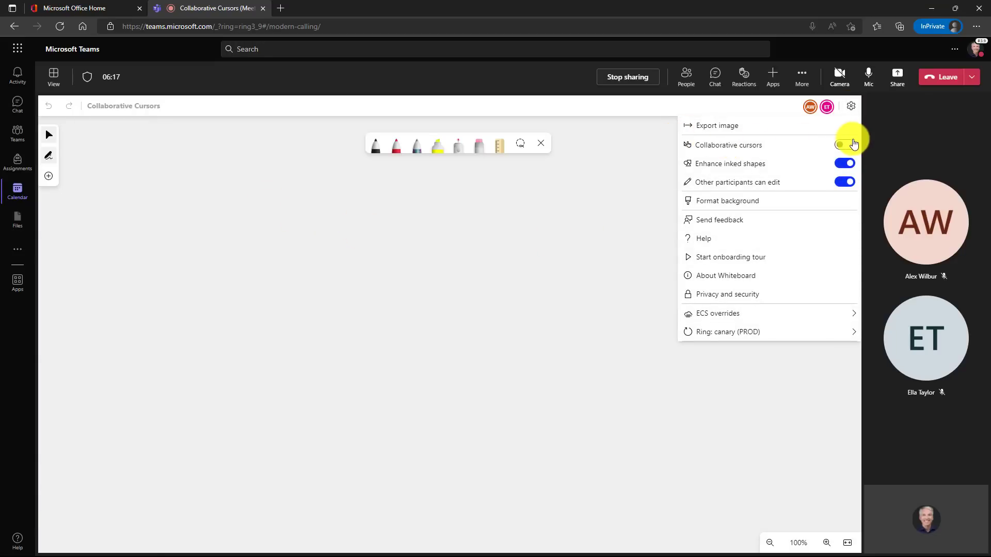
pyautogui.click(844, 145)
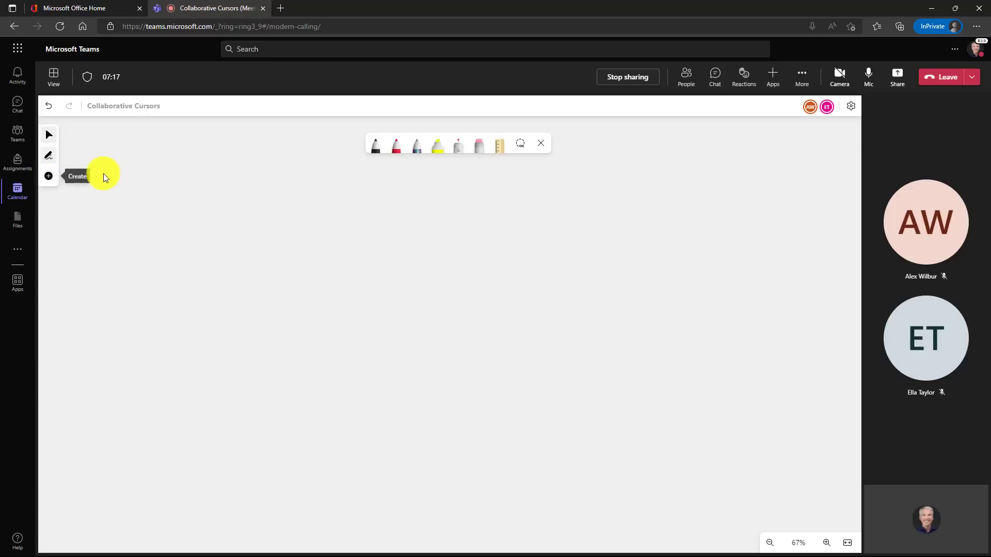
# - Add an orange sticky note from Create > Notes and write 'Mike' on it
pyautogui.click(49, 176)
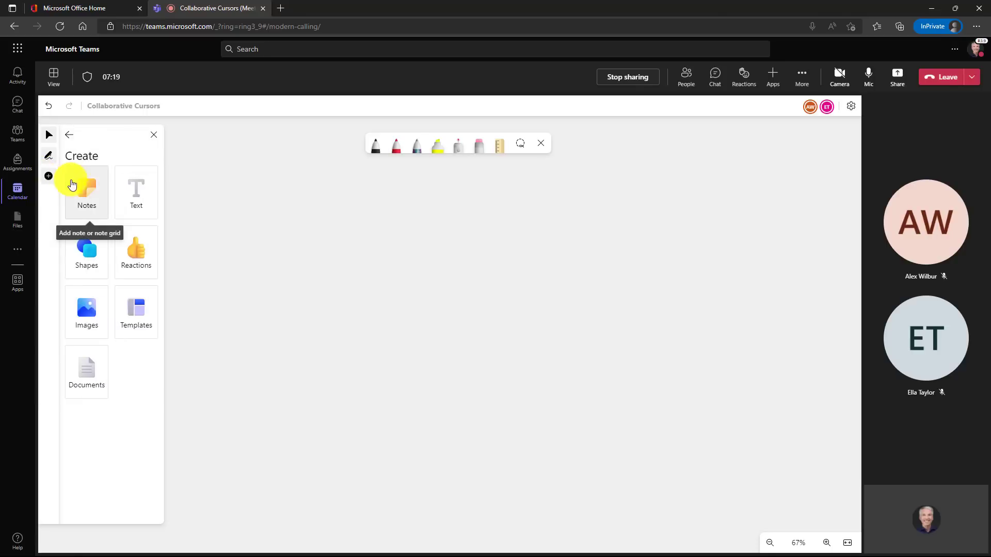
pyautogui.click(86, 192)
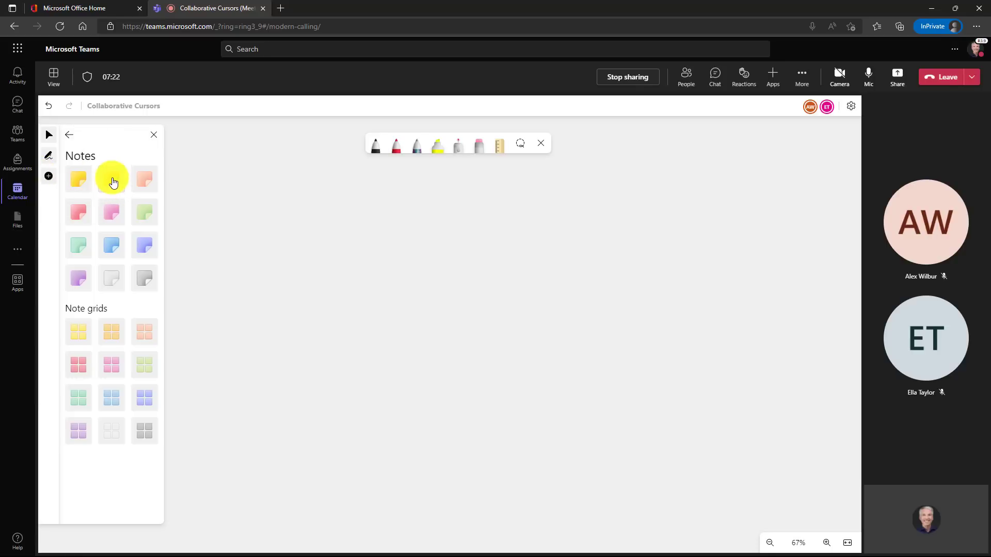
pyautogui.click(110, 180)
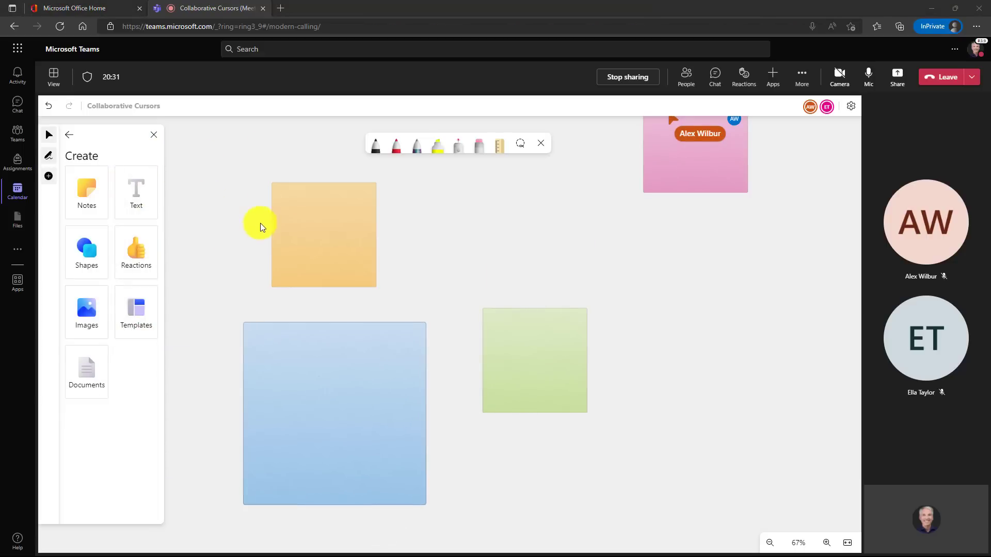
pyautogui.moveTo(239, 155)
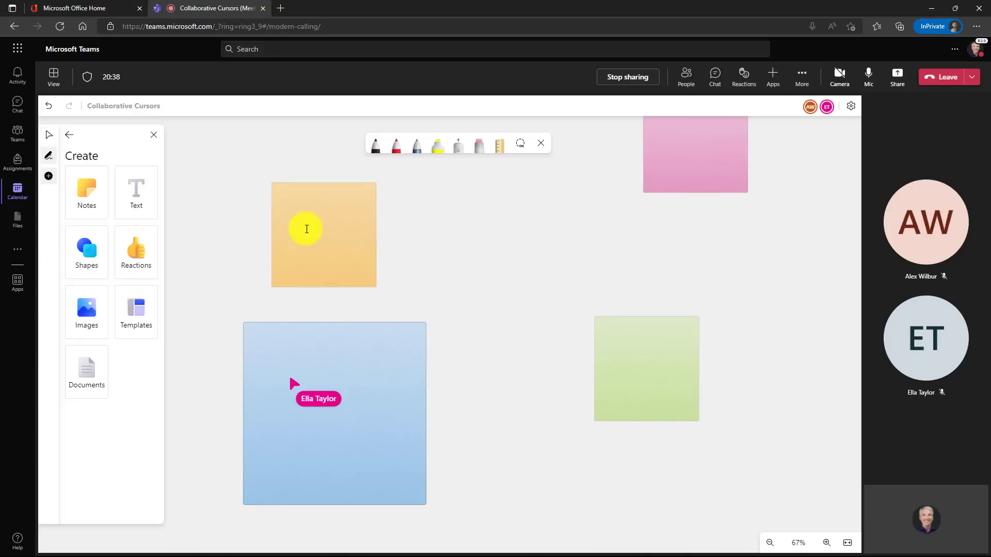
pyautogui.write('Mike')
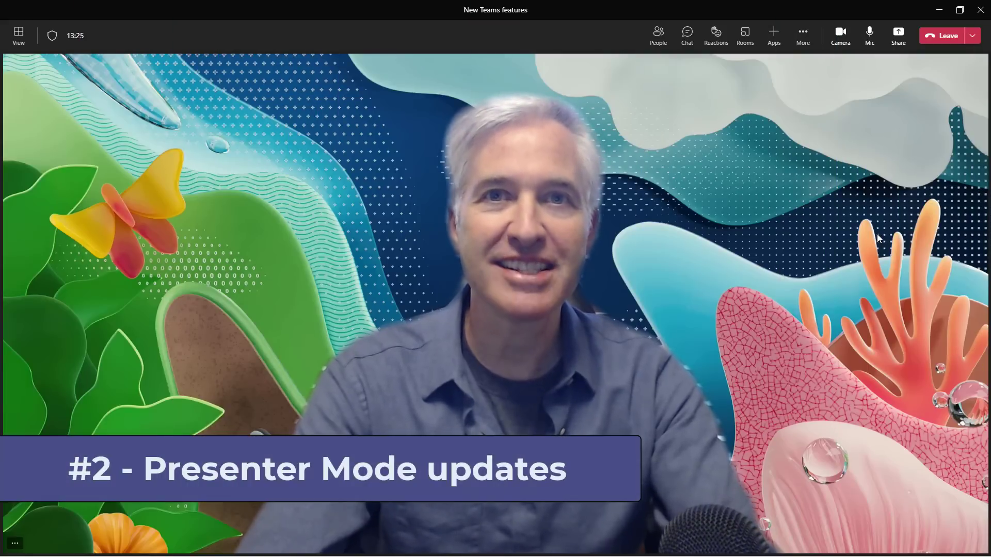
pyautogui.moveTo(897, 35)
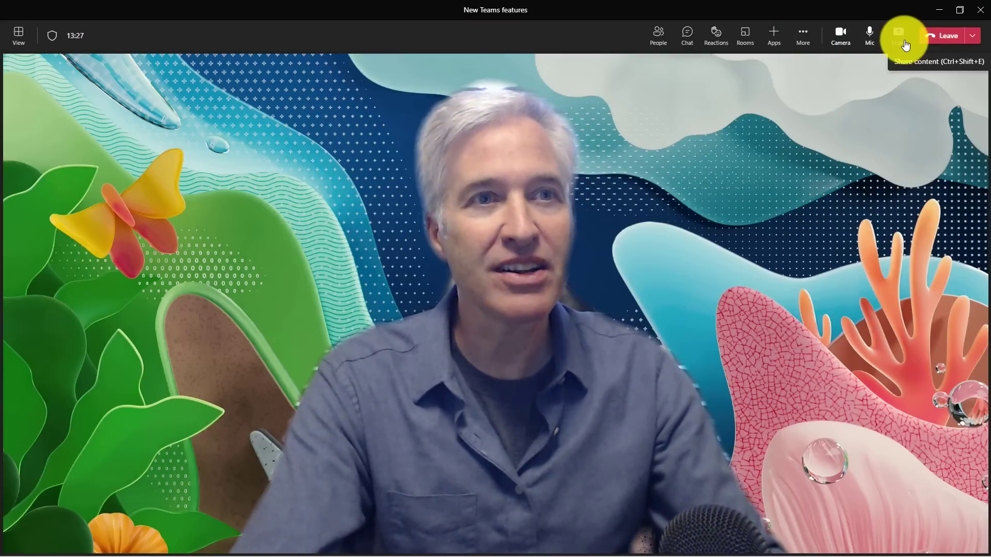
# - Share the OneNote page using Standout presenter mode
pyautogui.click(899, 35)
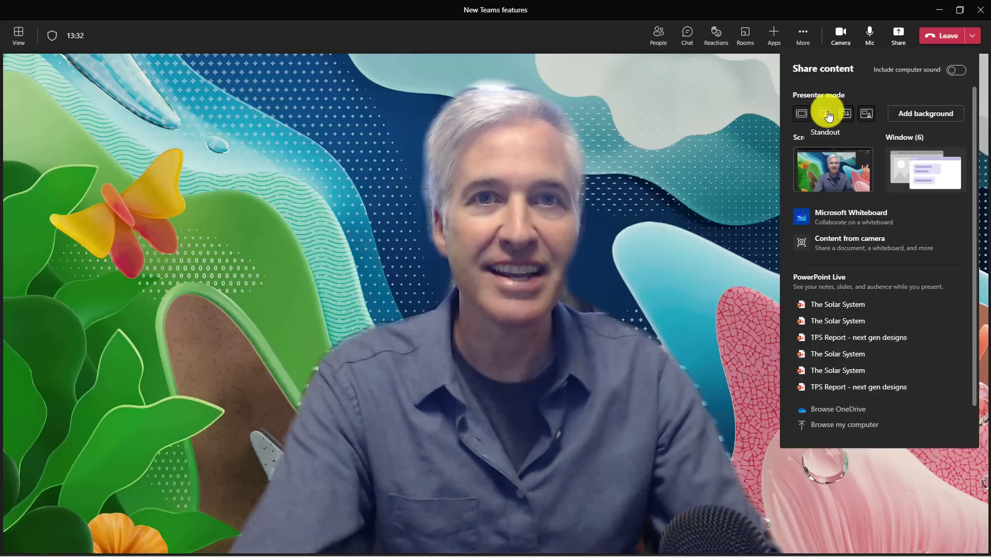
pyautogui.click(923, 170)
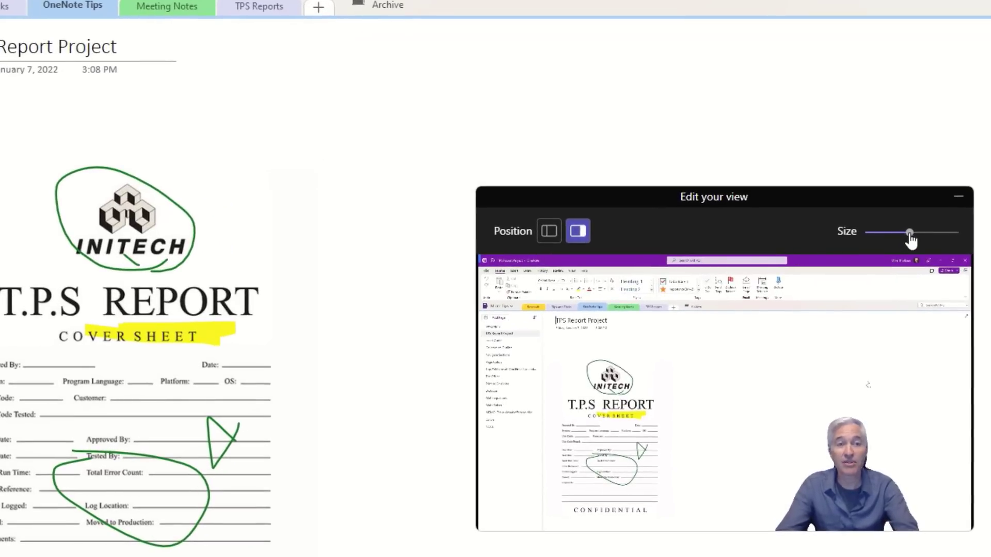
# - Resize the presenter video from large to smallest and move it to the other side
pyautogui.moveTo(907, 232); pyautogui.dragTo(958, 232)
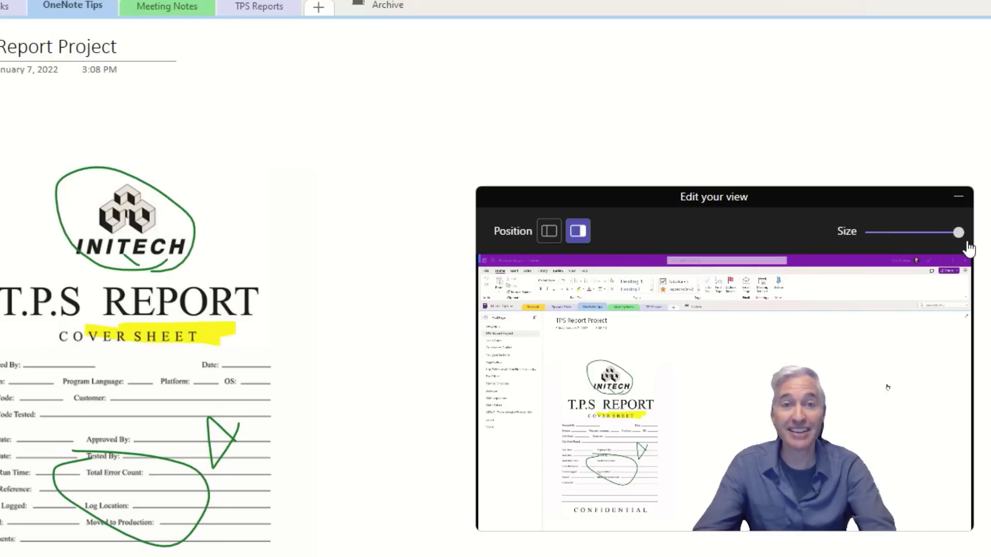
pyautogui.moveTo(959, 233); pyautogui.dragTo(905, 232)
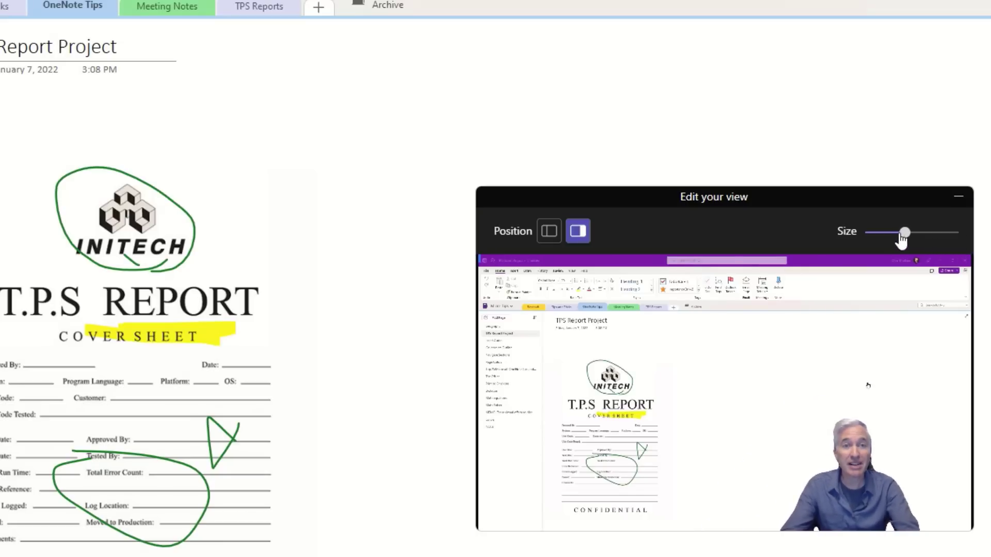
pyautogui.moveTo(904, 233); pyautogui.dragTo(866, 232)
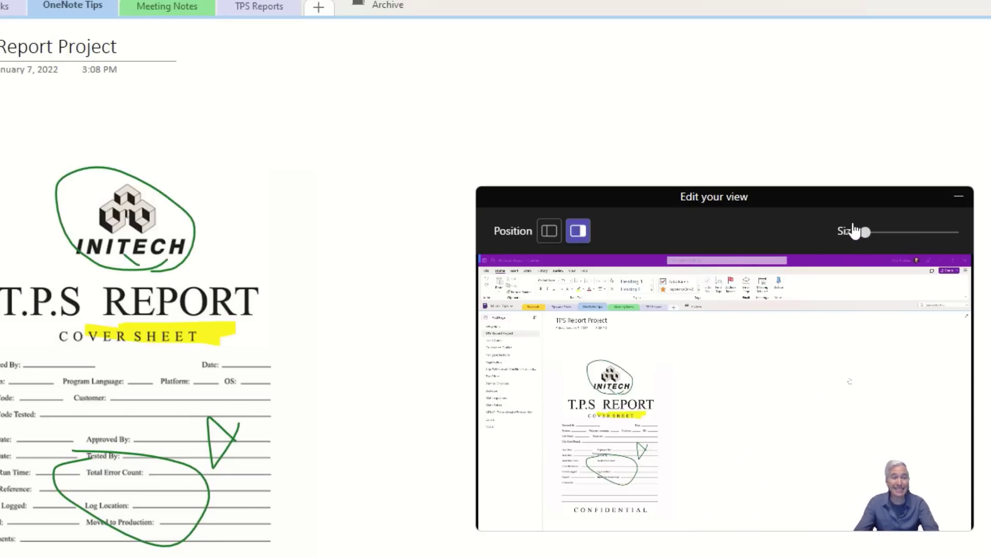
pyautogui.click(549, 230)
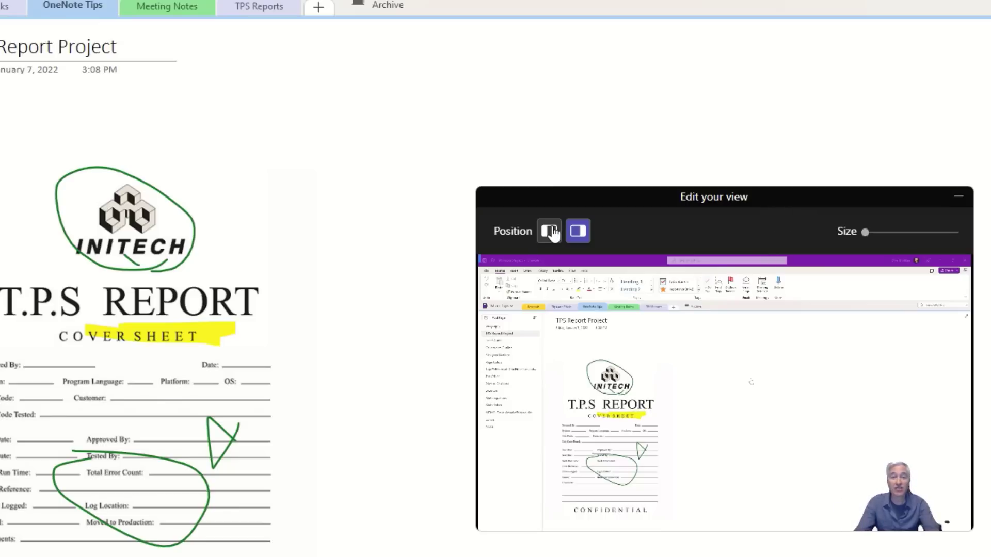
pyautogui.click(577, 231)
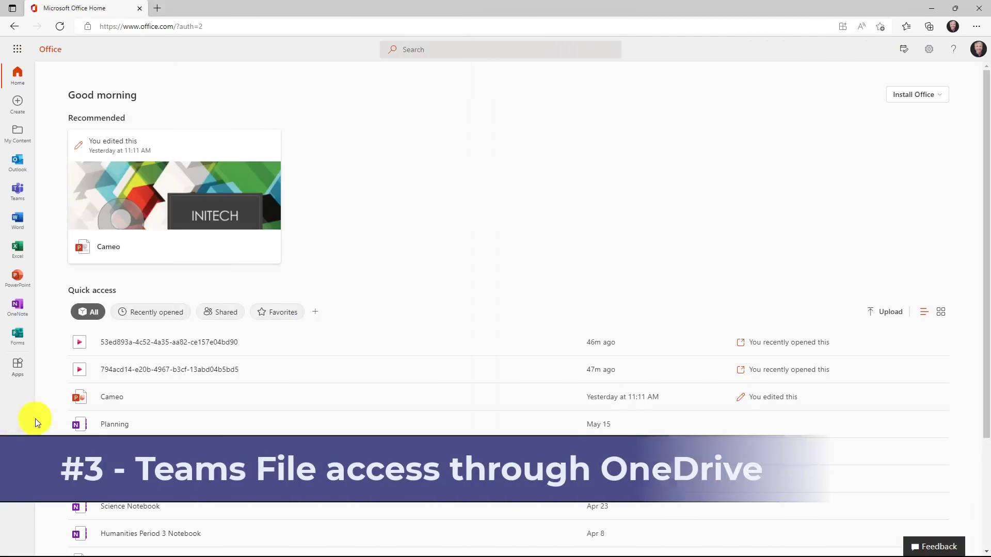
# - From the Office app launcher go to OneDrive, Product team library, then its General folder
pyautogui.click(18, 48)
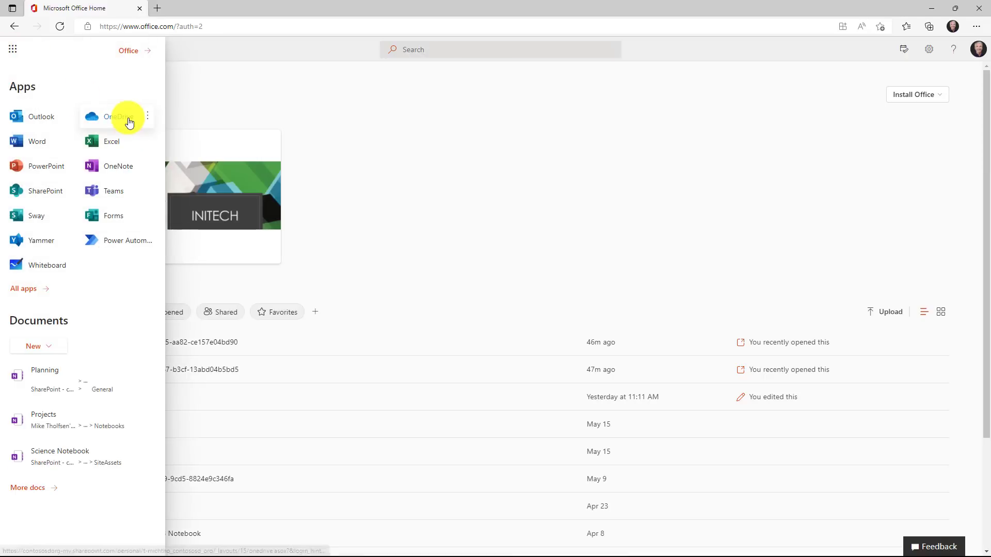
pyautogui.click(110, 116)
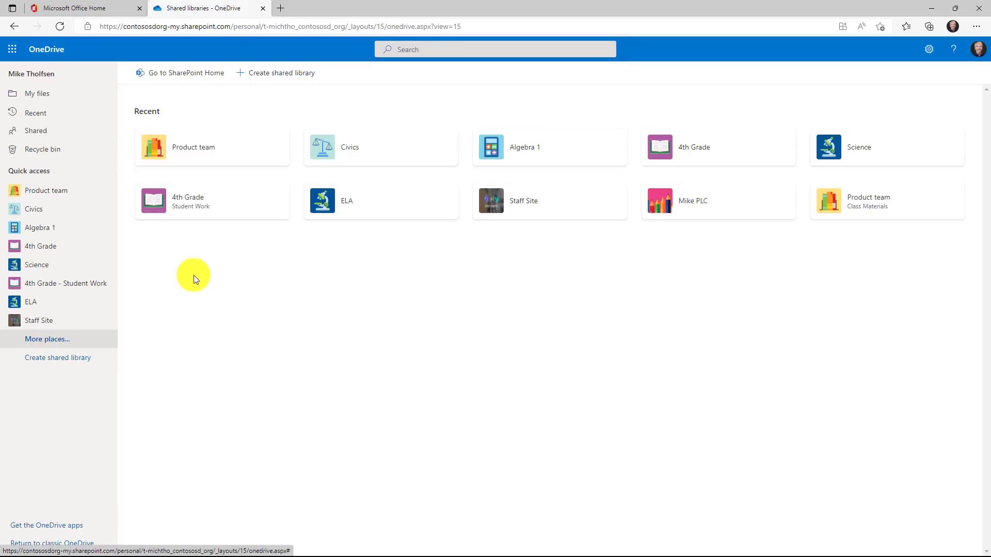
pyautogui.click(211, 148)
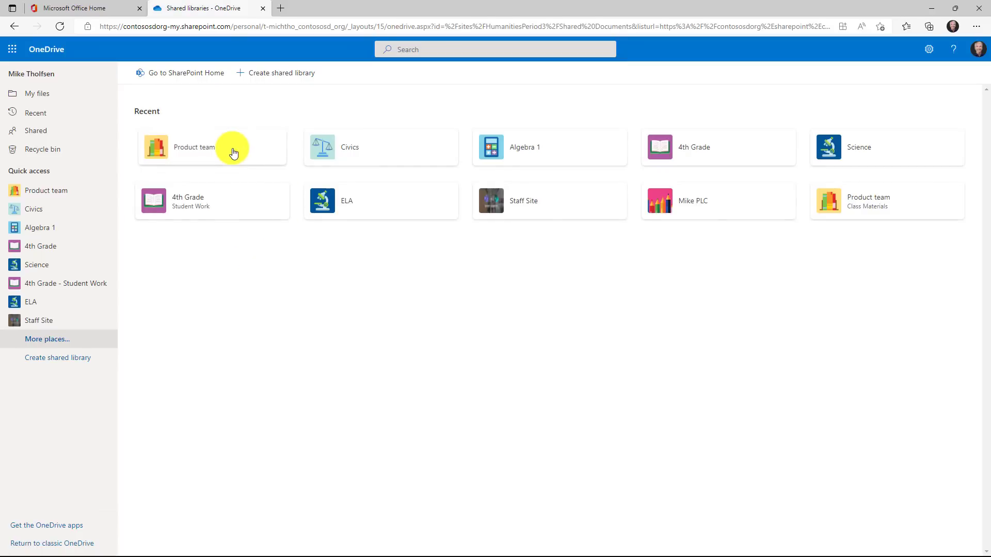
pyautogui.click(194, 148)
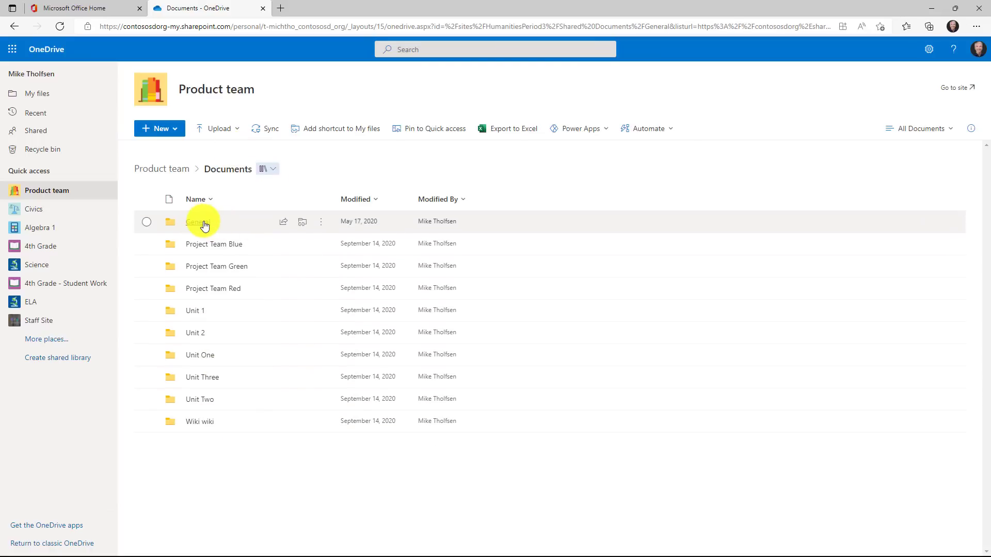
pyautogui.click(200, 221)
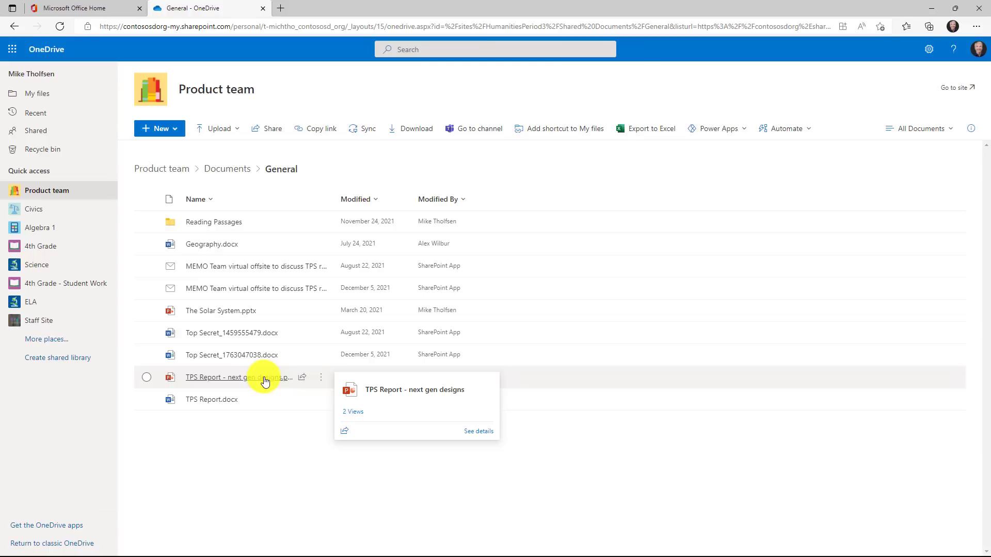
pyautogui.moveTo(478, 146)
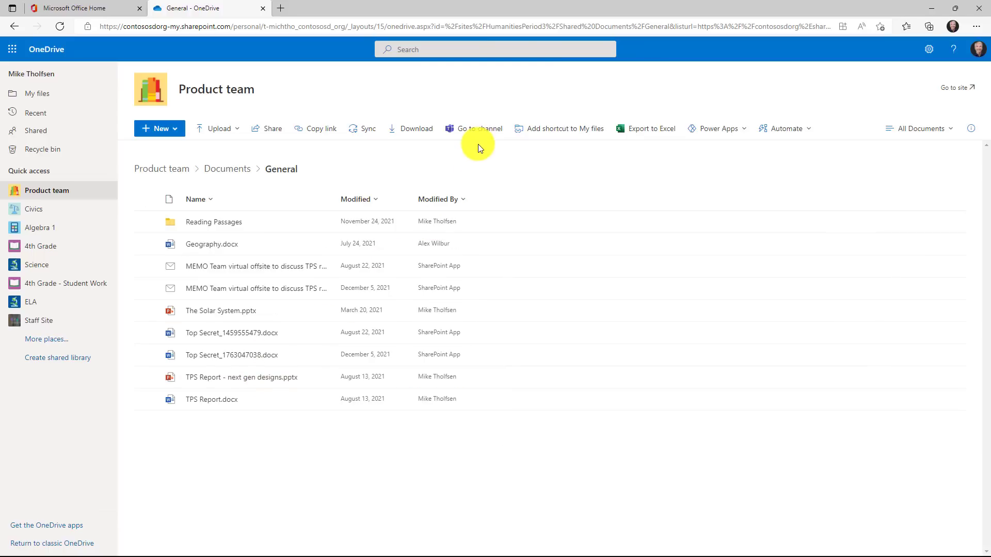
pyautogui.moveTo(485, 133)
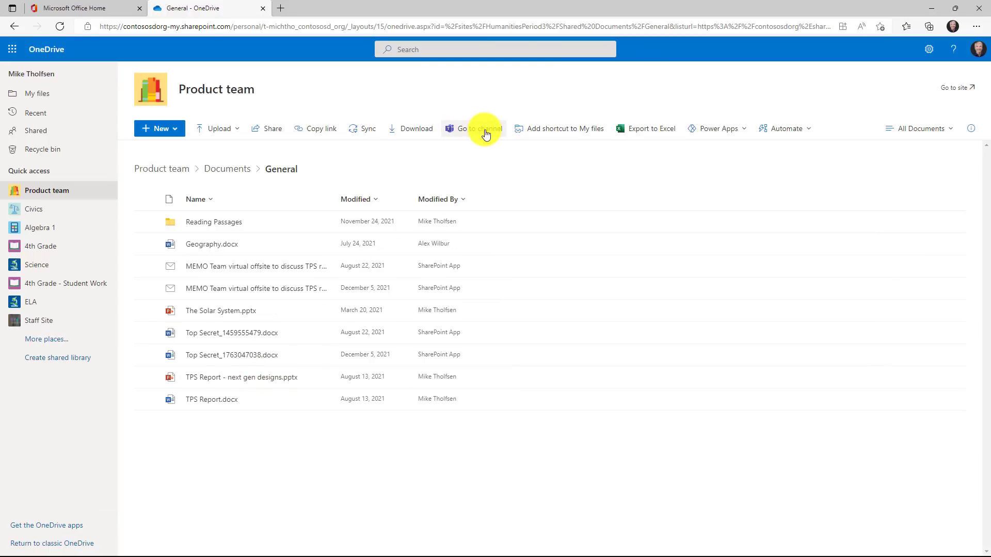
# - Jump to the folder's General channel in Teams, view its Files, then return to Posts
pyautogui.click(482, 128)
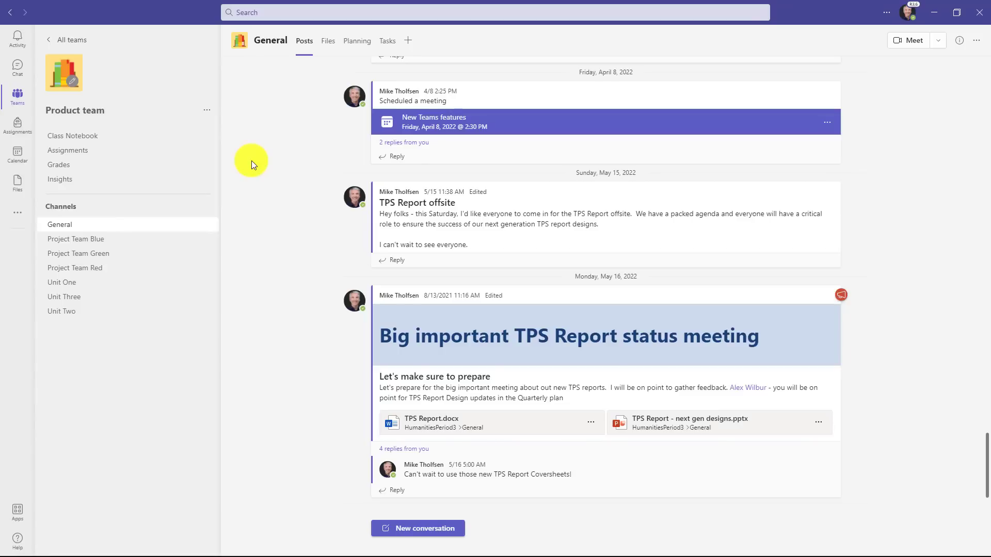
pyautogui.click(328, 41)
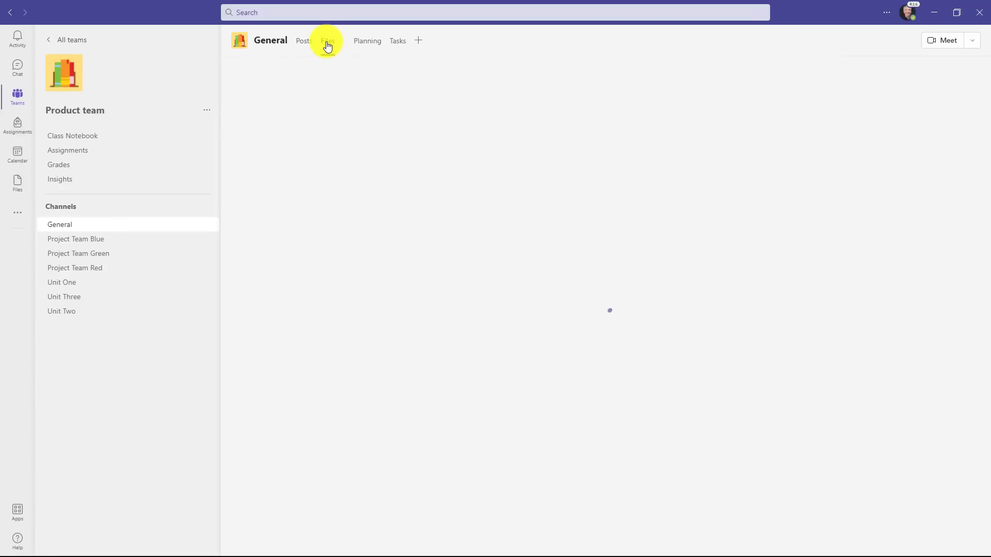
pyautogui.click(326, 40)
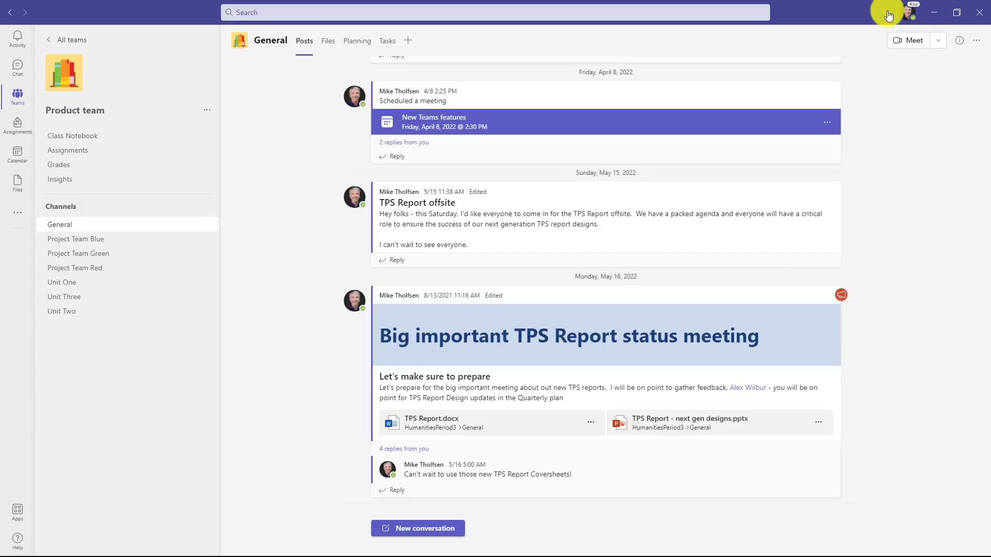
# - Go to Teams Settings > Files and browse the local disk for a new download location
pyautogui.click(887, 12)
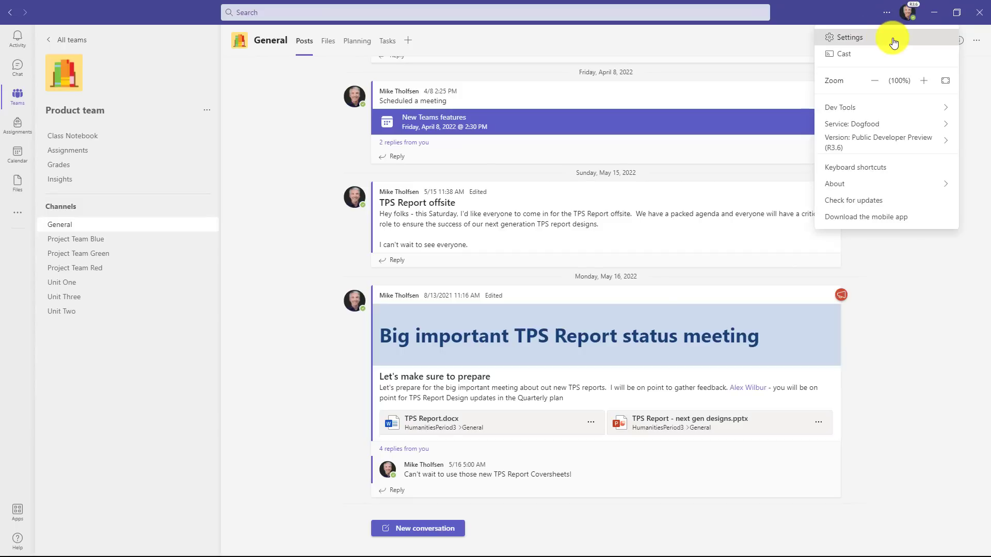
pyautogui.click(849, 37)
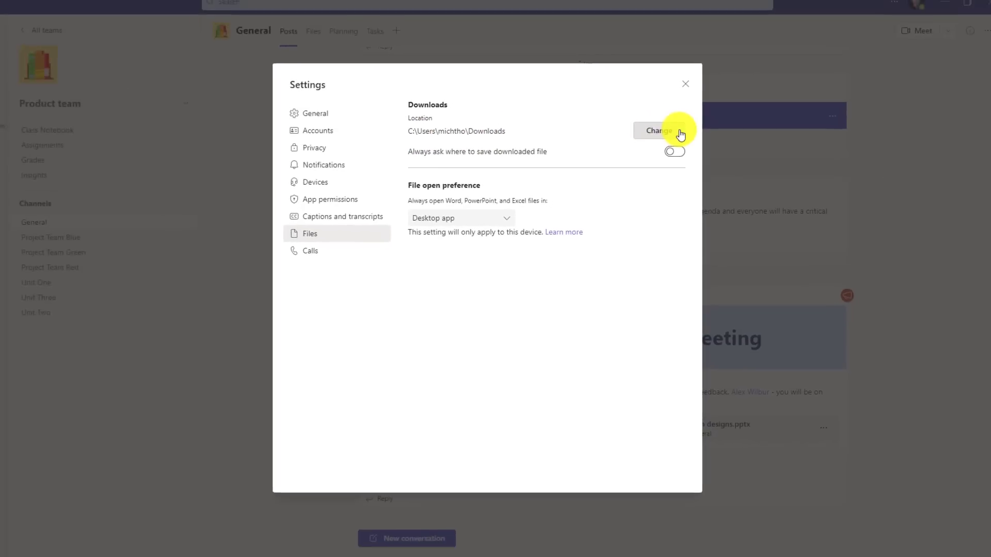
pyautogui.click(659, 131)
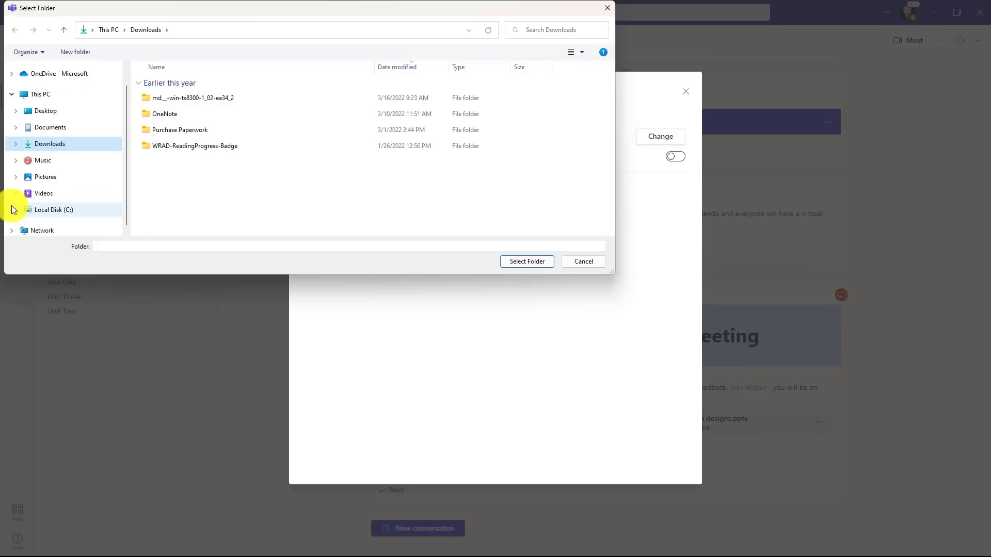
pyautogui.click(12, 210)
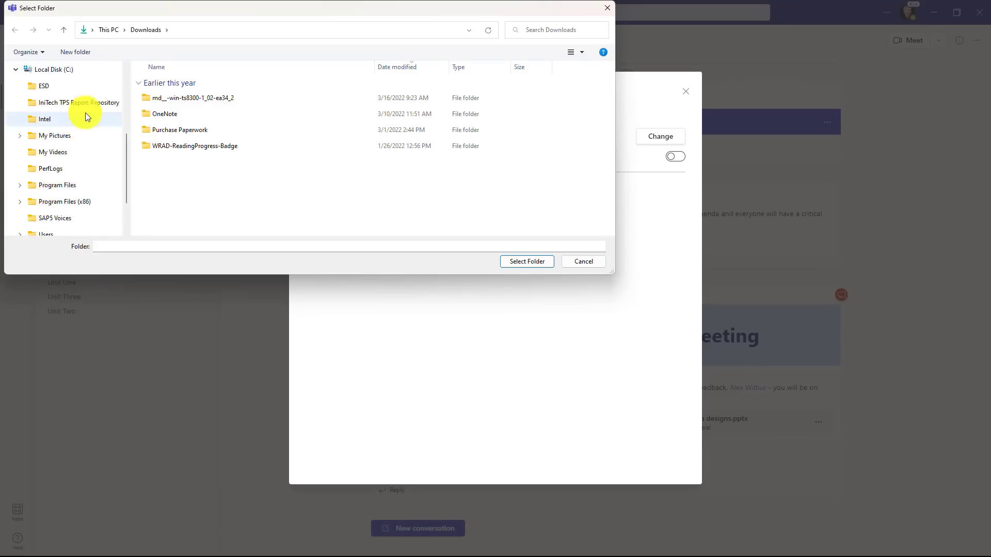
# - Select C:\IniTech TPS Report Repository as the default download folder
pyautogui.click(79, 103)
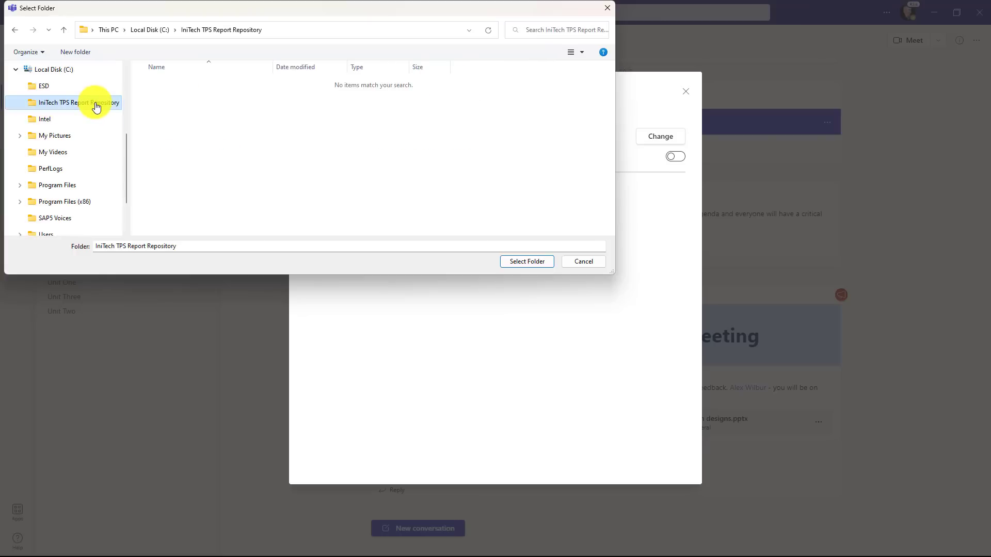
pyautogui.click(526, 261)
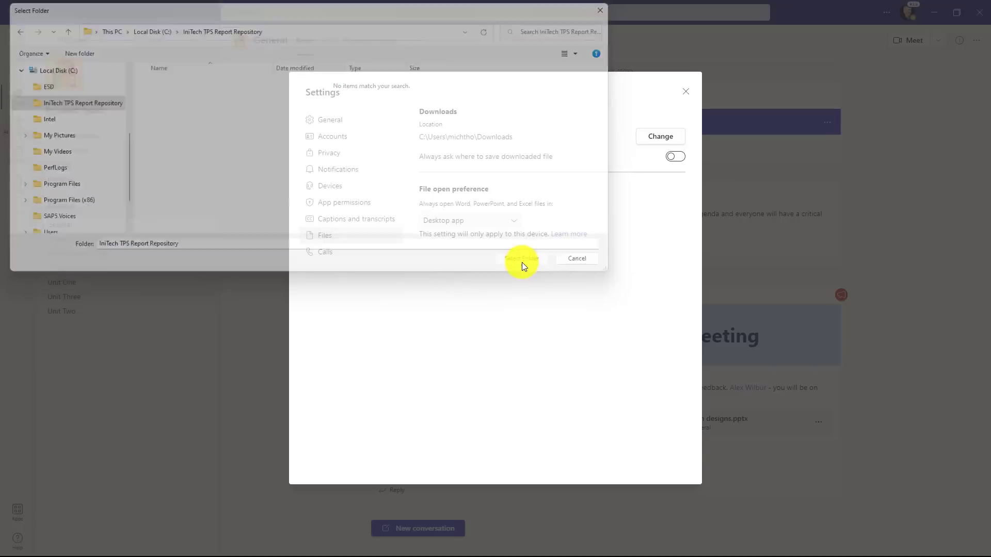
pyautogui.click(521, 258)
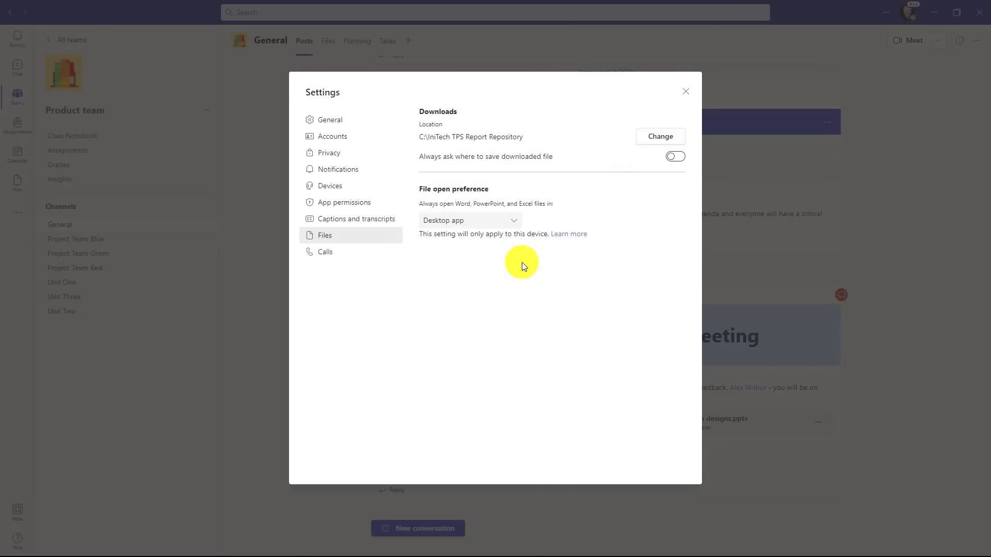
pyautogui.moveTo(426, 160)
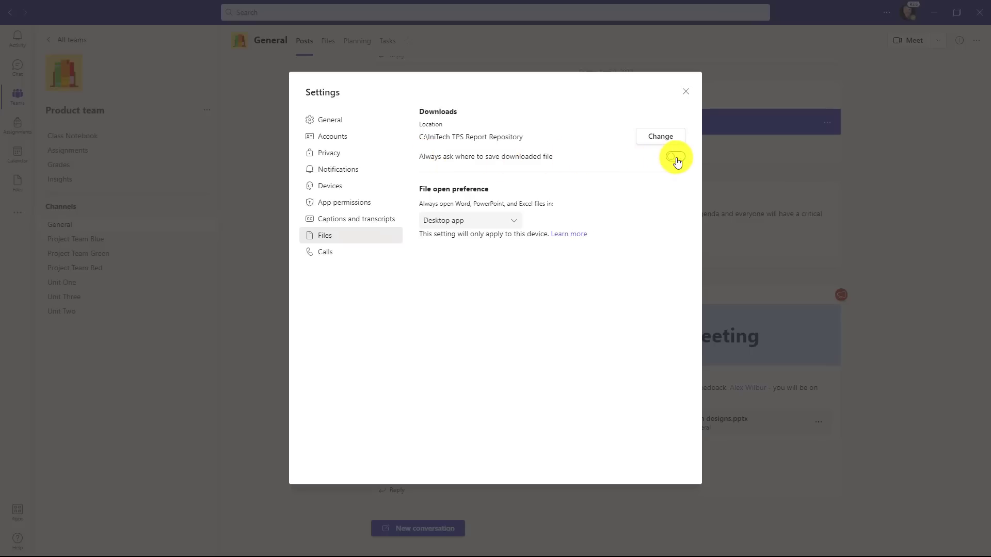
pyautogui.click(674, 156)
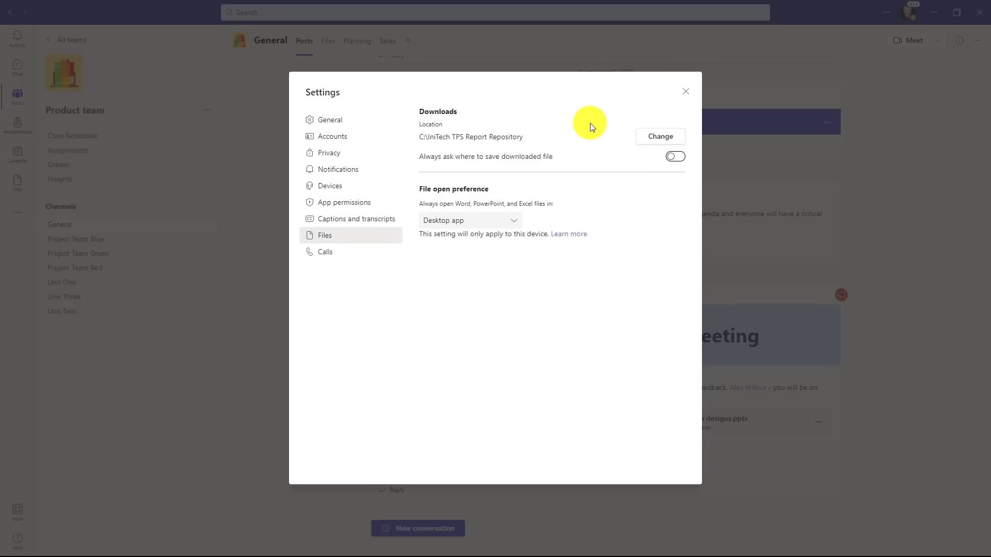
pyautogui.moveTo(451, 147)
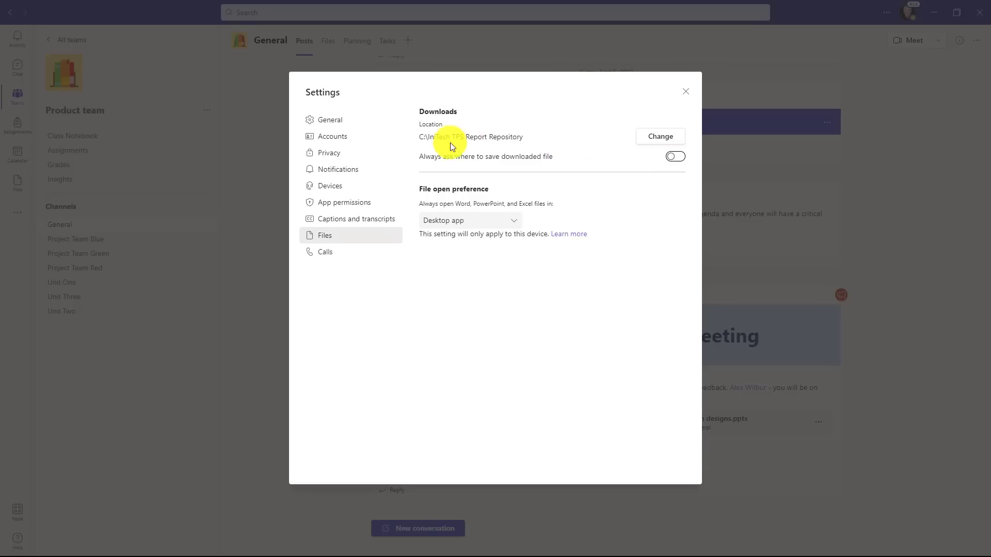
pyautogui.moveTo(668, 100)
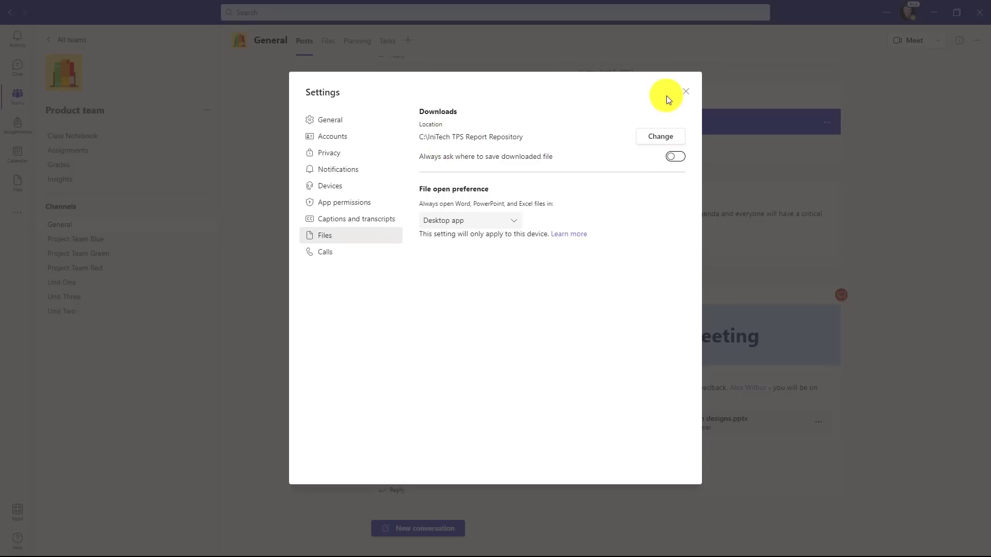
# - Close settings and download the TPS Report.docx attachment into the new repository folder
pyautogui.click(686, 91)
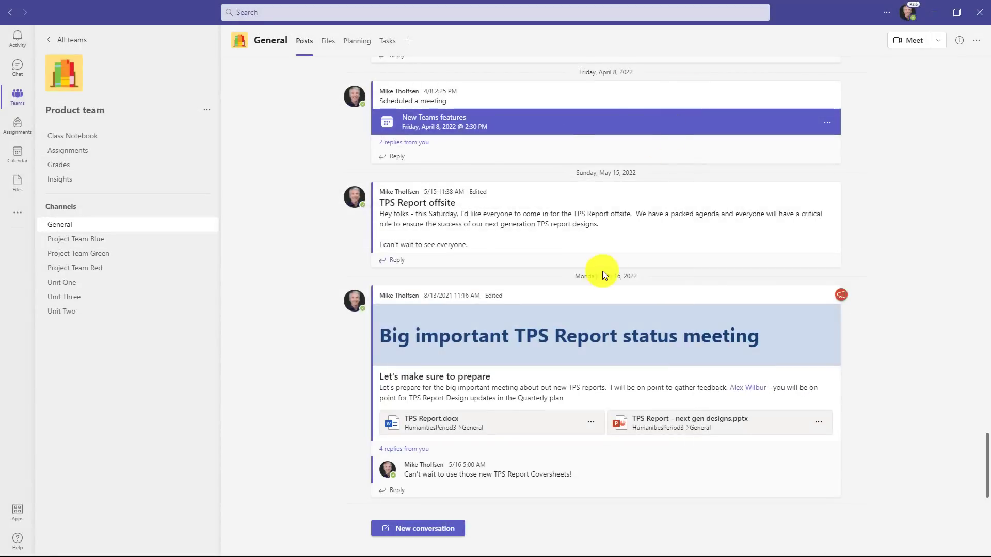
pyautogui.moveTo(588, 423)
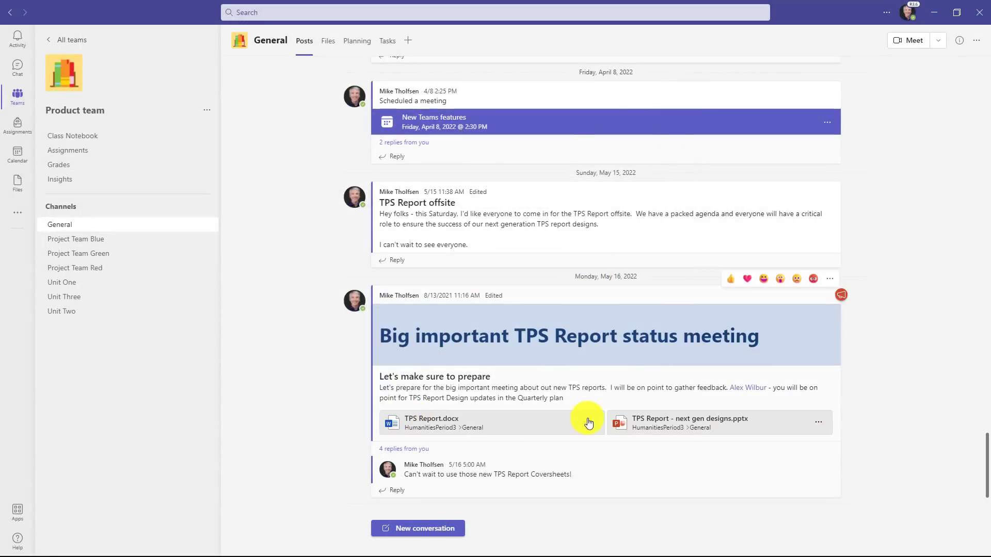
pyautogui.click(588, 422)
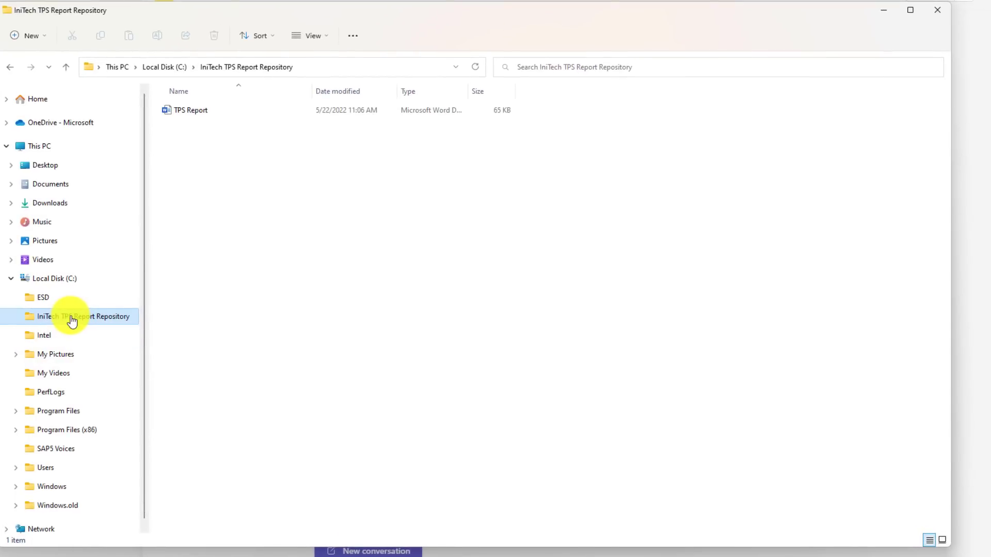
pyautogui.moveTo(232, 192)
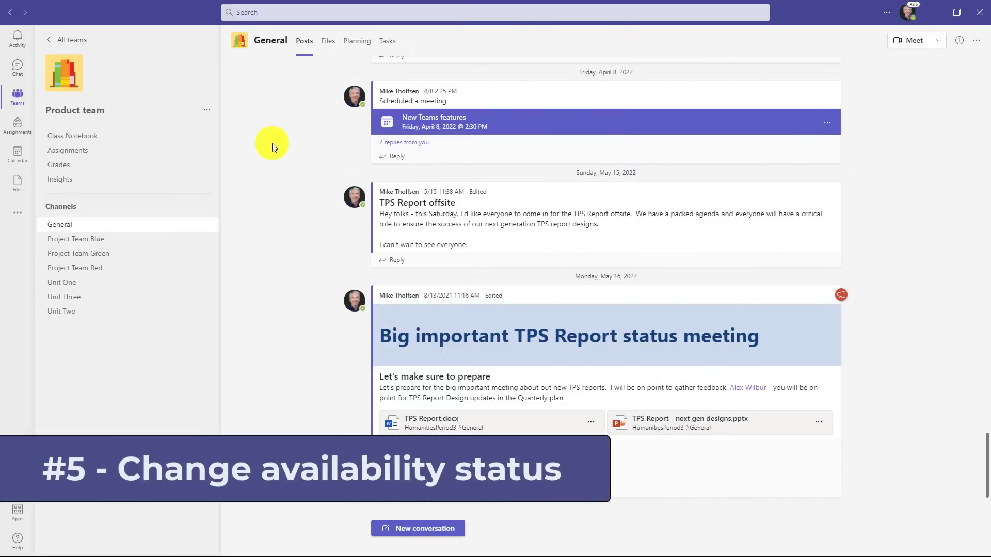
# - On the calendar, set the New Teams features meeting to Show as Working elsewhere
pyautogui.click(17, 155)
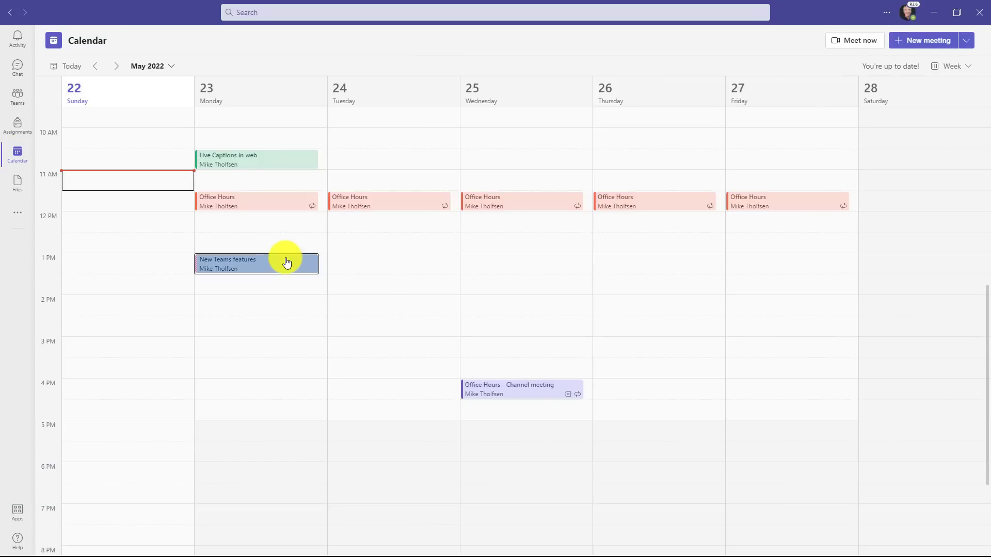
pyautogui.rightClick(256, 263)
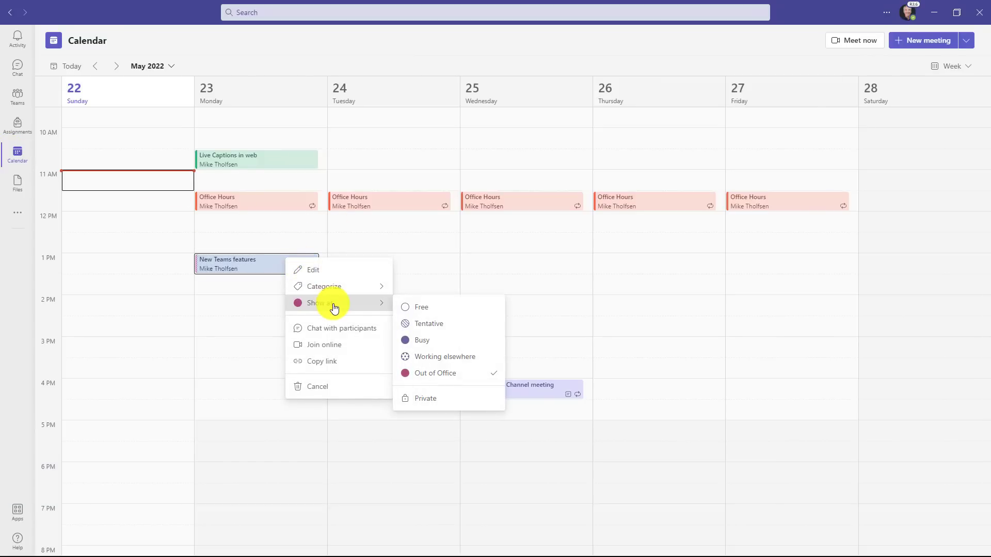
pyautogui.moveTo(440, 329)
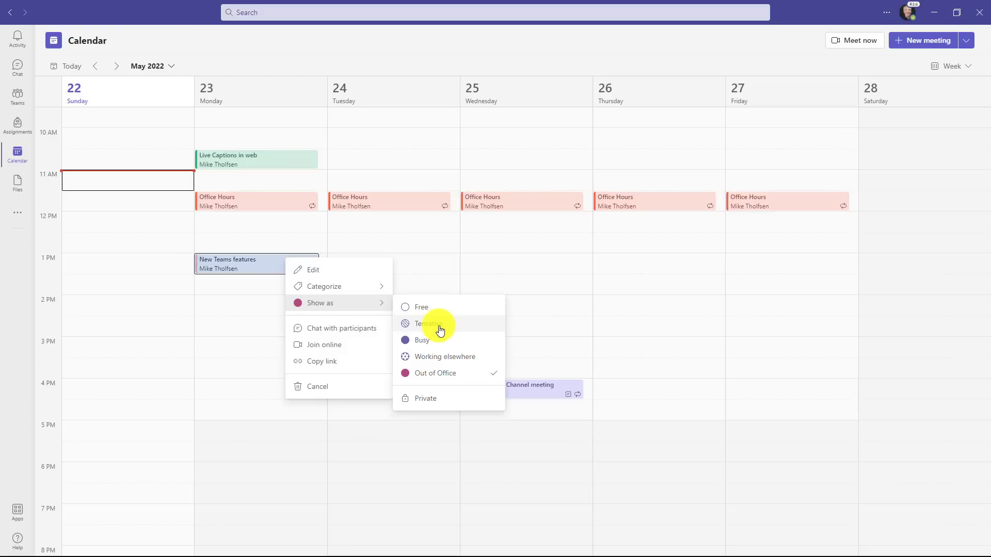
pyautogui.moveTo(443, 365)
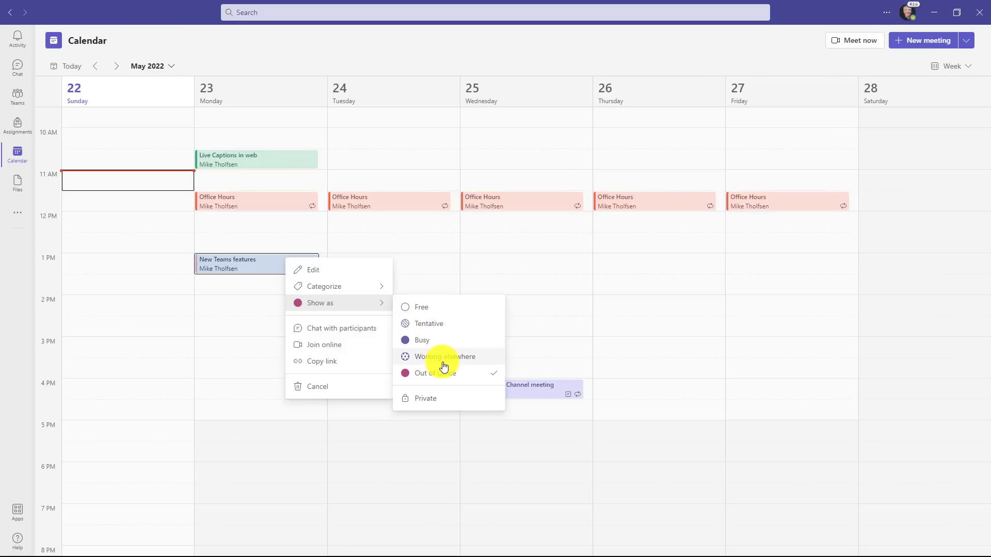
pyautogui.click(444, 356)
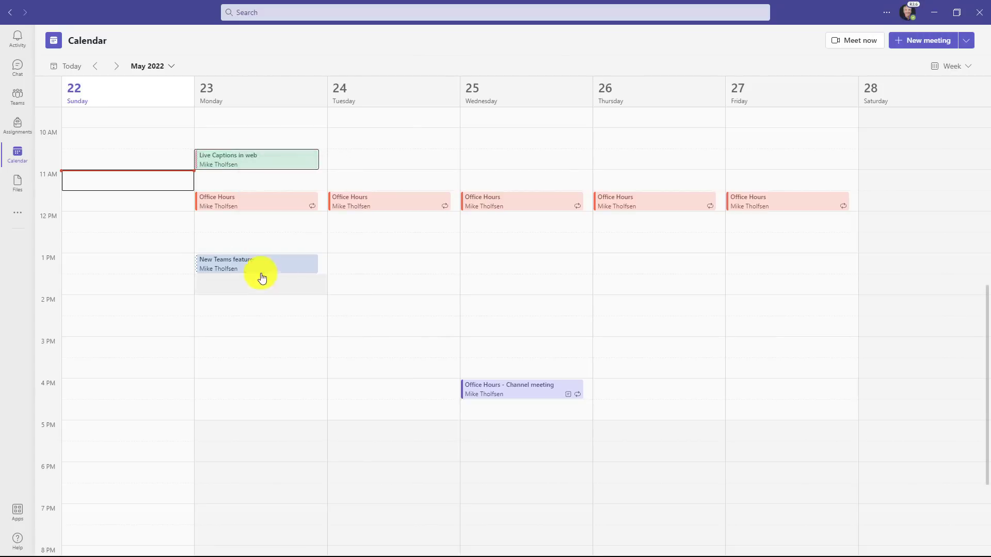
# - View the New Teams features meeting details and edit it
pyautogui.click(256, 263)
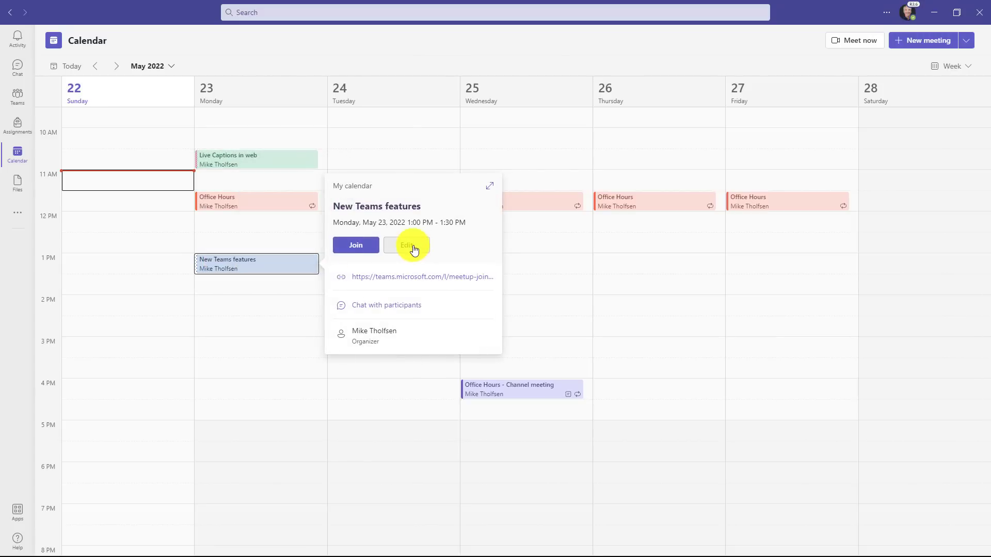
pyautogui.click(409, 245)
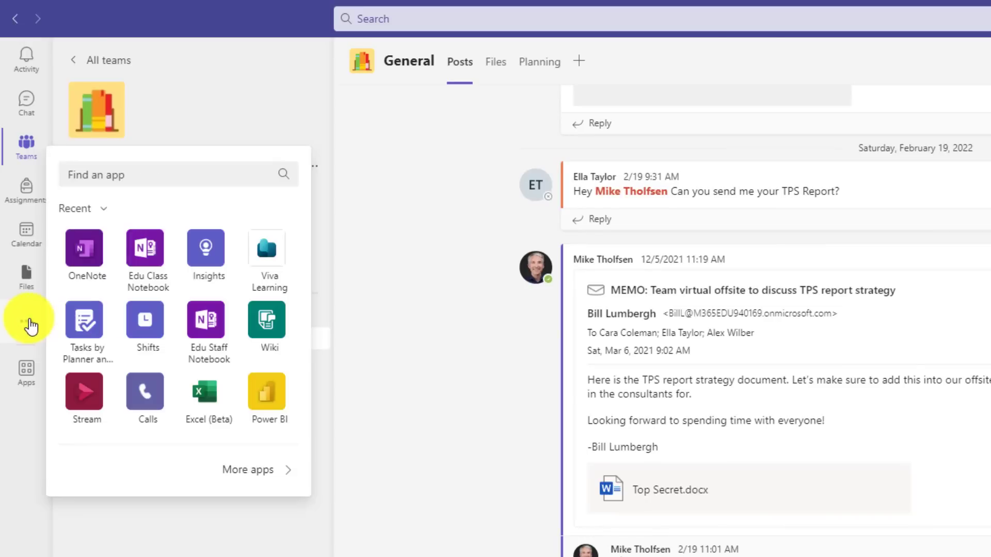
# - Search 'Wor' in More apps, find Workflows and add it to Teams
pyautogui.write('Wor')
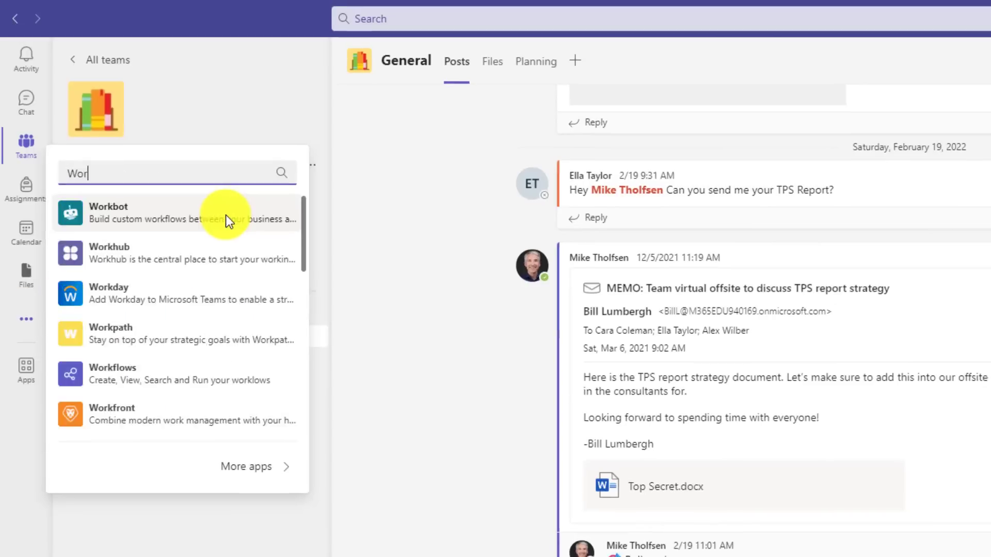
pyautogui.click(112, 373)
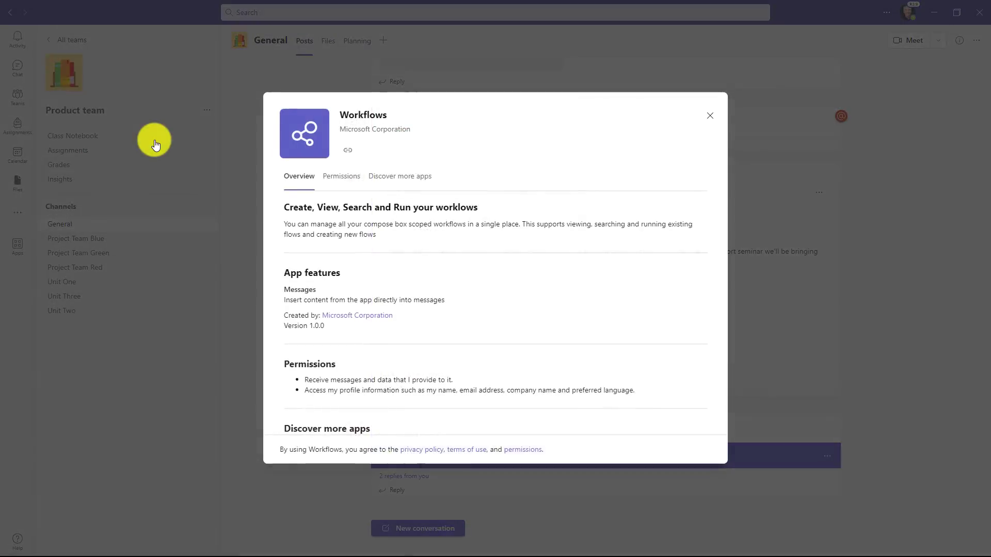
pyautogui.moveTo(376, 150)
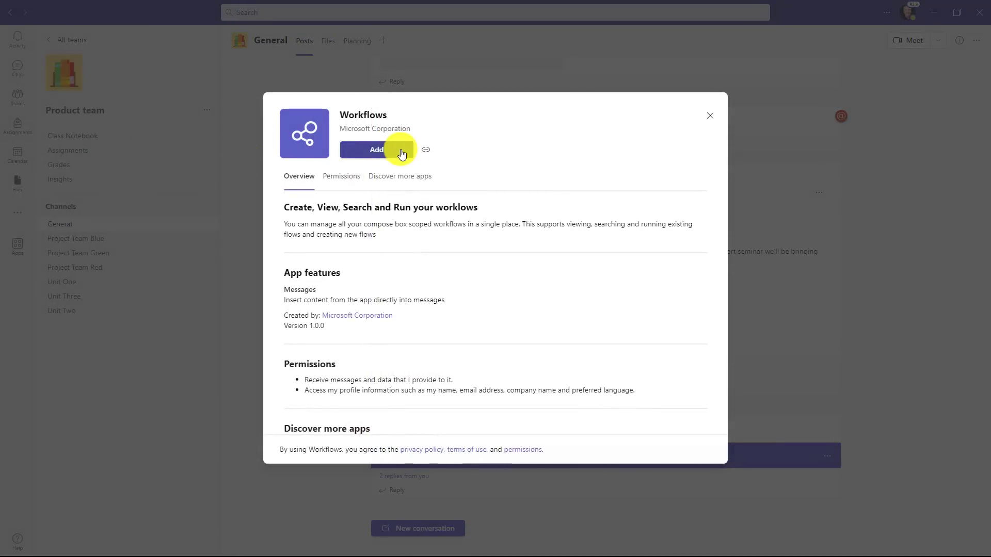
pyautogui.click(709, 114)
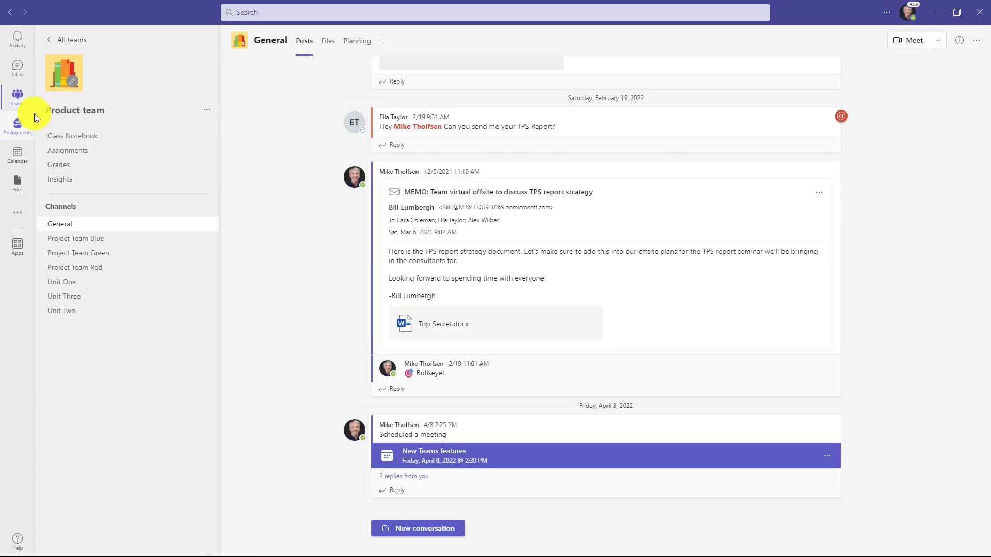
pyautogui.moveTo(18, 246)
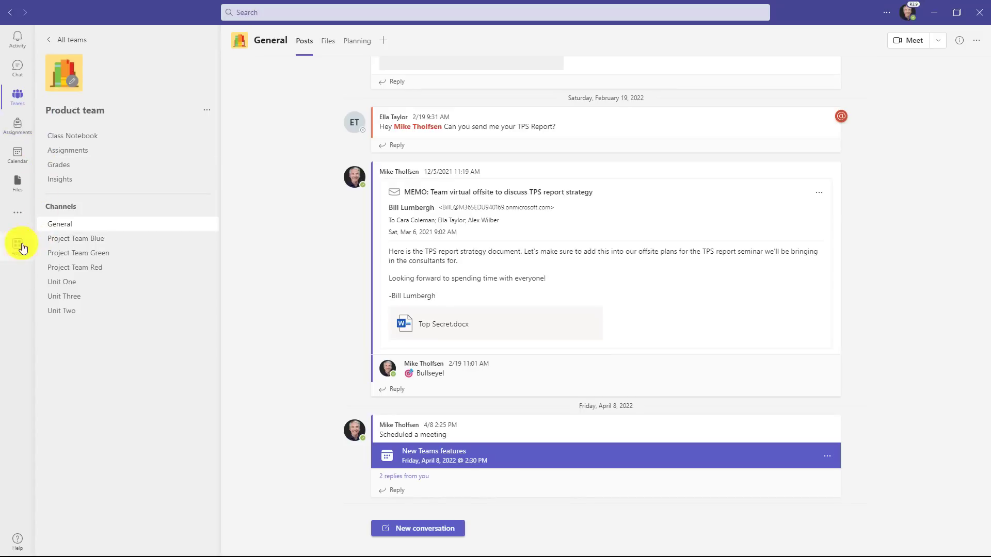
# - In Apps, show the Workflows templates and browse all of them
pyautogui.click(18, 246)
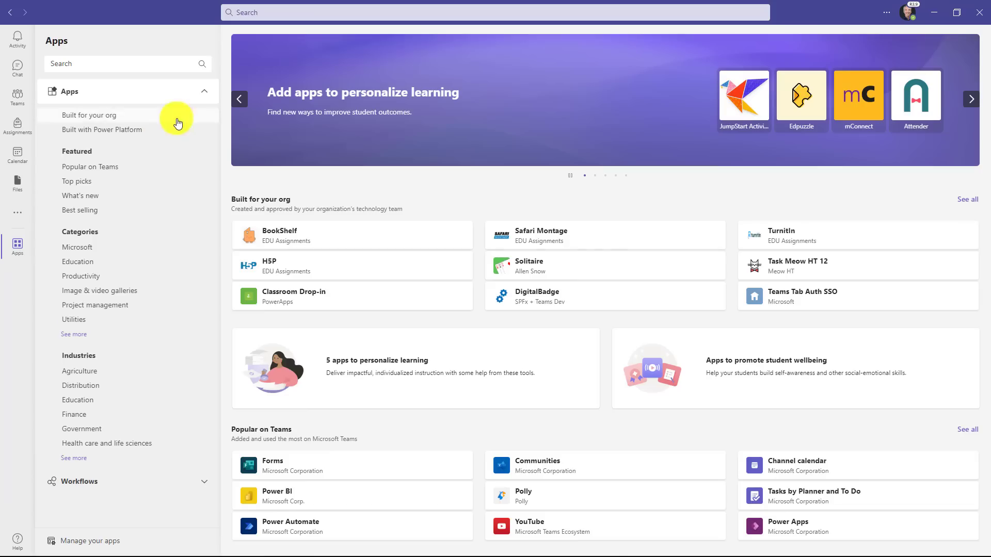
pyautogui.click(203, 91)
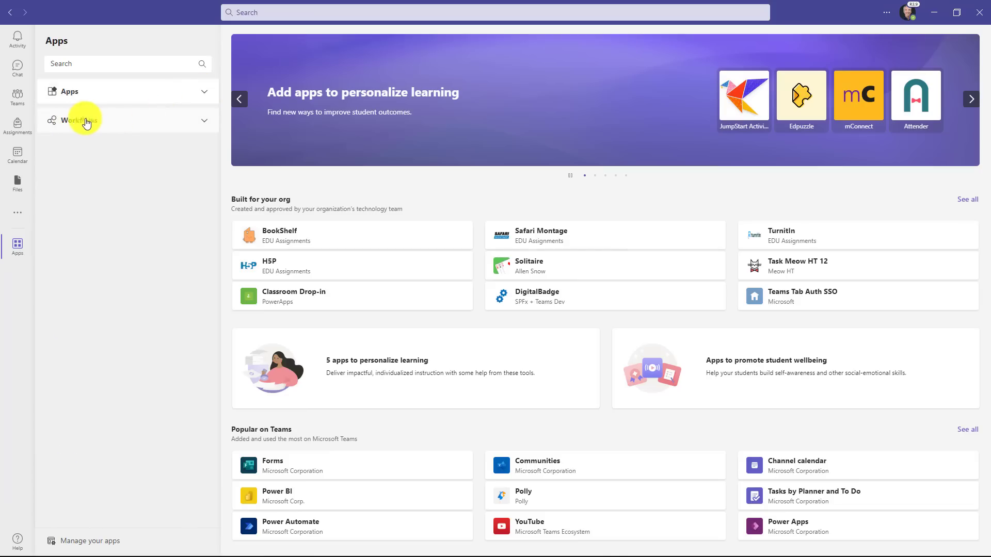
pyautogui.click(80, 119)
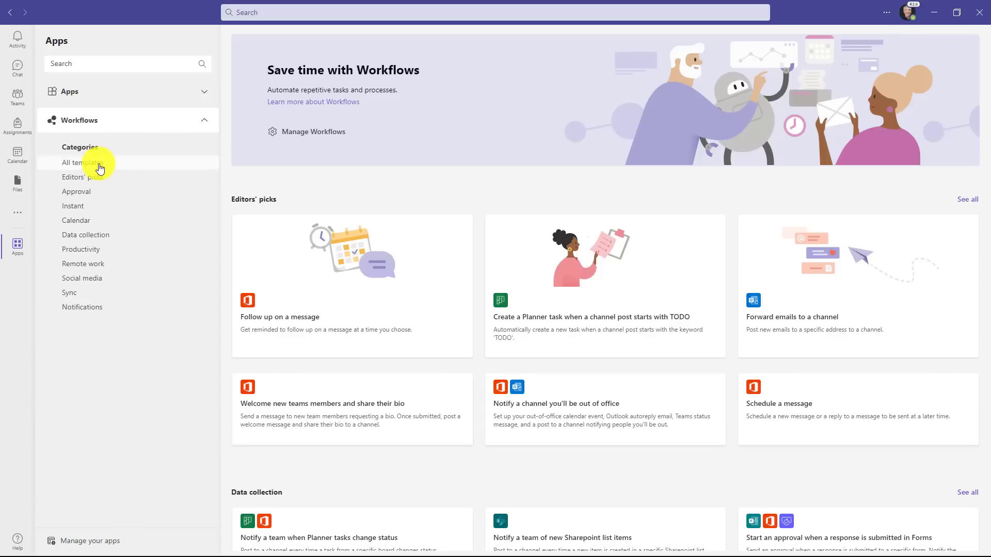
pyautogui.click(83, 162)
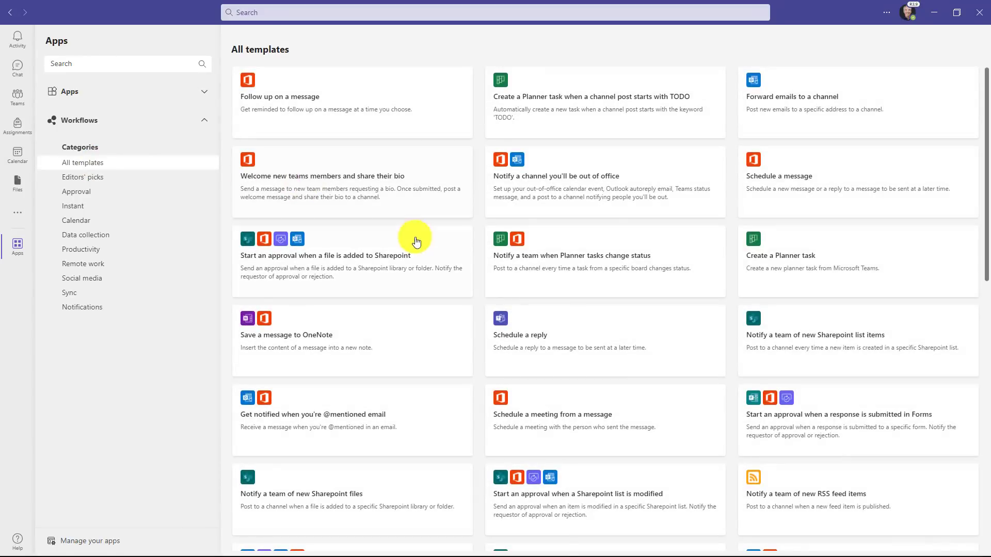
pyautogui.scroll(-3)
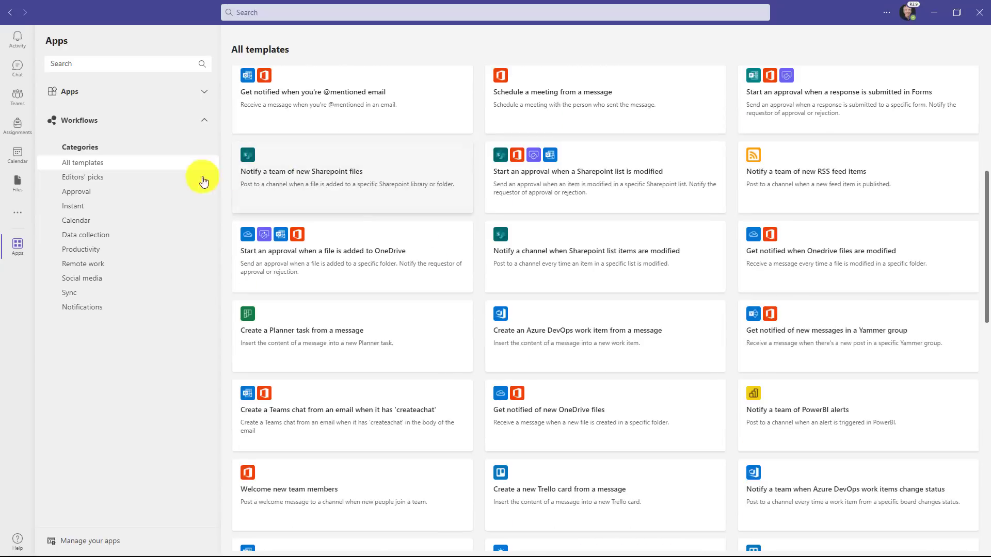
# - Browse Editors' picks and Calendar categories, ending on Editors' picks templates
pyautogui.click(83, 177)
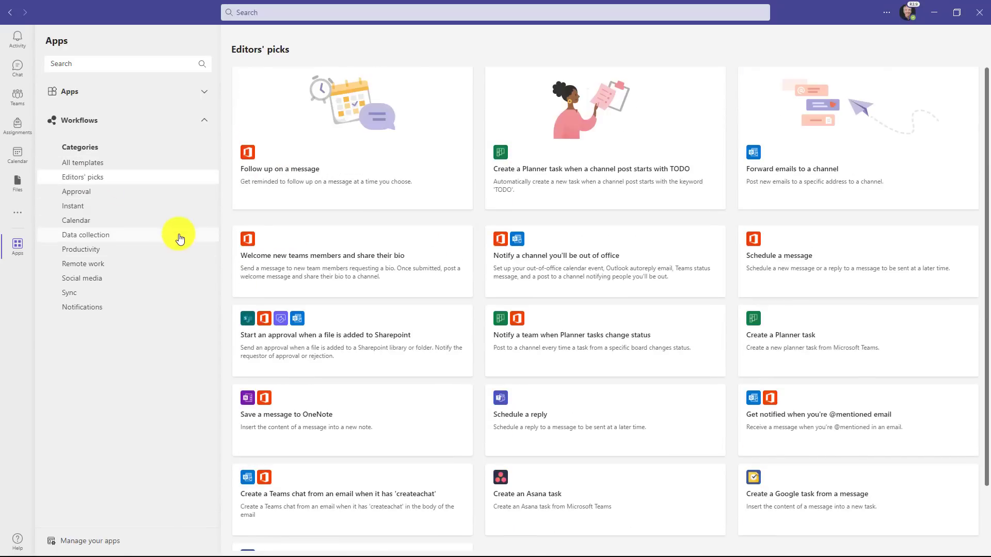
pyautogui.moveTo(126, 221)
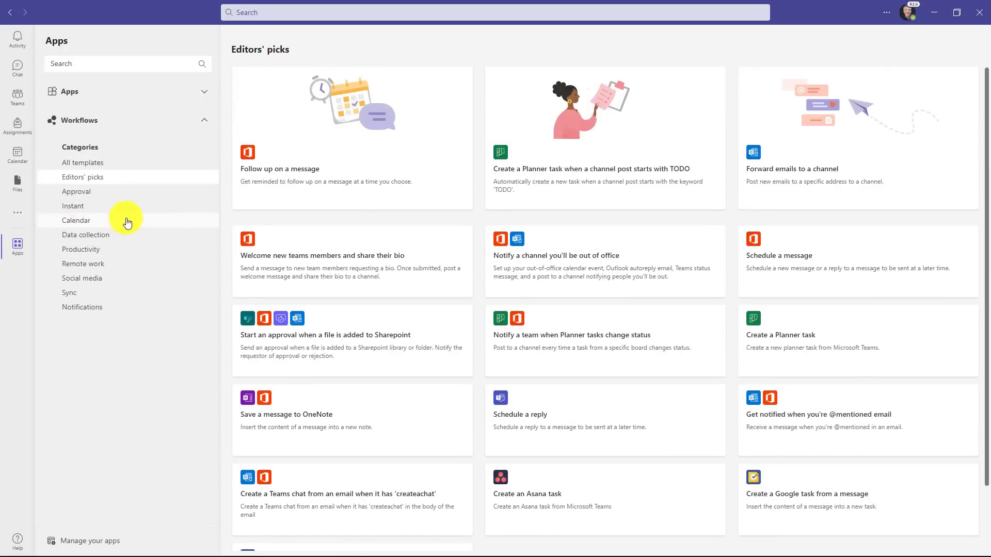
pyautogui.click(76, 220)
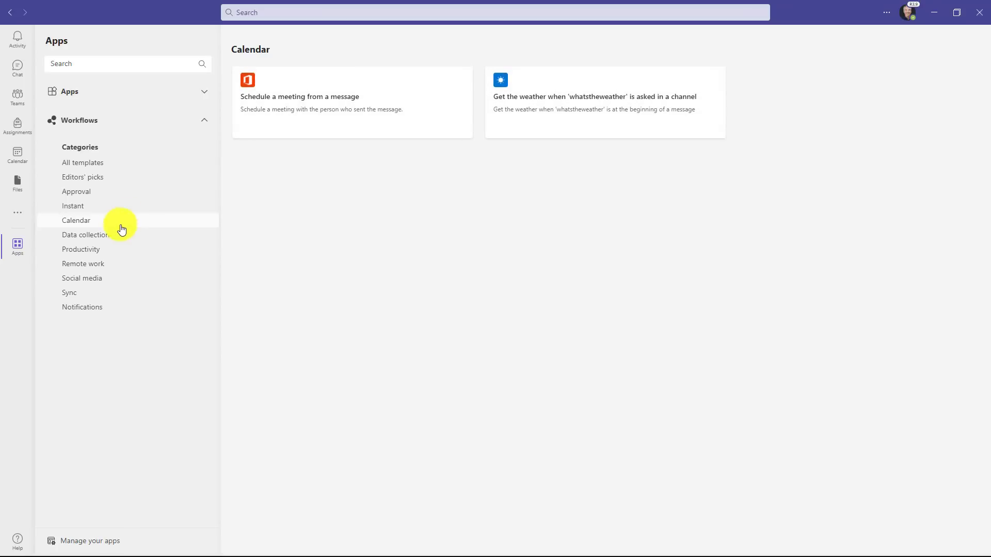
pyautogui.click(83, 263)
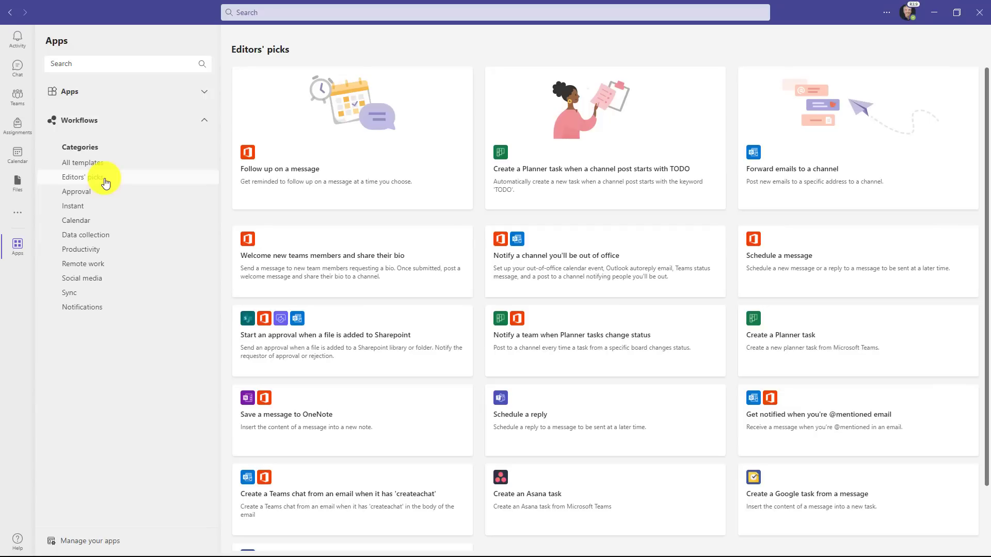
pyautogui.moveTo(559, 350)
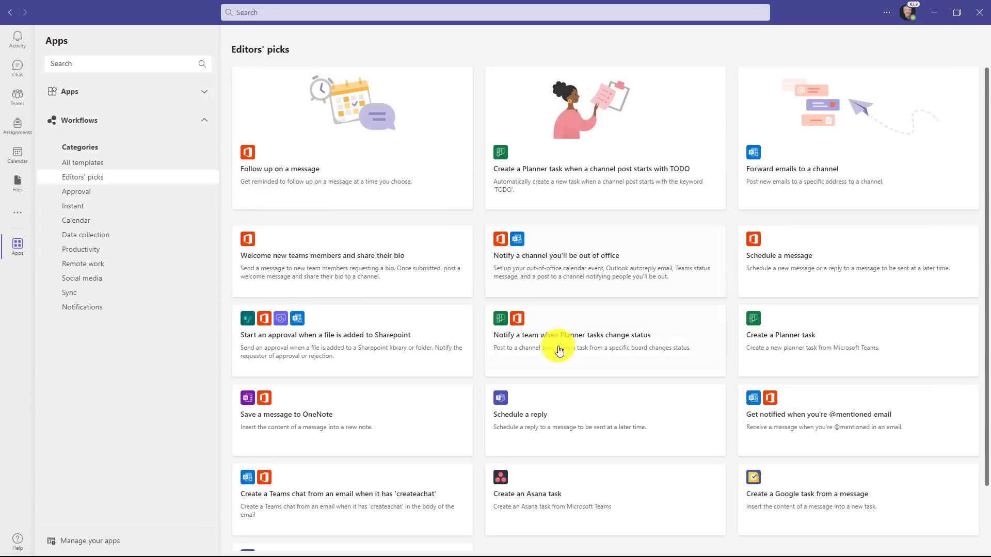
pyautogui.moveTo(642, 419)
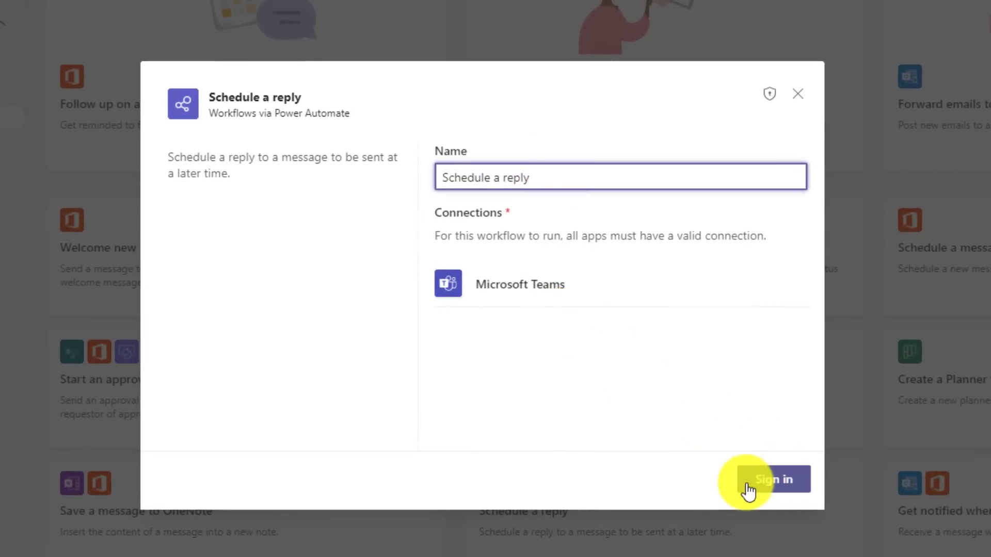
# - Sign in and finish adding the Schedule a reply workflow
pyautogui.click(770, 479)
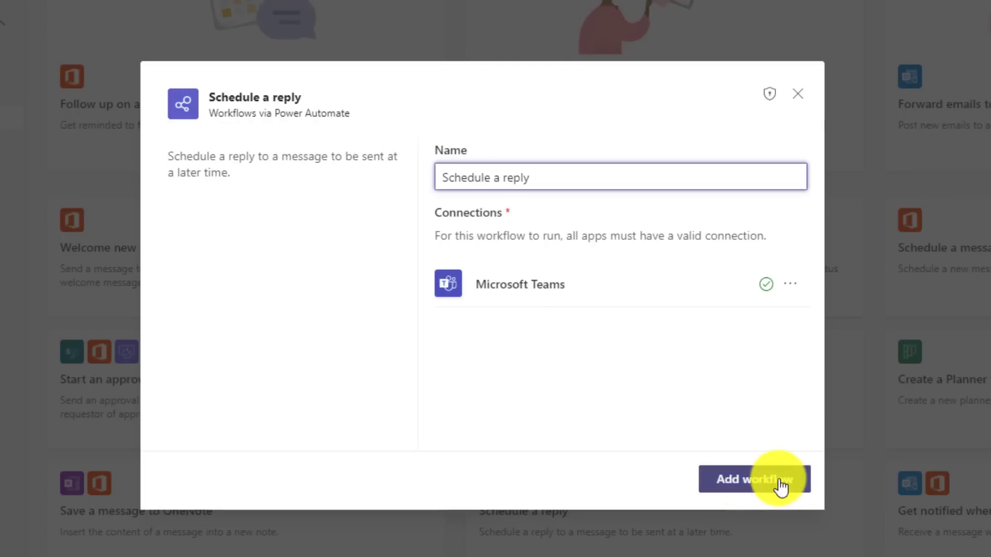
pyautogui.click(754, 479)
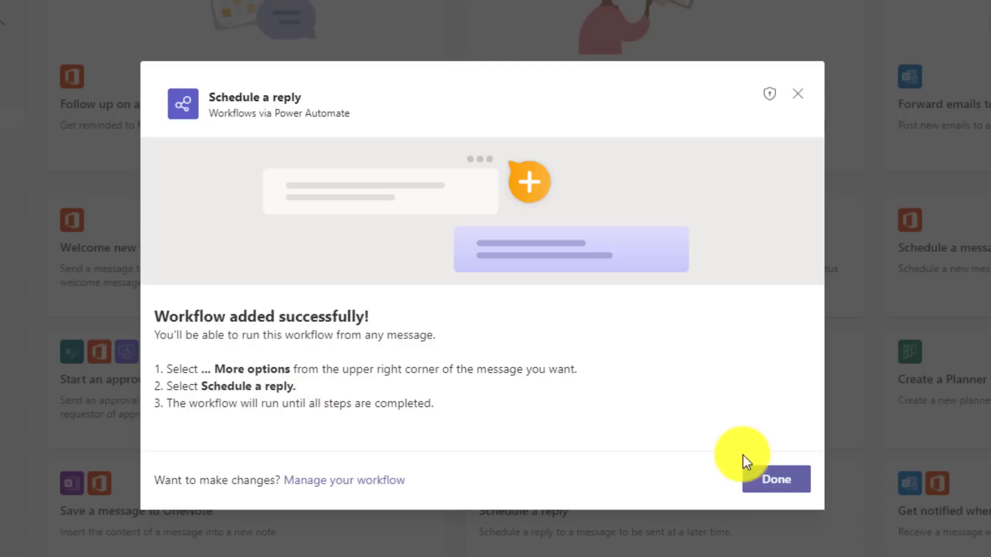
pyautogui.click(775, 479)
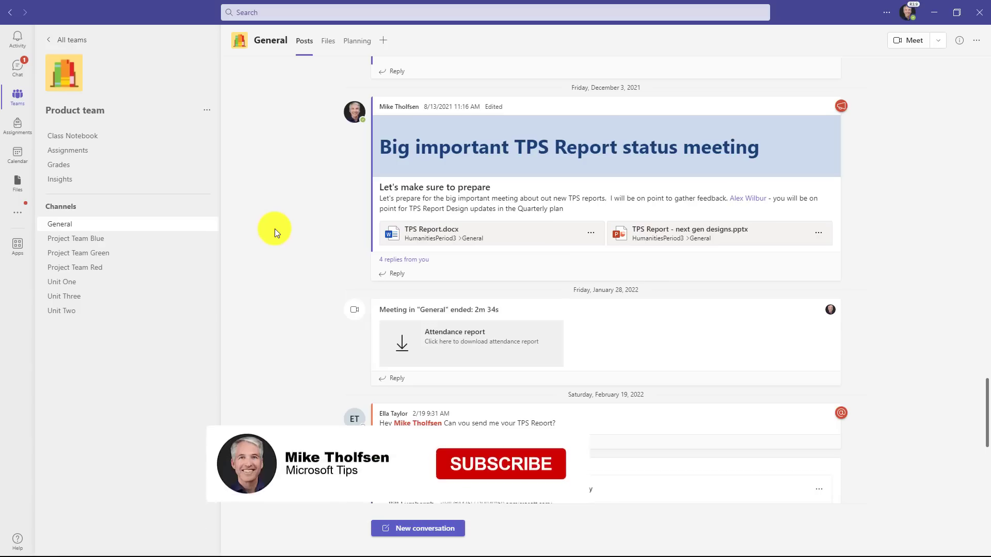
# - Start Schedule a reply on the TPS Report status meeting post and set the date to May 16, 2022
pyautogui.click(499, 464)
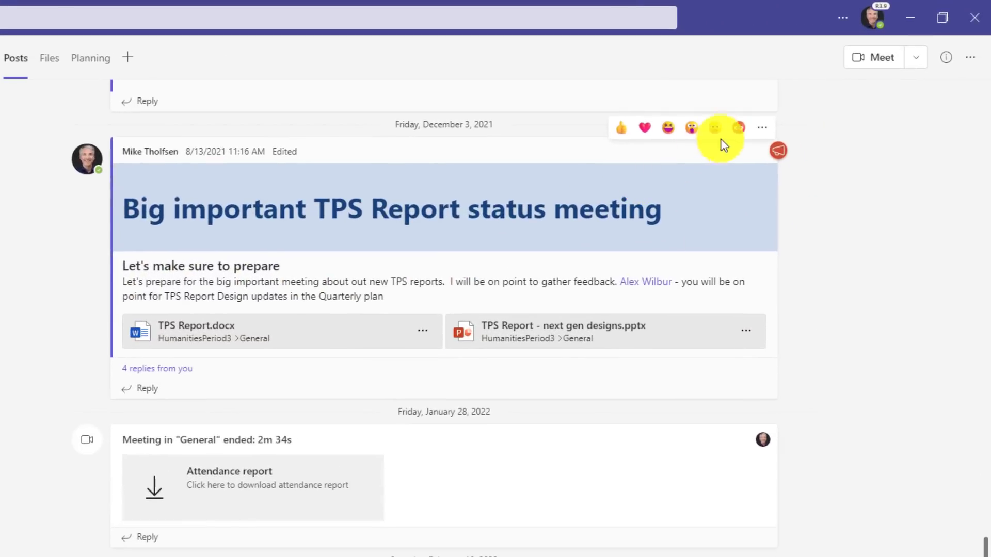
pyautogui.click(762, 127)
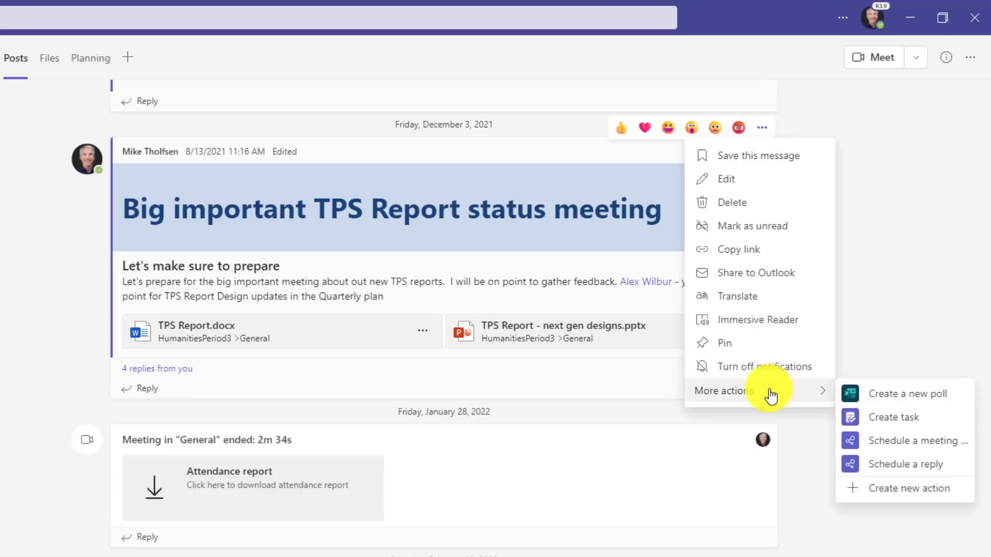
pyautogui.moveTo(905, 463)
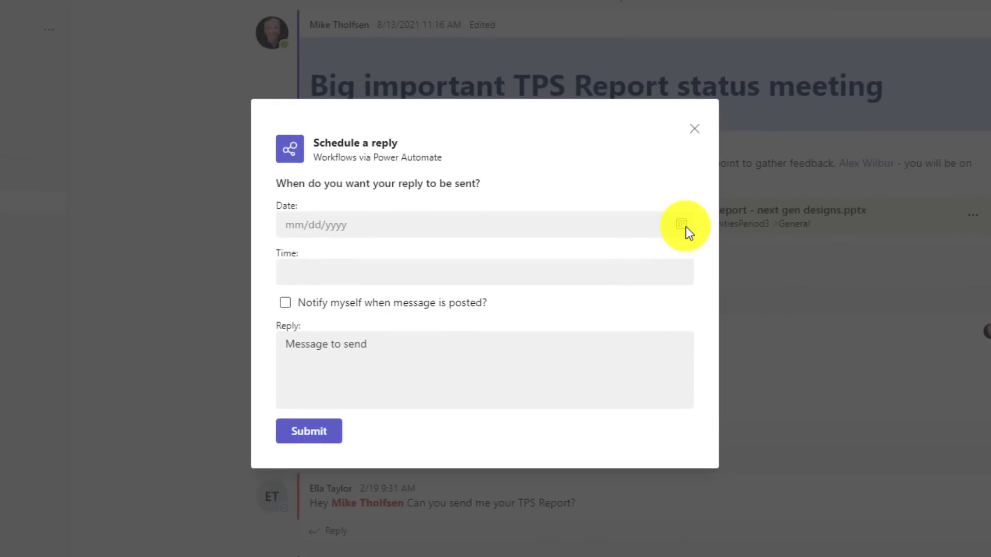
pyautogui.click(681, 225)
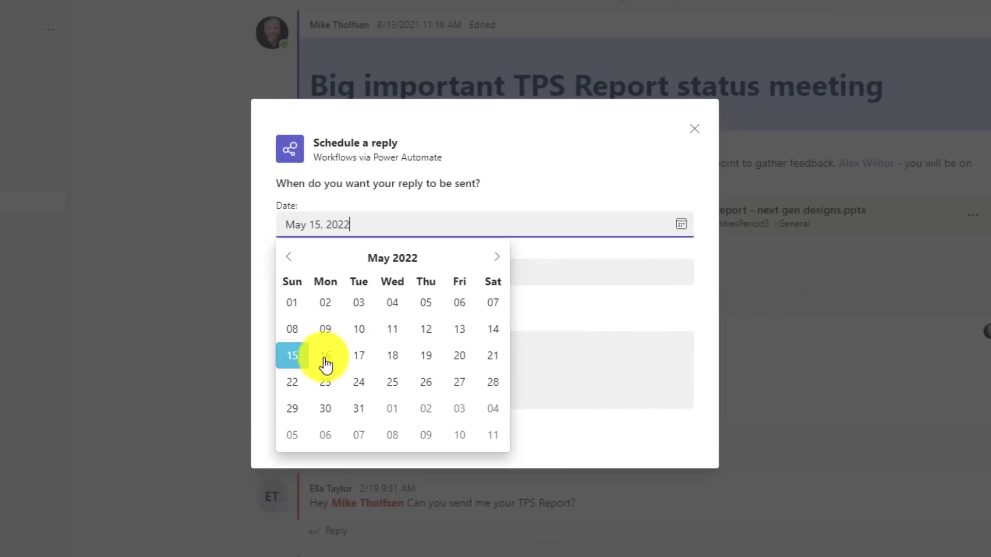
pyautogui.click(325, 355)
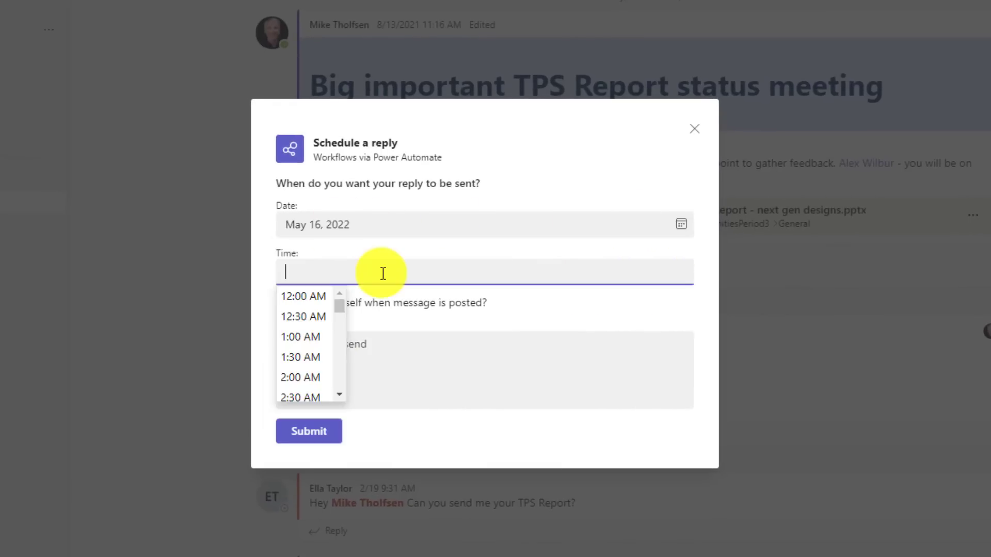
# - Set 5:00 AM, turn on Notify myself, and enter 'Can't wait to use those new TPS Report Coversheets!'
pyautogui.scroll(-3)
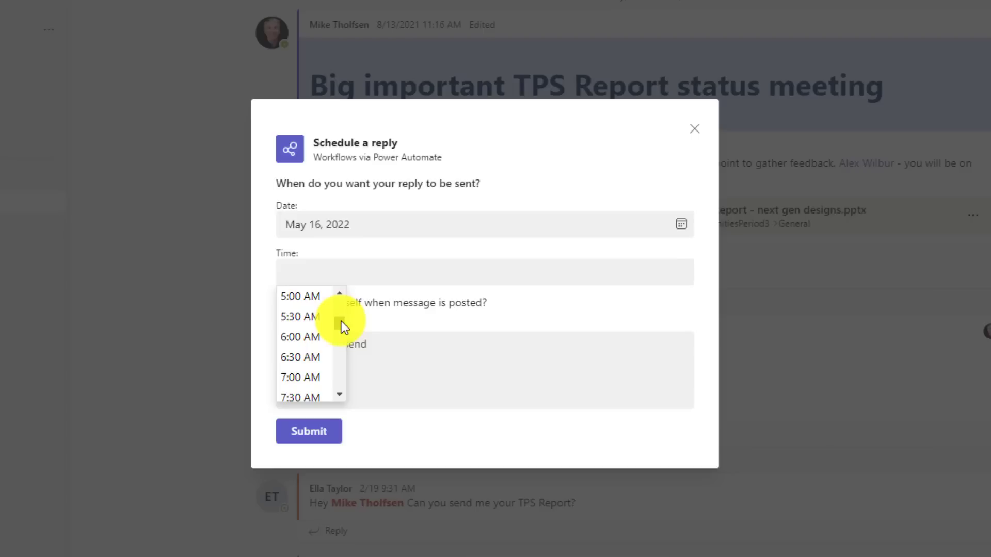
pyautogui.moveTo(306, 304)
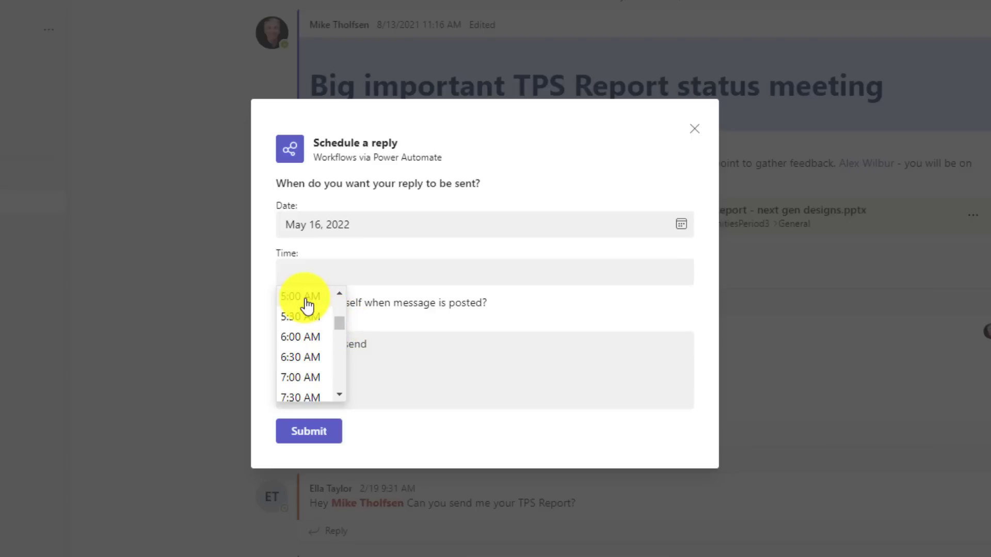
pyautogui.click(300, 296)
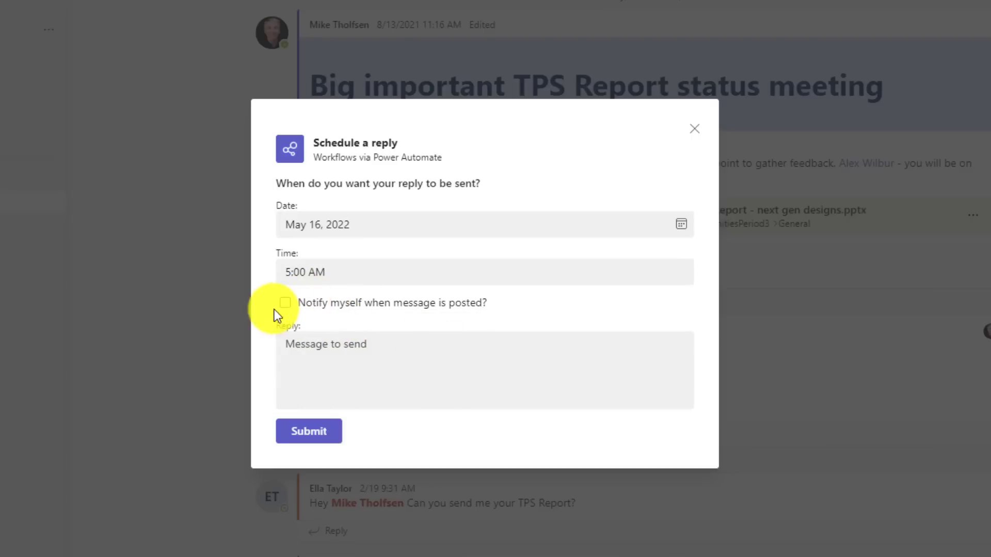
pyautogui.click(285, 303)
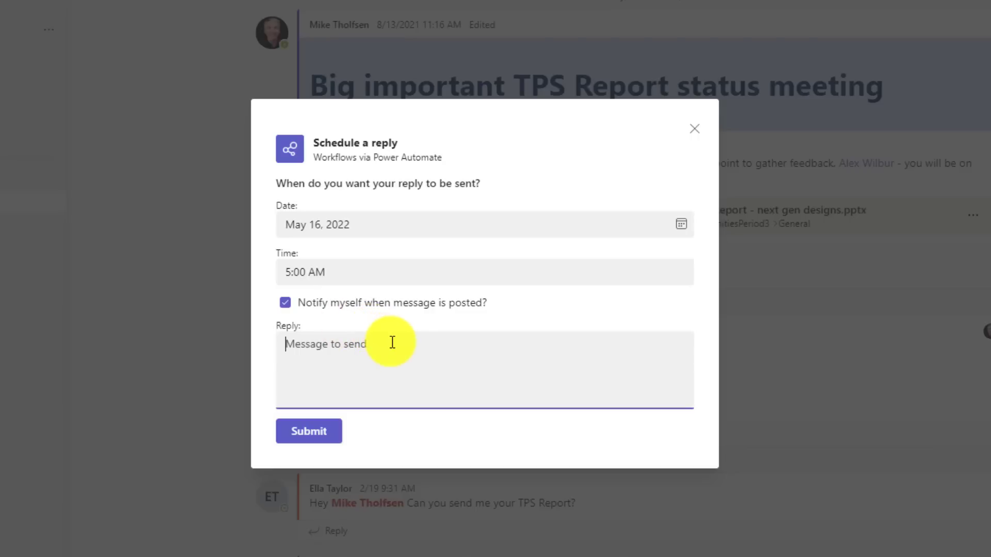
pyautogui.write("Can't wait to use those new TPS Report Coversheets!")
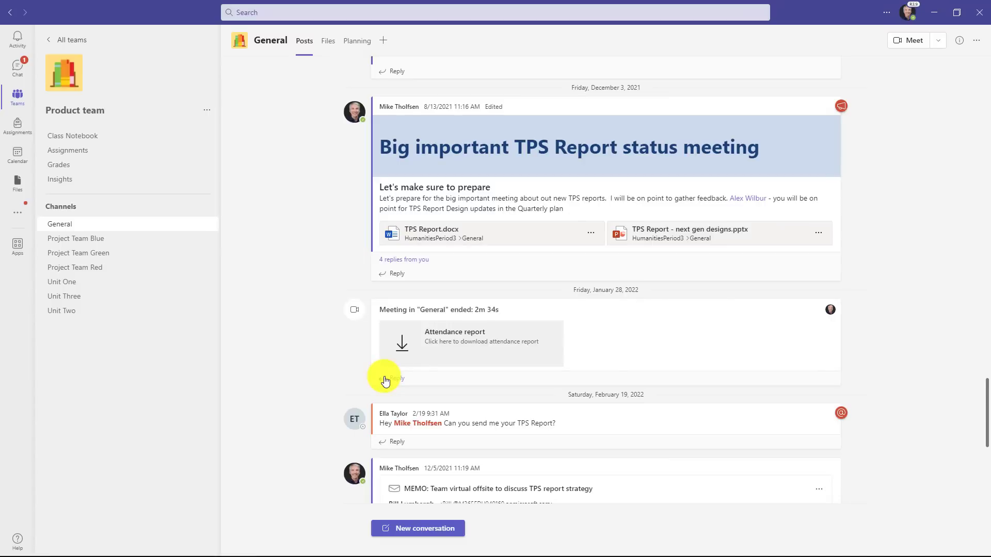
pyautogui.moveTo(360, 130)
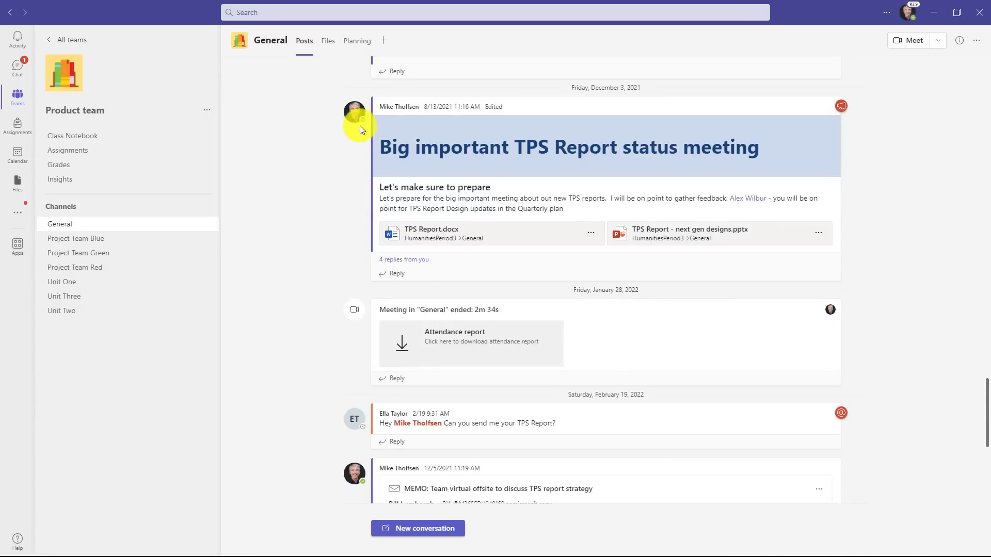
pyautogui.moveTo(335, 226)
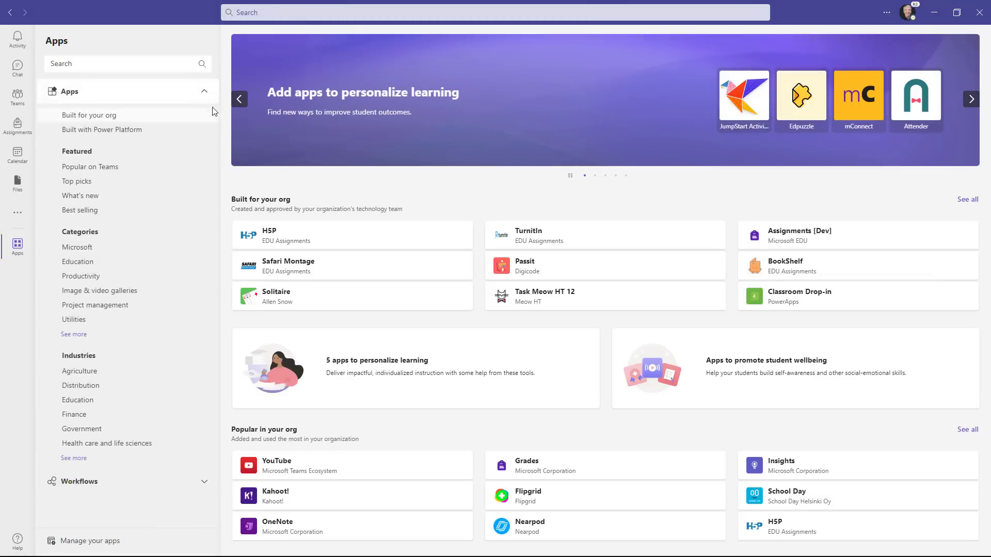
# - Find the Save a message to OneNote workflow under Workflows editors' picks
pyautogui.click(79, 483)
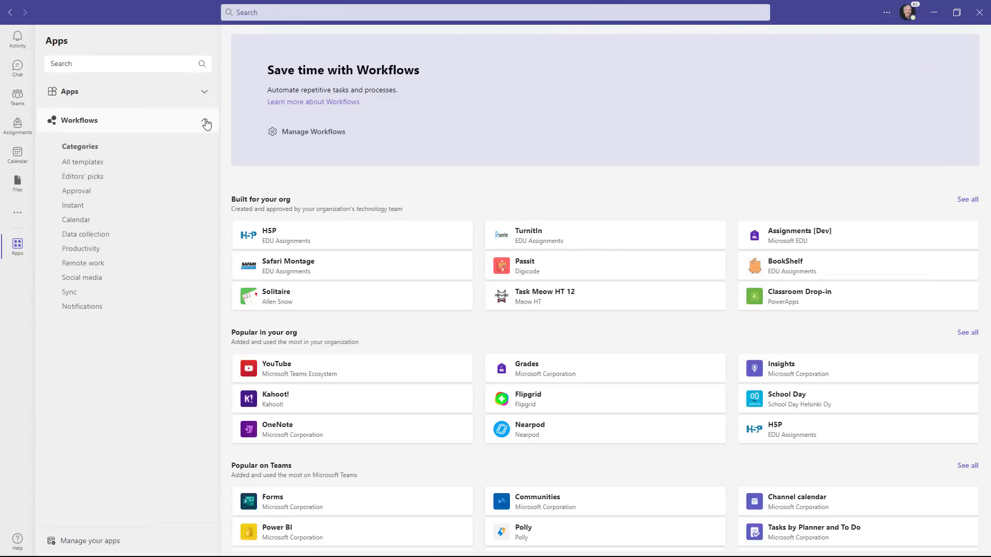
pyautogui.click(82, 177)
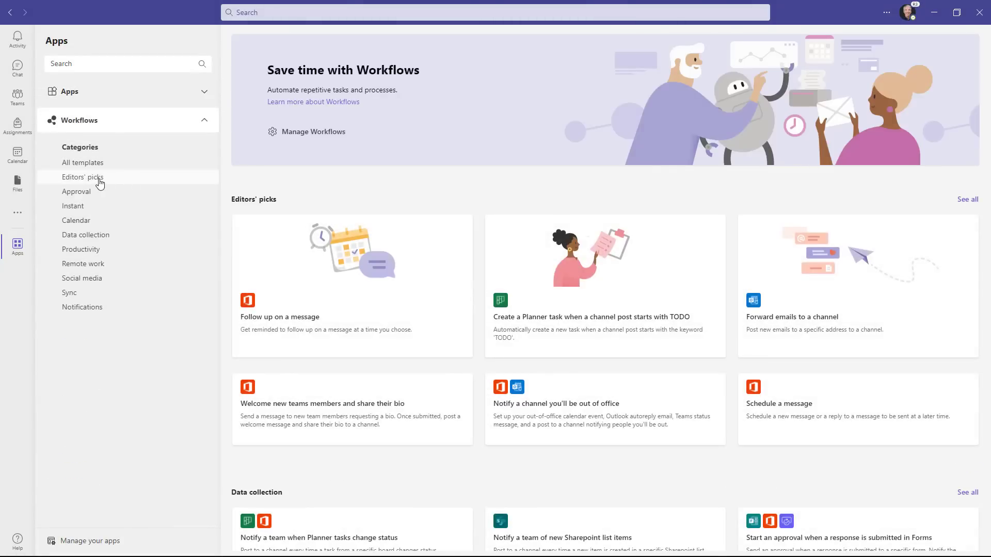
pyautogui.click(82, 176)
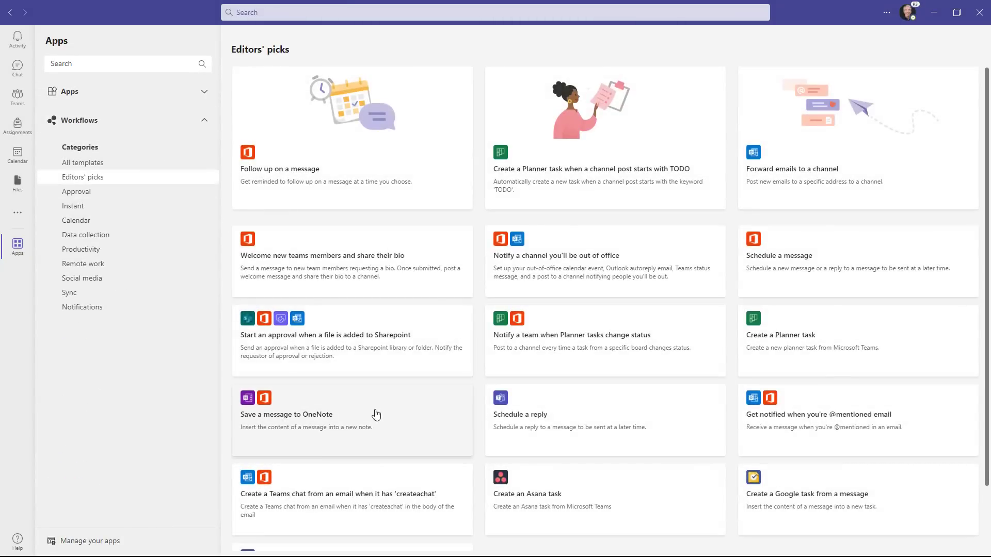
pyautogui.moveTo(351, 422)
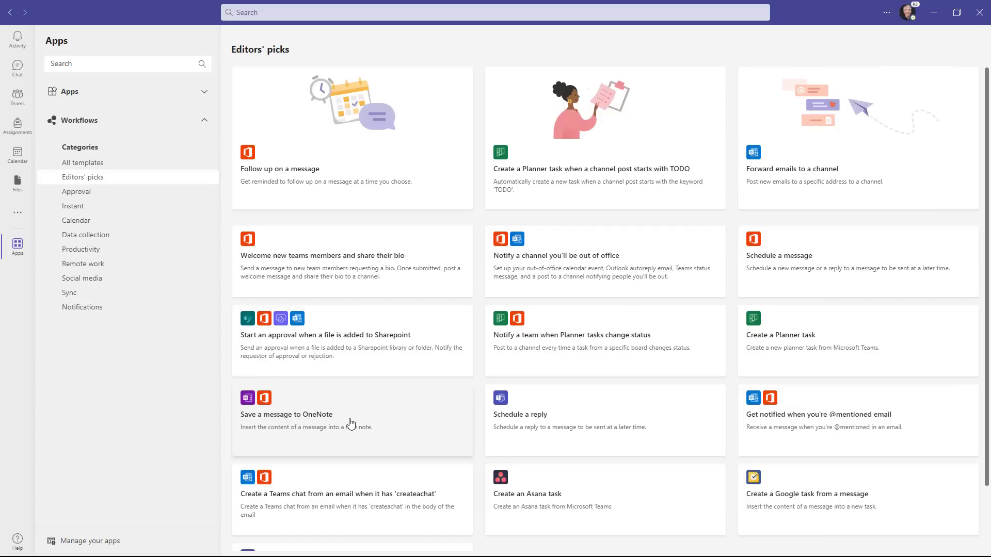
pyautogui.click(286, 415)
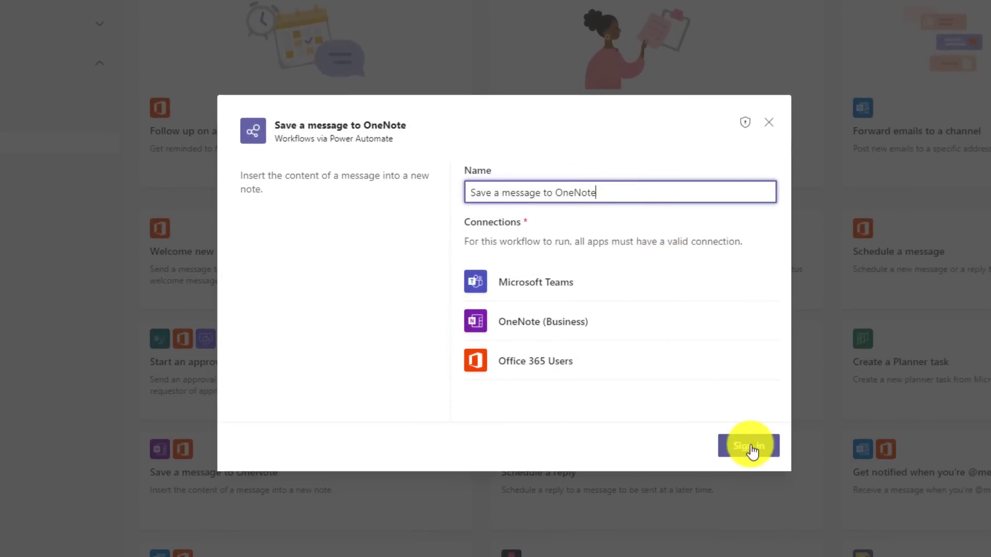
pyautogui.moveTo(593, 360)
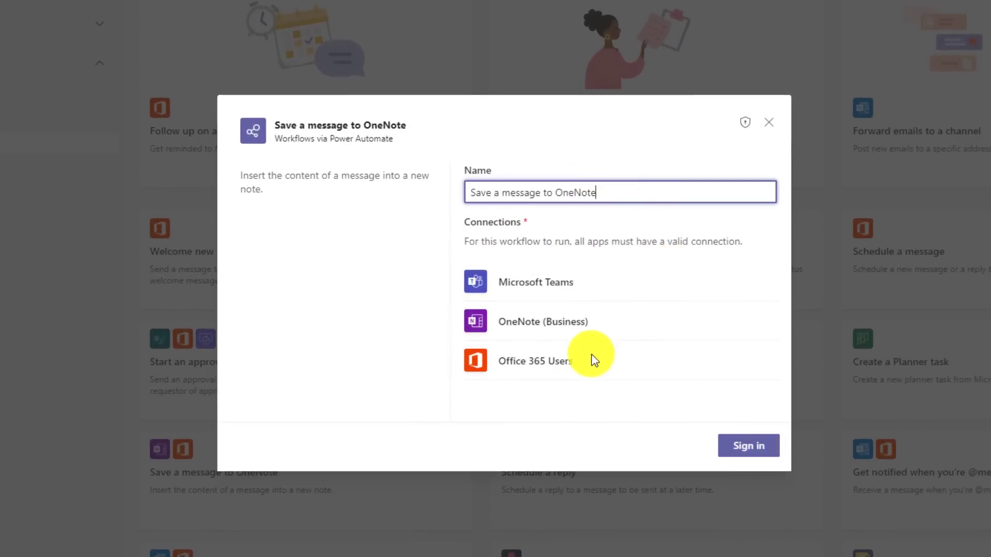
# - Sign in, target the Planning notebook's TPS Reports section, and add the workflow
pyautogui.click(749, 446)
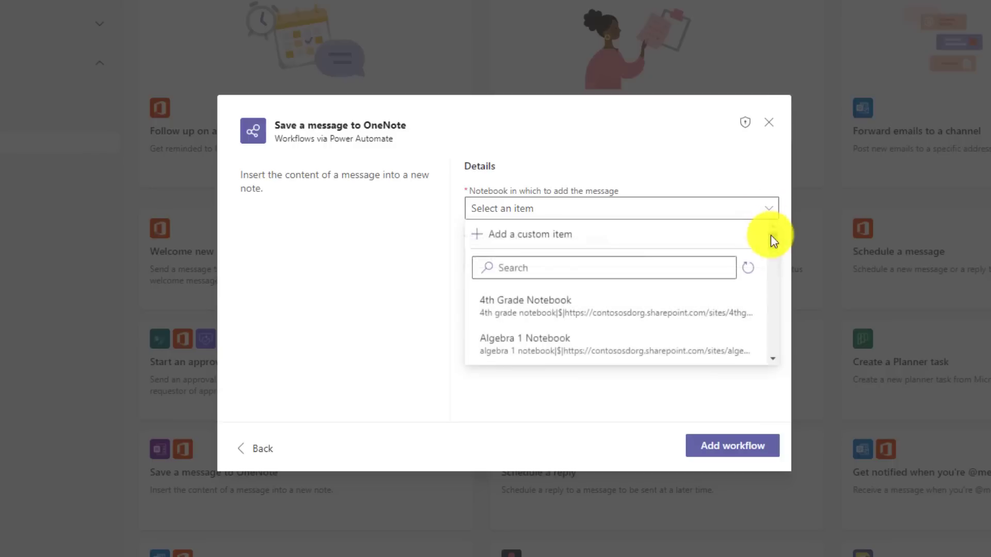
pyautogui.click(524, 313)
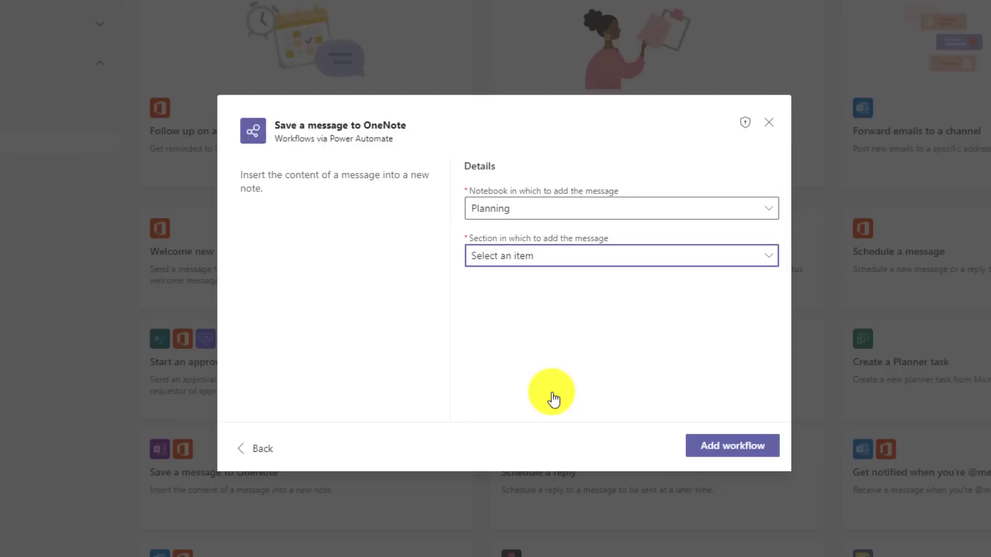
pyautogui.click(621, 255)
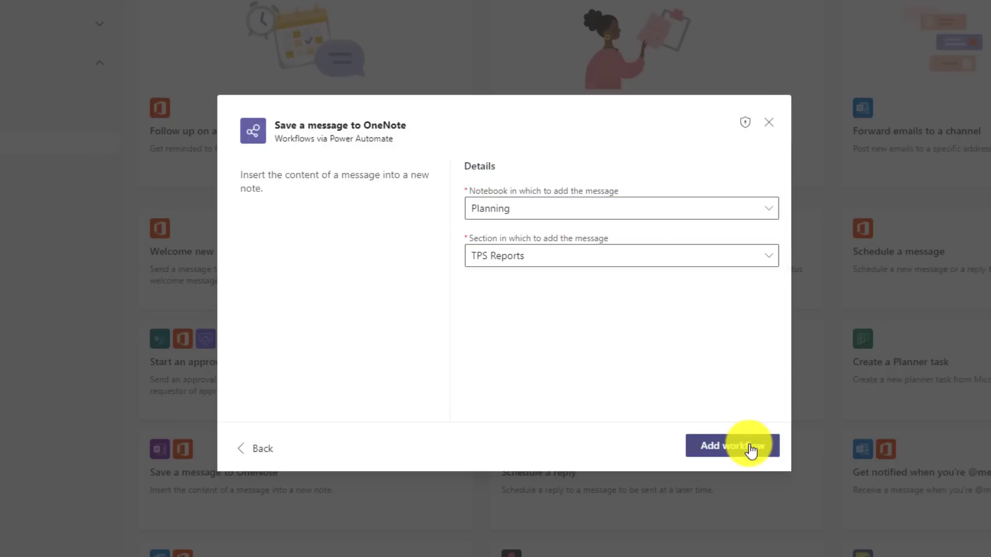
pyautogui.click(732, 446)
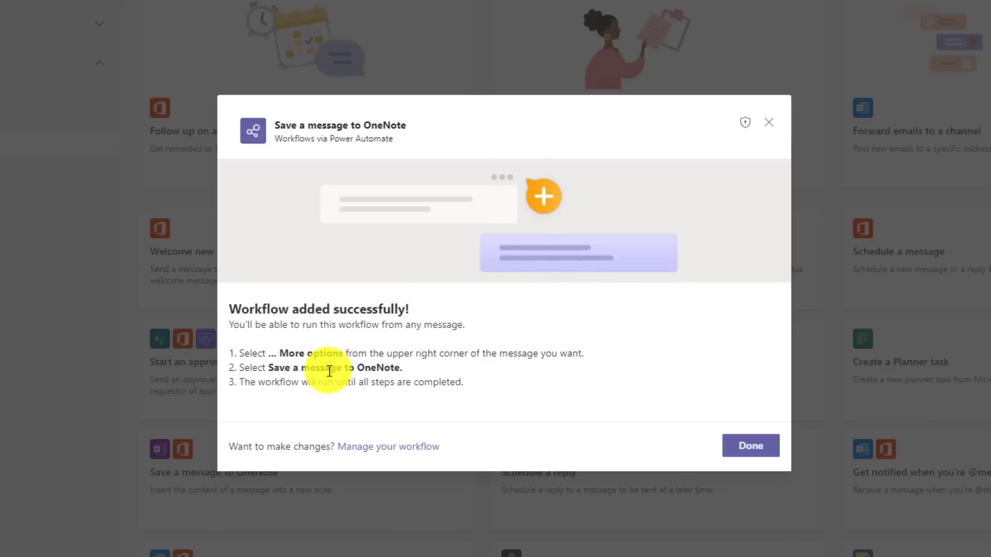
pyautogui.click(750, 446)
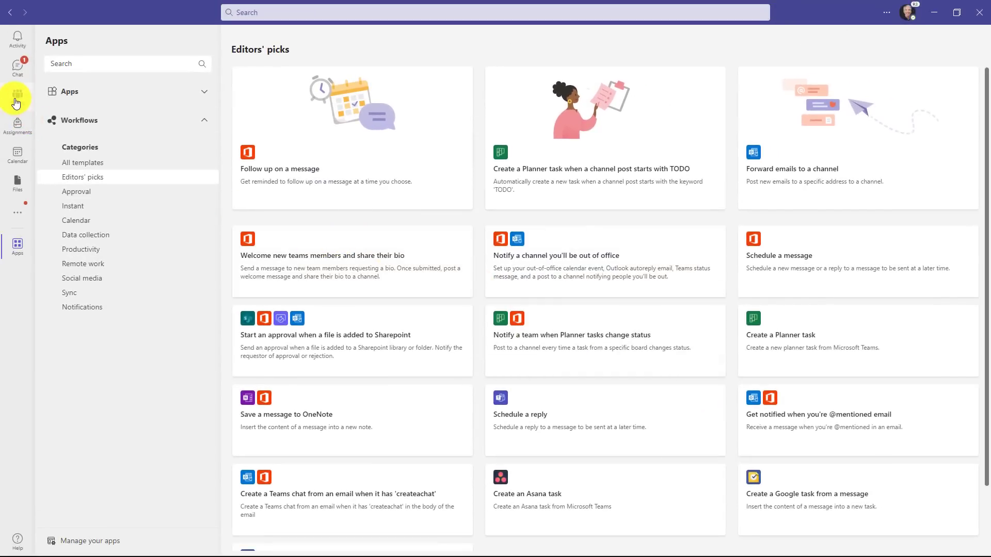
# - Start Save a message to OneNote from the TPS Report offsite post's more actions
pyautogui.click(18, 96)
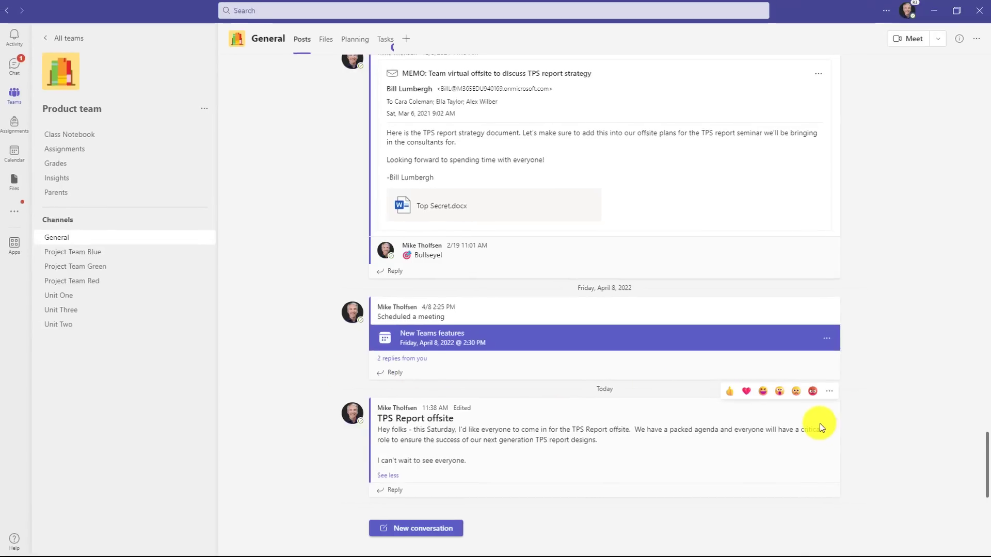
pyautogui.click(829, 390)
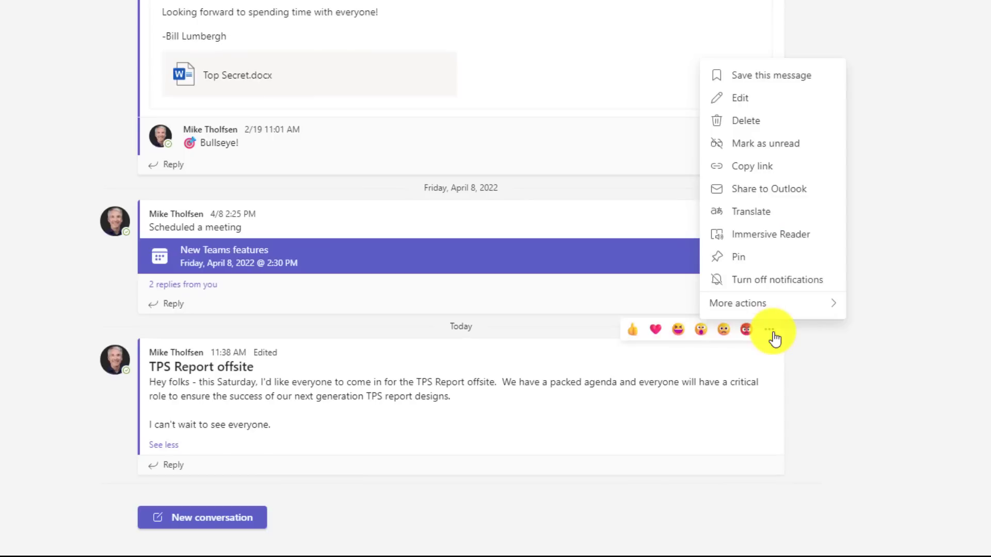
pyautogui.click(737, 303)
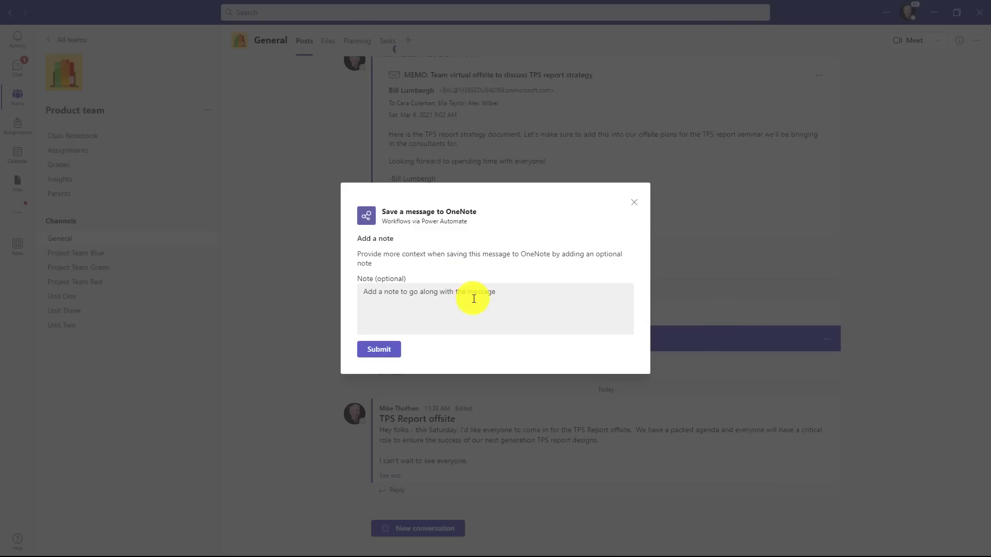
# - Add the note 'These are really important things to remember' and submit it to OneNote
pyautogui.click(494, 309)
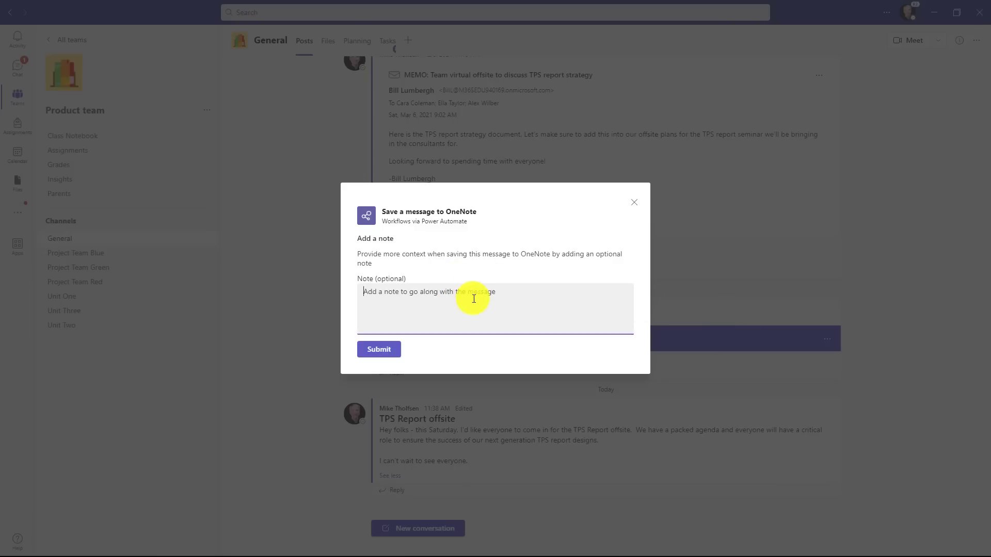
pyautogui.write('These are really important things to remember')
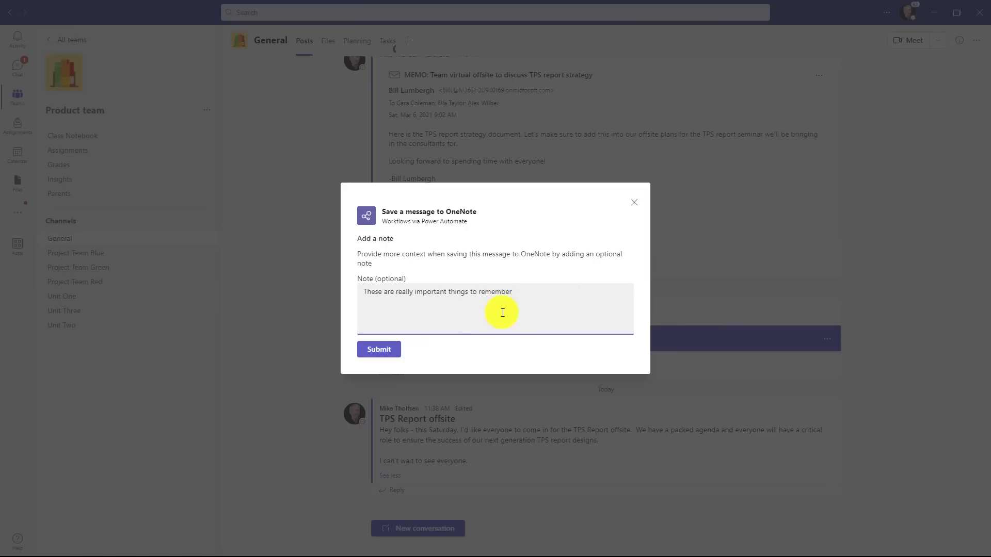
pyautogui.click(378, 349)
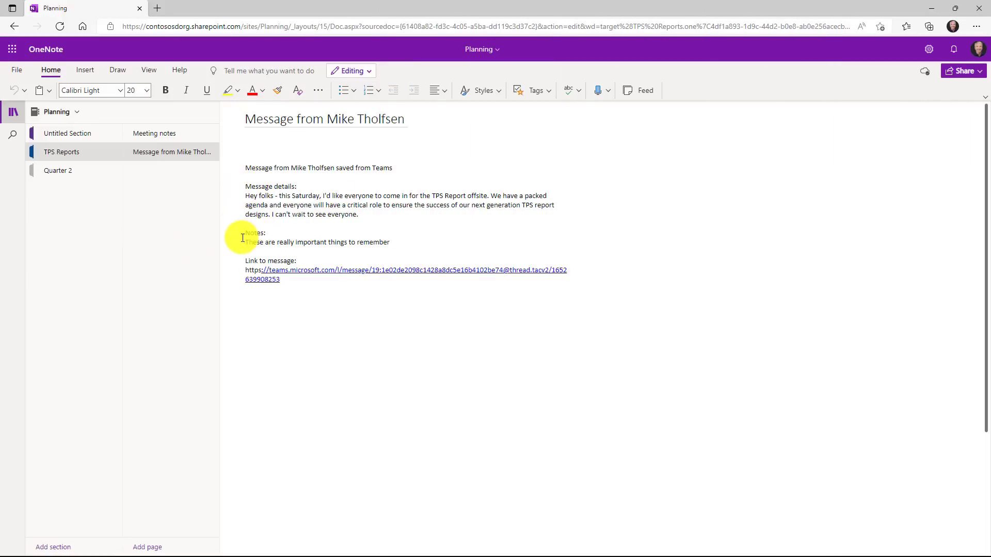
pyautogui.moveTo(348, 263)
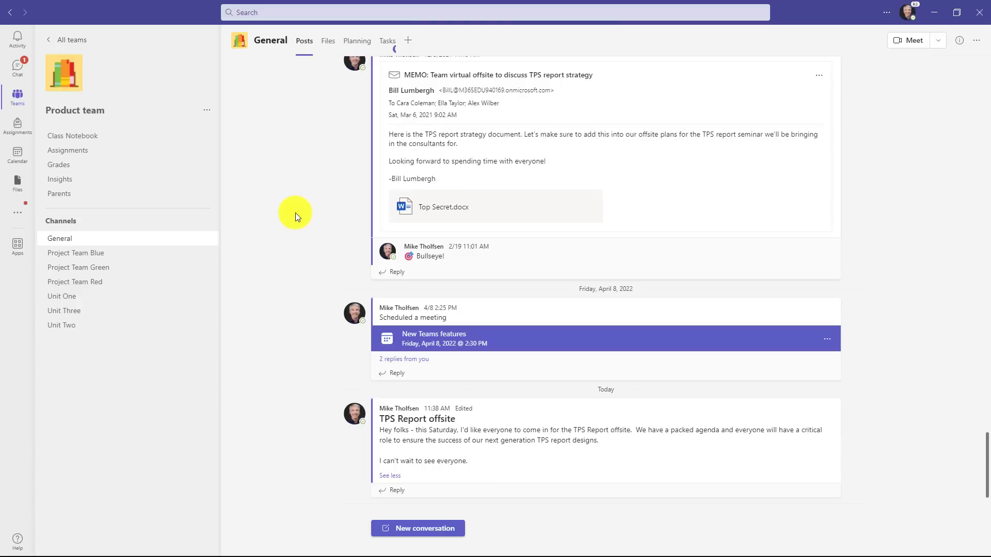
pyautogui.moveTo(33, 224)
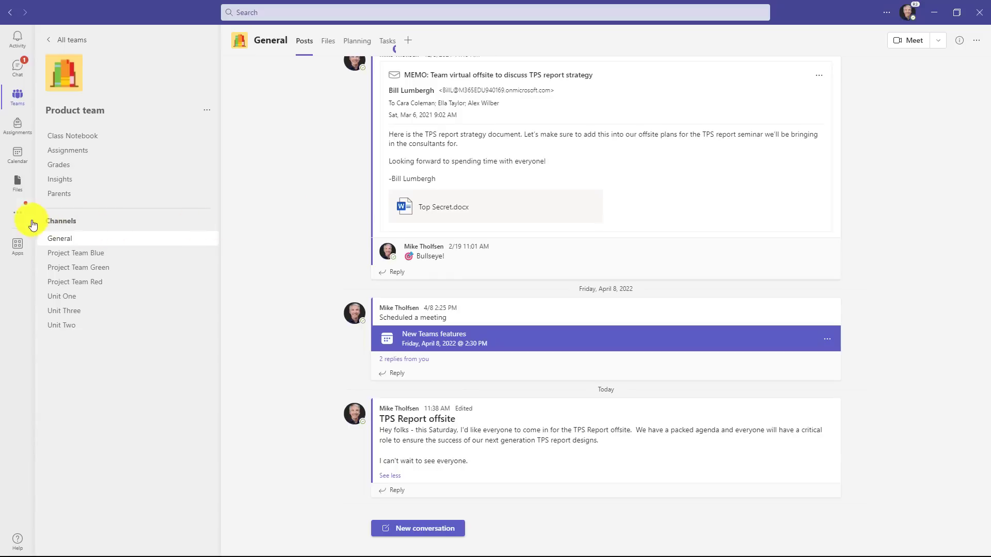
# - Launch Power Automate from more apps and toggle the Create a Planner task flow off and on
pyautogui.click(18, 247)
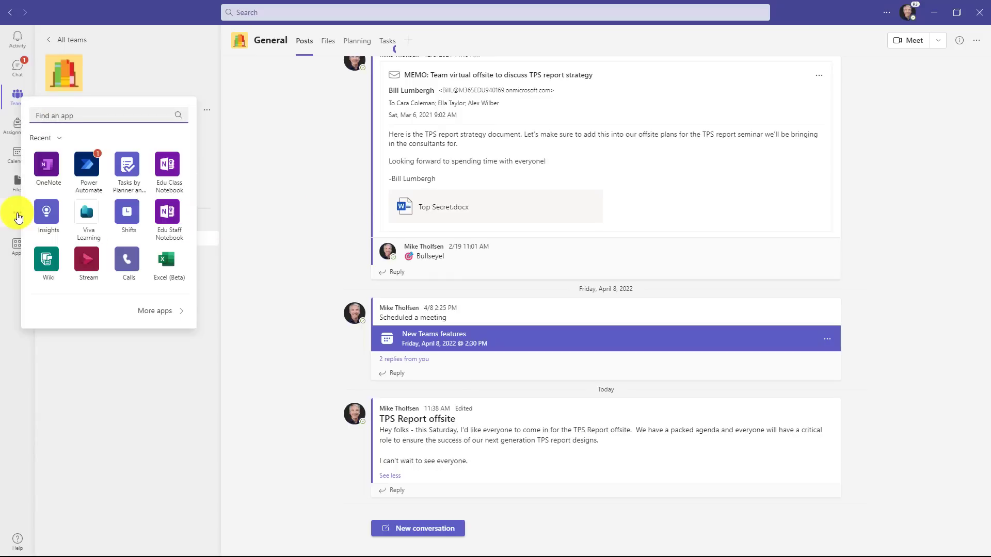
pyautogui.write('Power Automate')
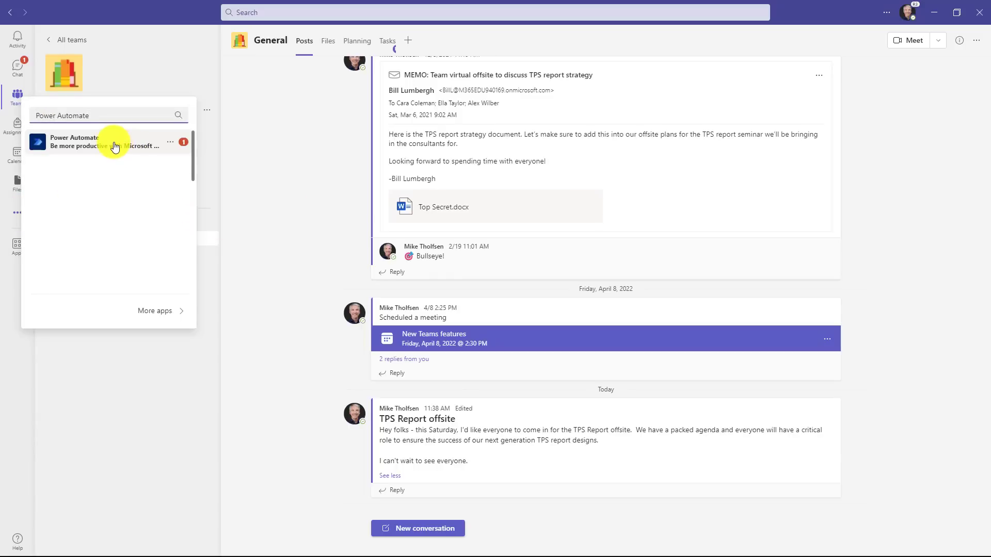
pyautogui.click(74, 141)
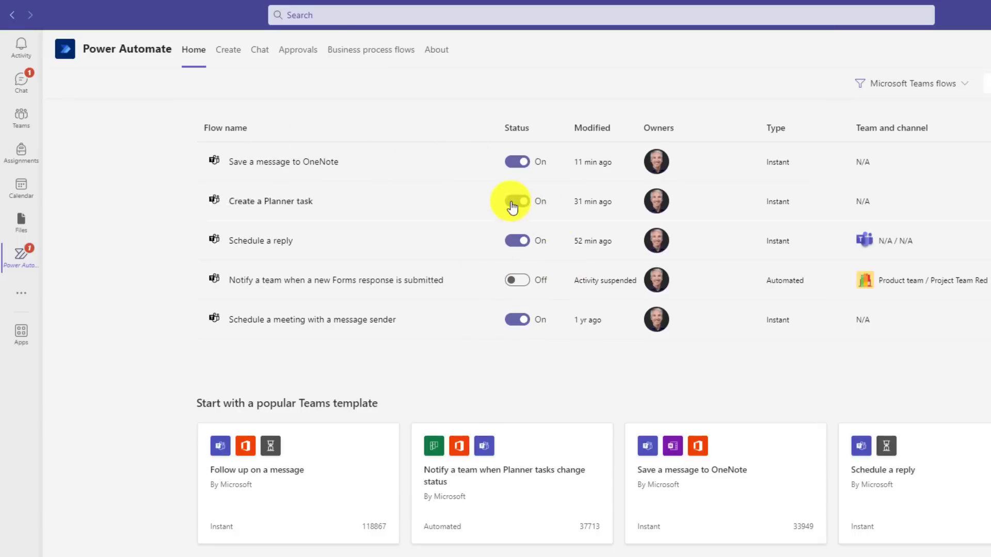
pyautogui.click(516, 201)
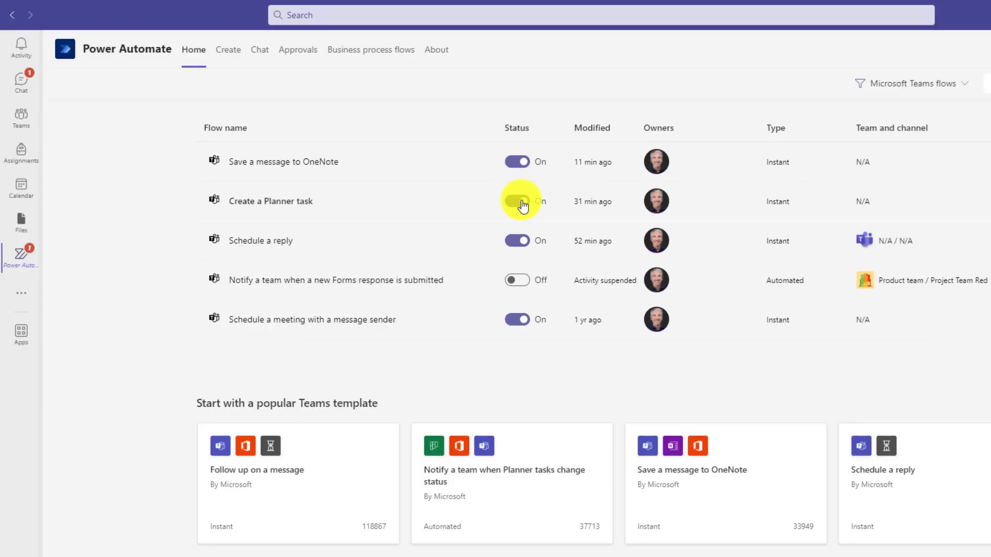
pyautogui.click(517, 201)
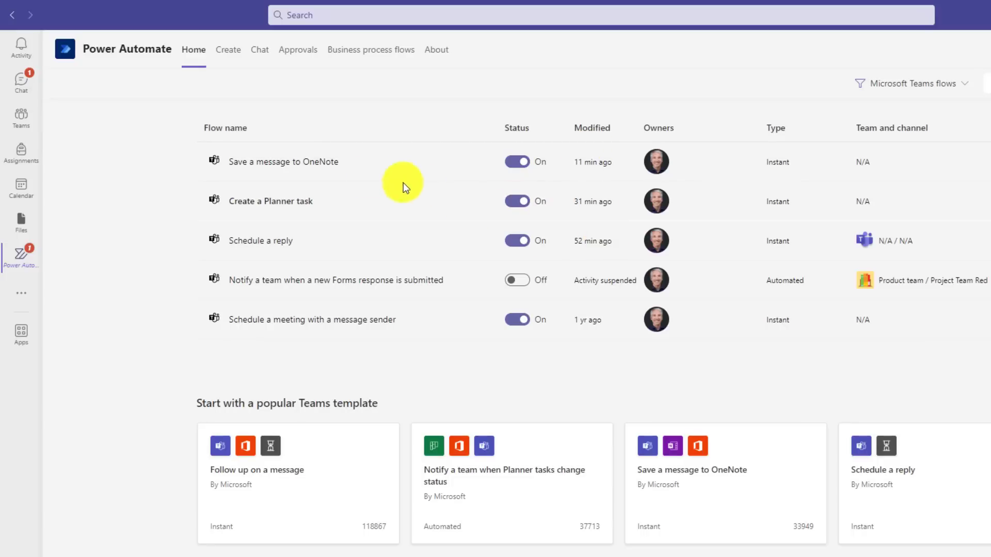
# - Review the Save a message to OneNote flow's run history and return to the flow list
pyautogui.click(283, 162)
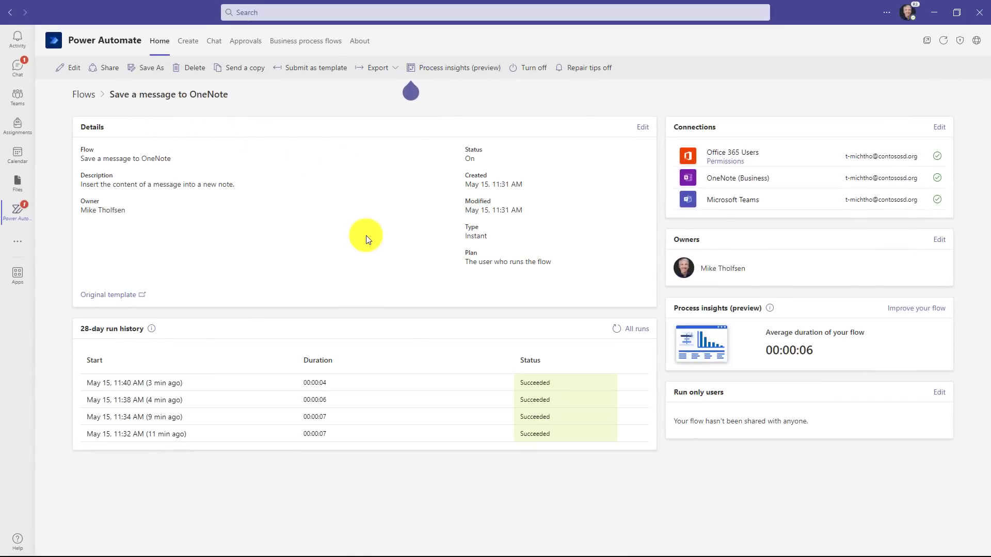
pyautogui.moveTo(469, 389)
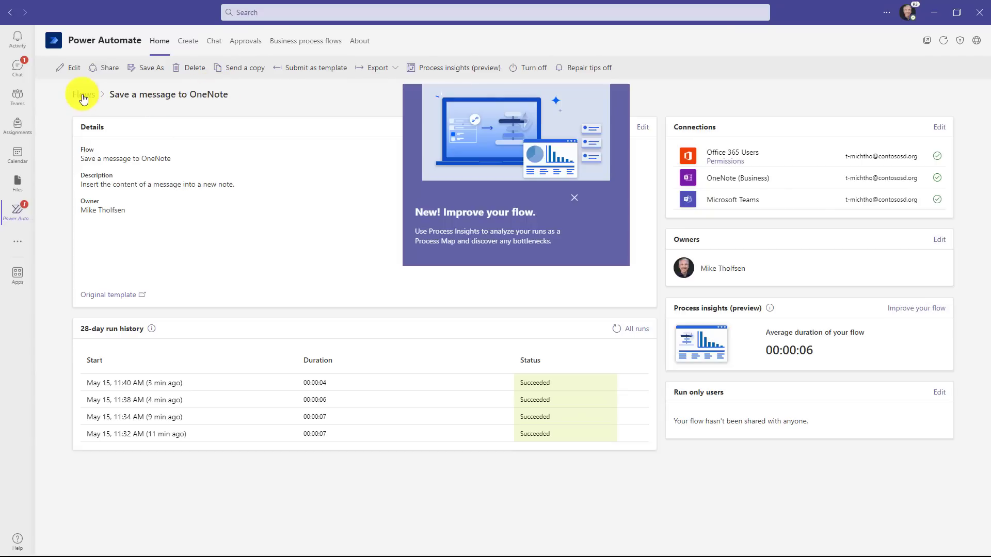
pyautogui.click(82, 94)
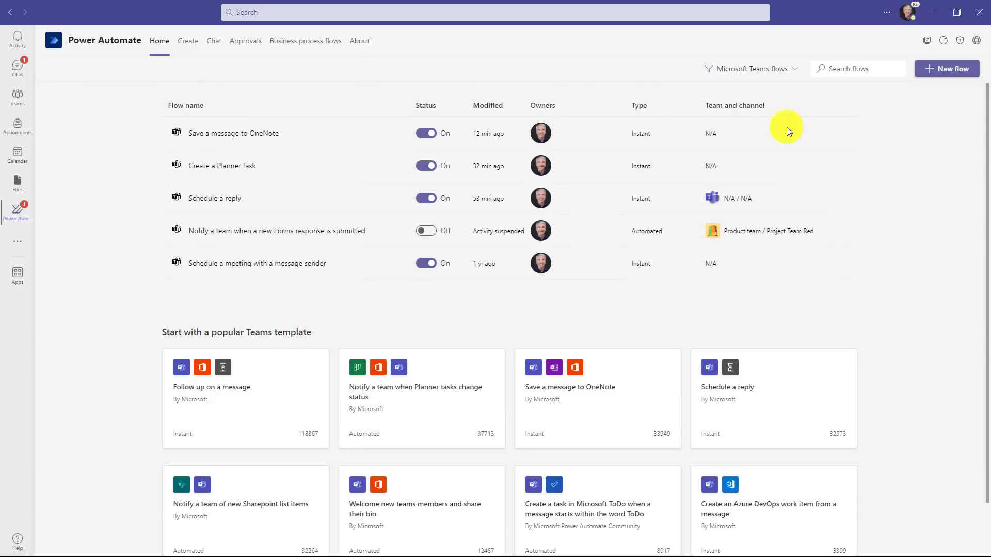
pyautogui.moveTo(948, 69)
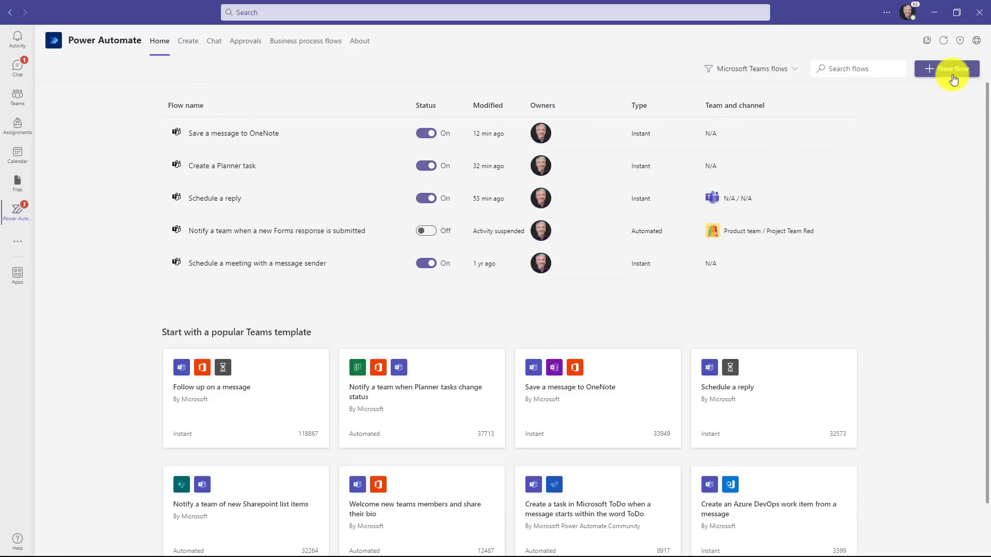
# - Start a new flow created from blank, then return to the Power Automate home
pyautogui.click(947, 68)
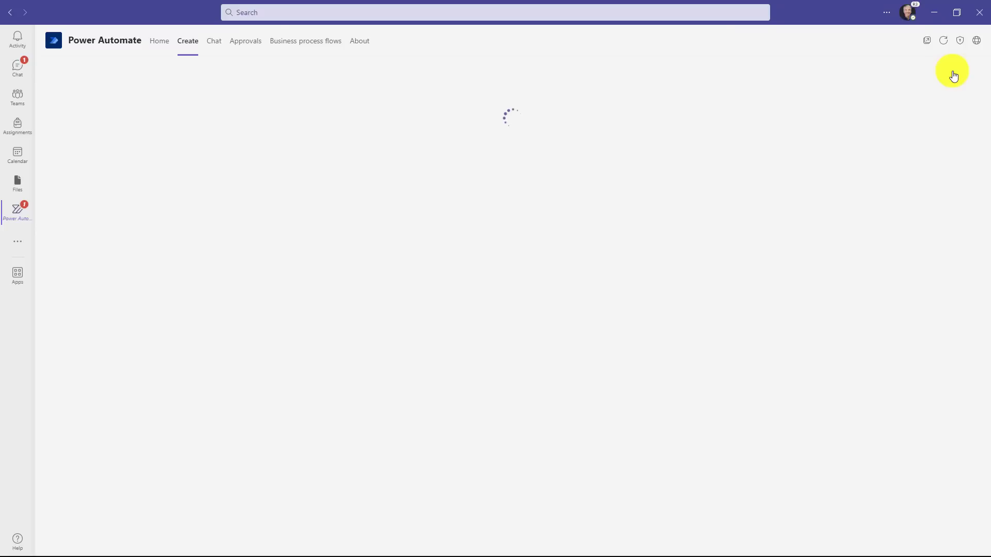
pyautogui.click(187, 41)
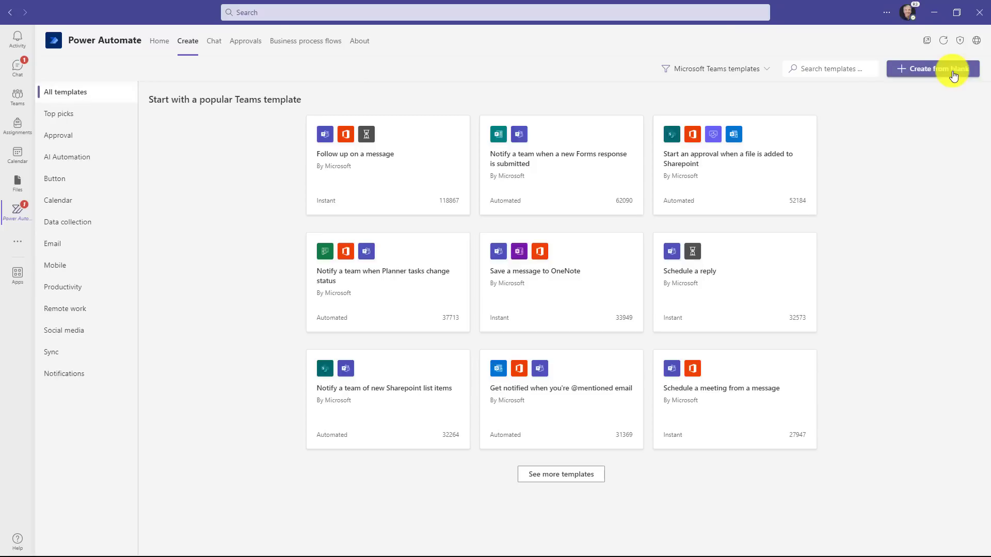
pyautogui.click(933, 68)
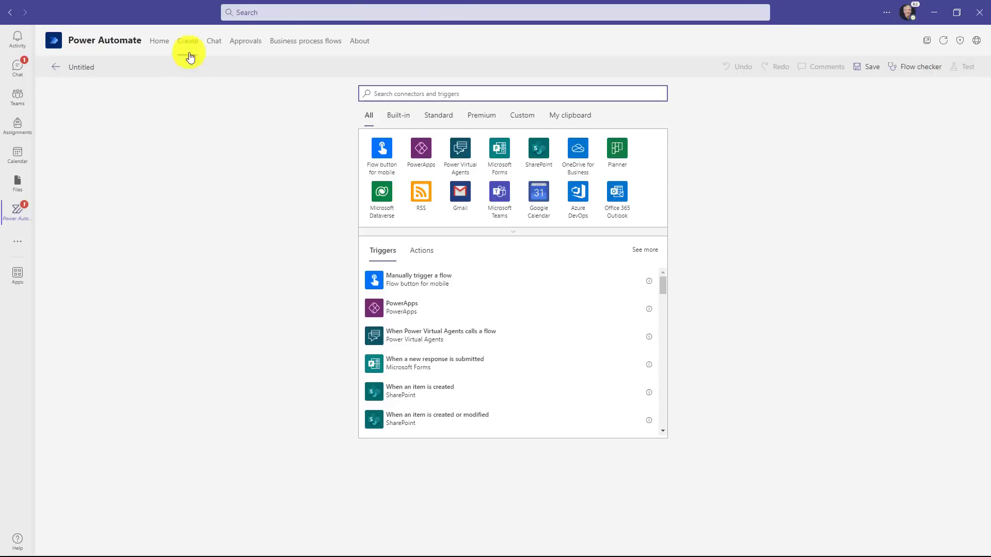
pyautogui.moveTo(159, 40)
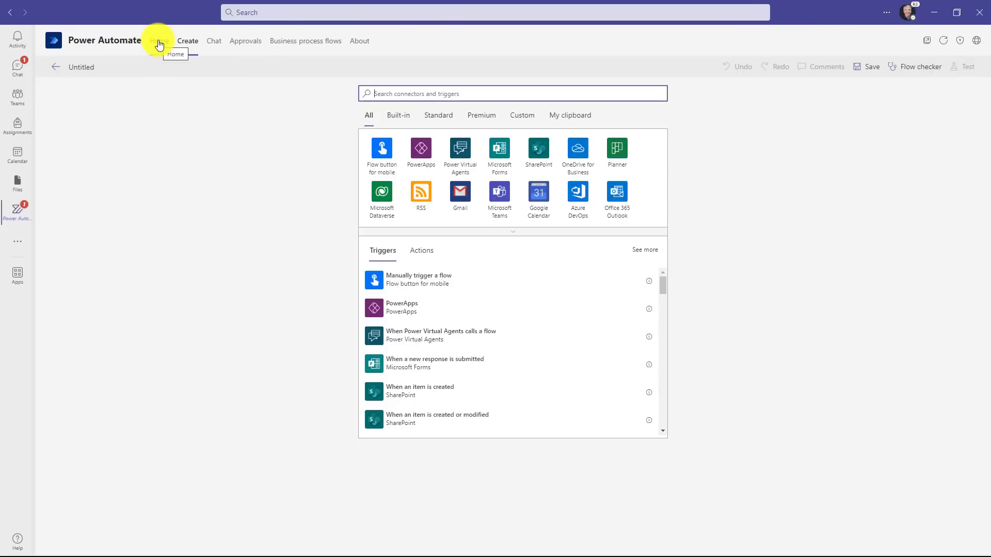
pyautogui.click(159, 41)
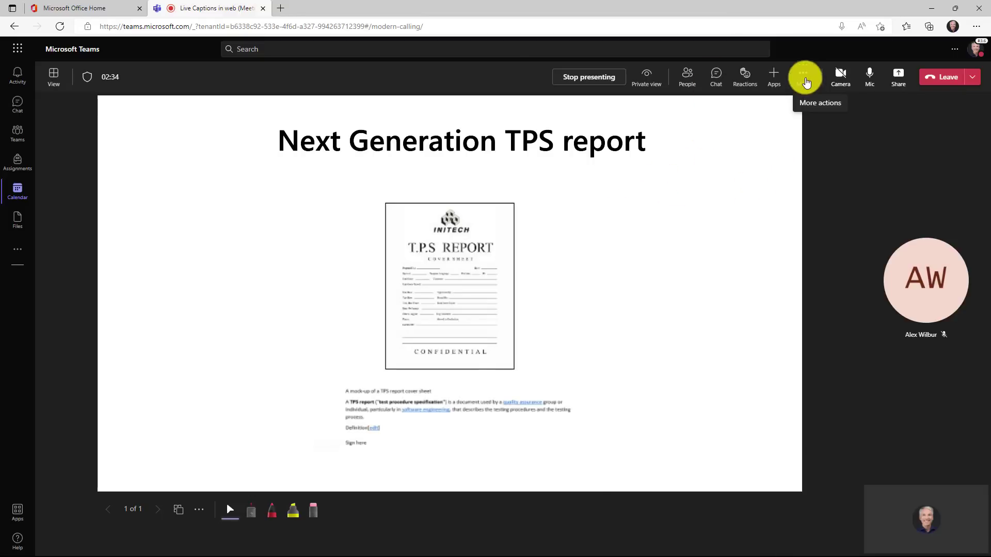
# - Turn on live captions from the meeting's More actions menu
pyautogui.click(804, 77)
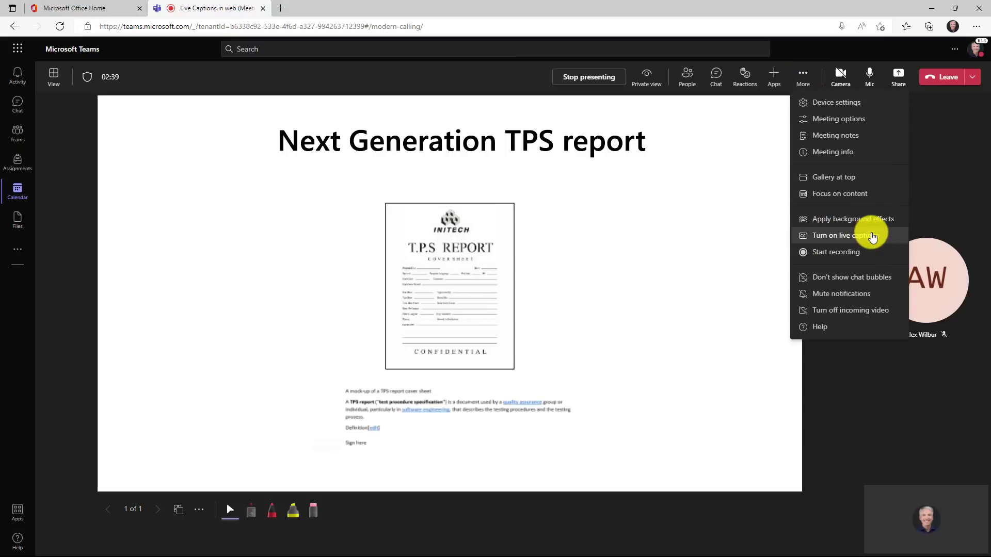
pyautogui.click(841, 235)
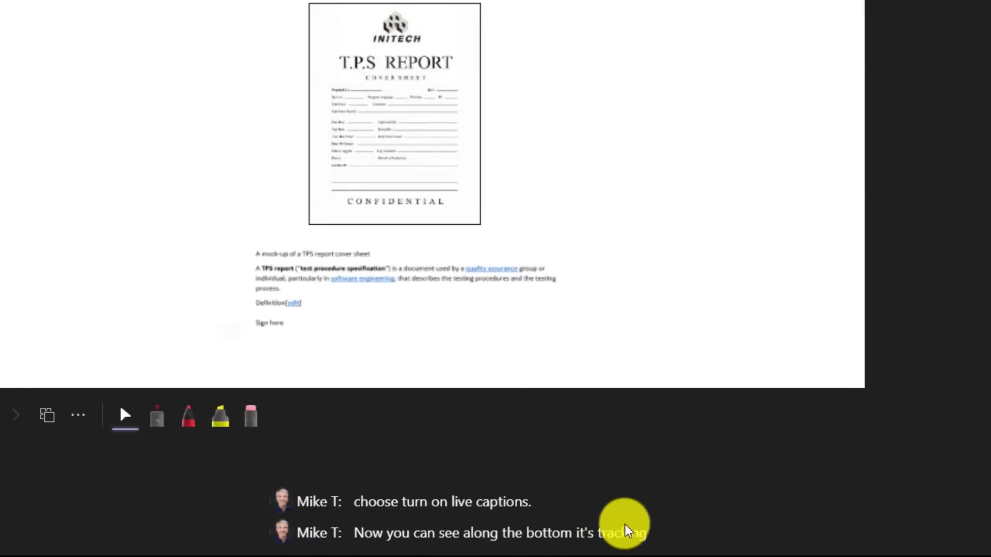
pyautogui.moveTo(827, 505)
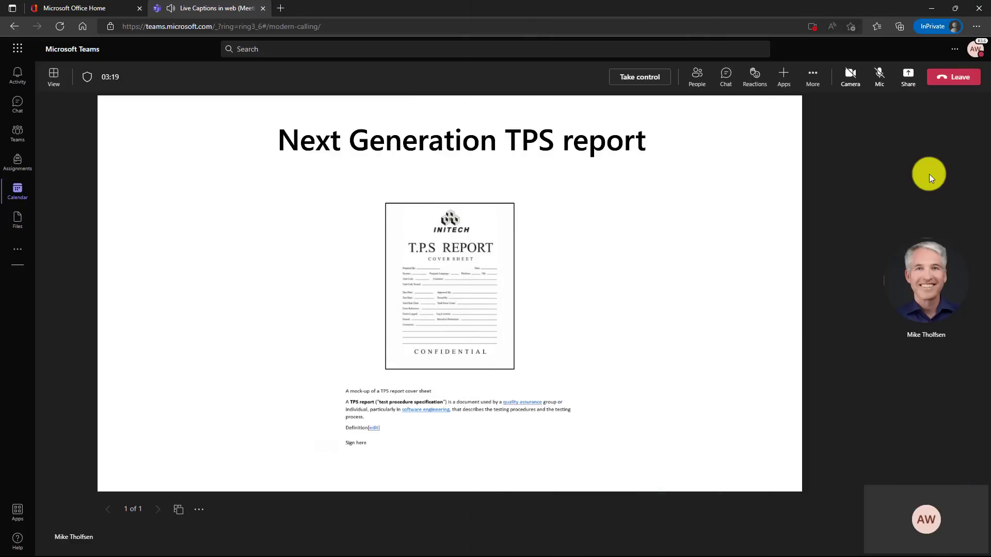
# - Turn on live captions in the second attendee's meeting window
pyautogui.click(813, 75)
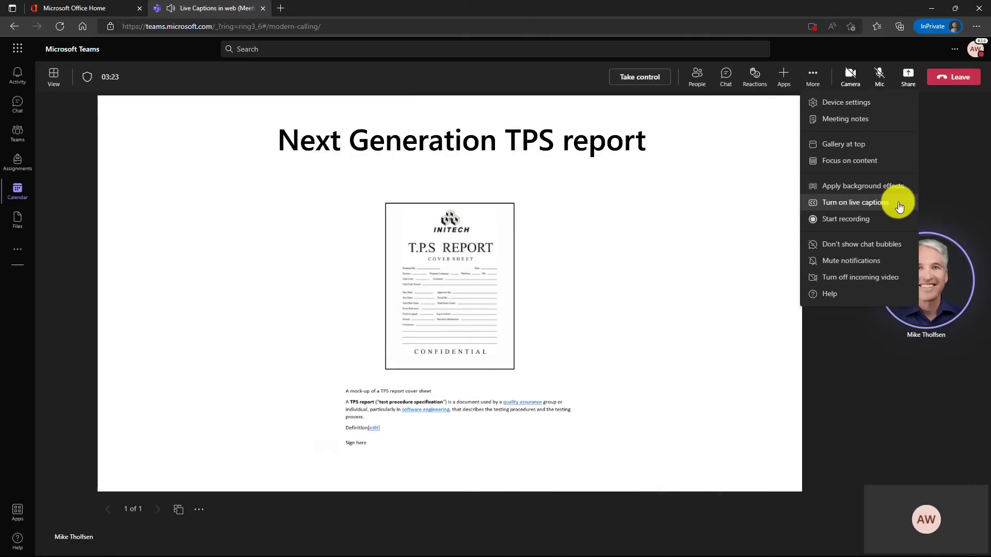
pyautogui.click(855, 202)
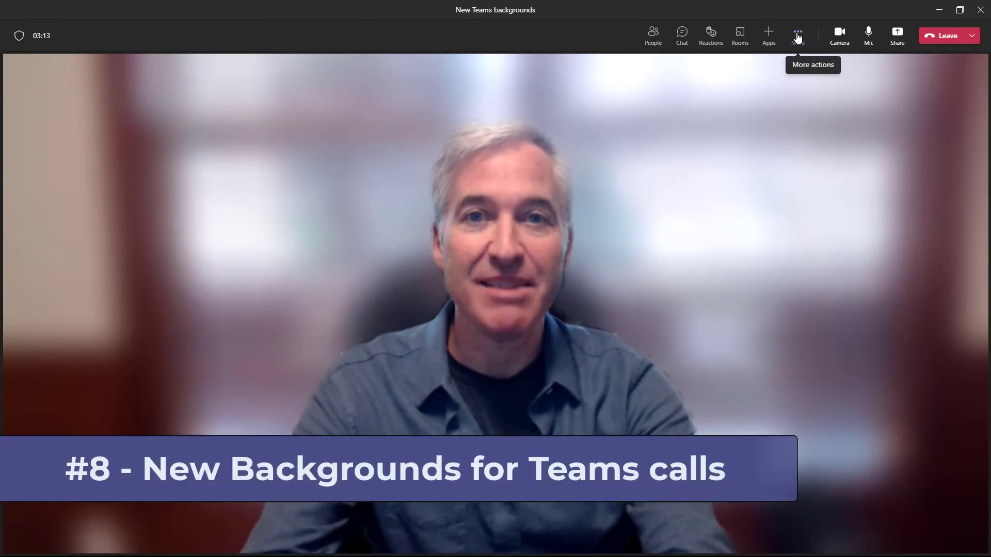
# - In Background settings try the party cake-and-confetti background and apply it
pyautogui.click(797, 33)
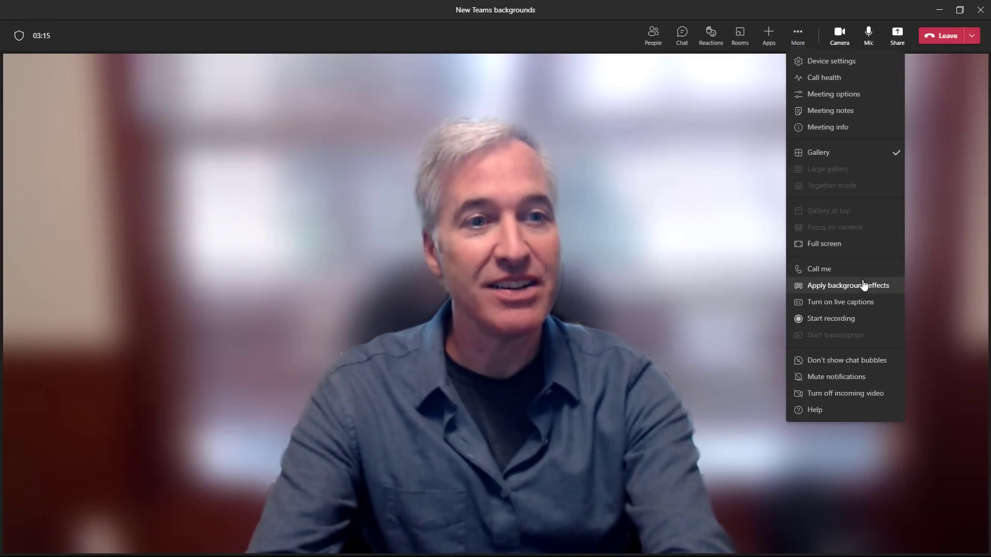
pyautogui.click(849, 285)
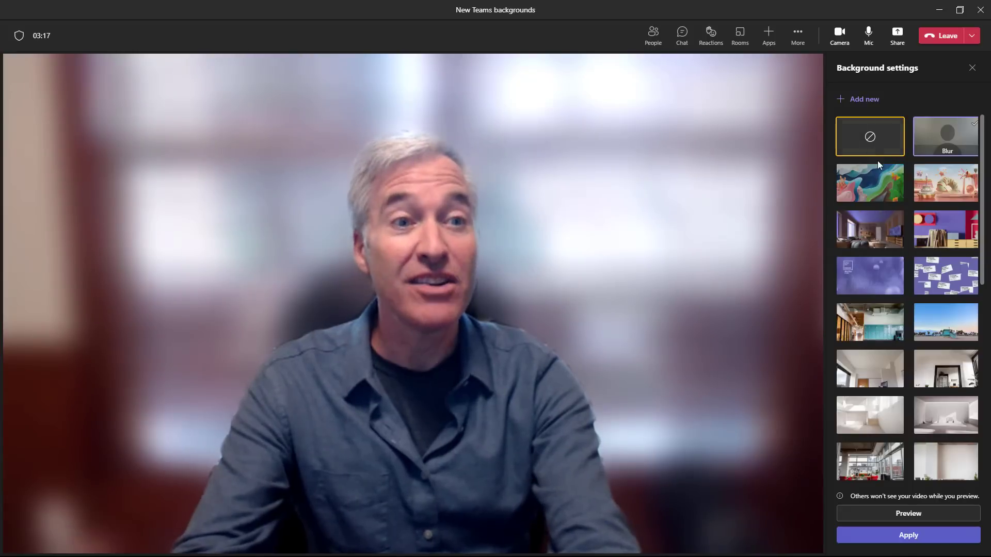
pyautogui.click(869, 182)
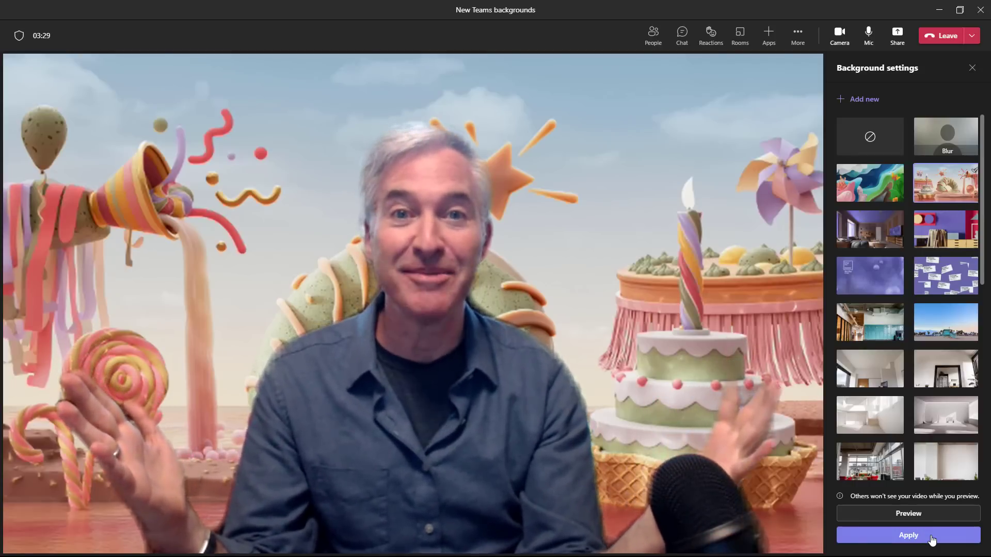
pyautogui.click(945, 229)
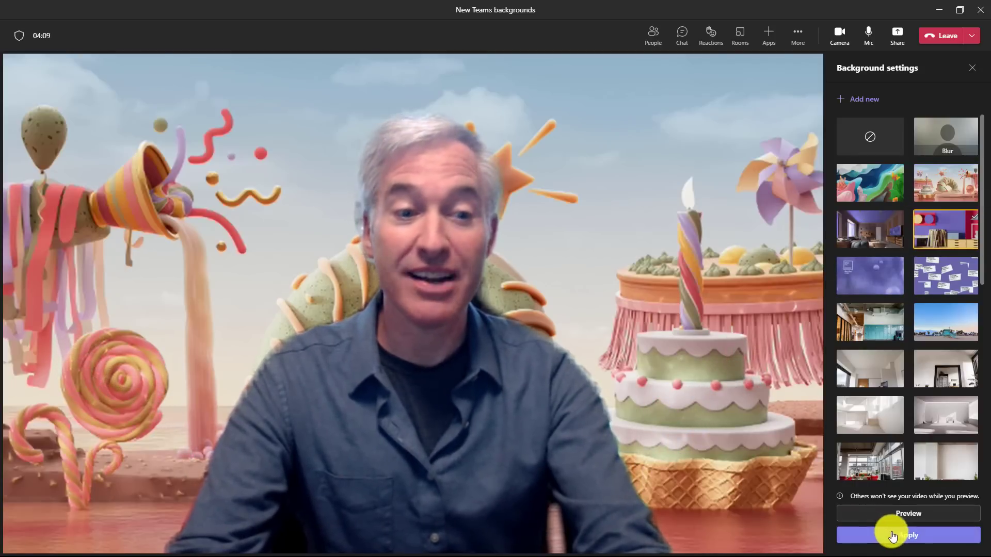
# - Preview the red-purple studio background, then apply the living-room background with purple ceiling
pyautogui.click(908, 536)
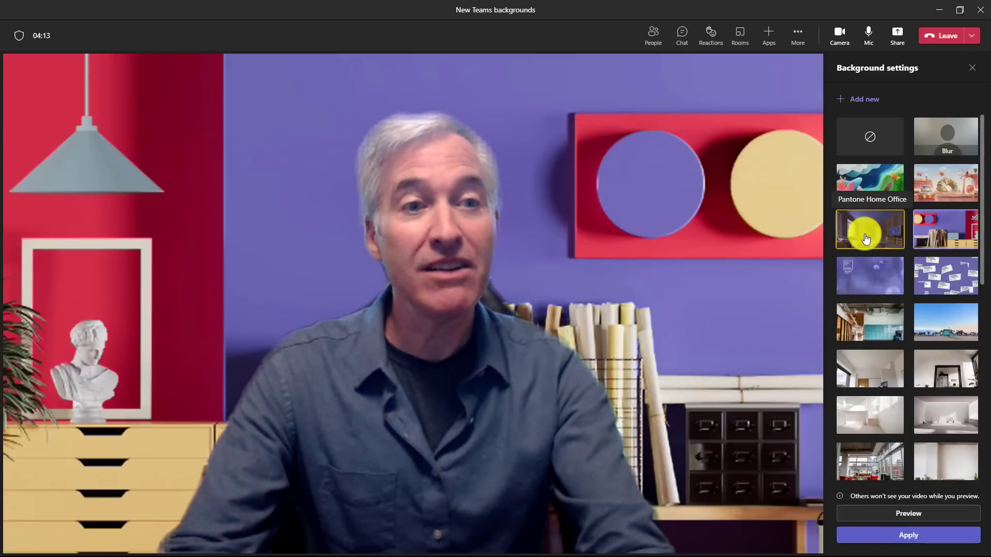
pyautogui.click(870, 229)
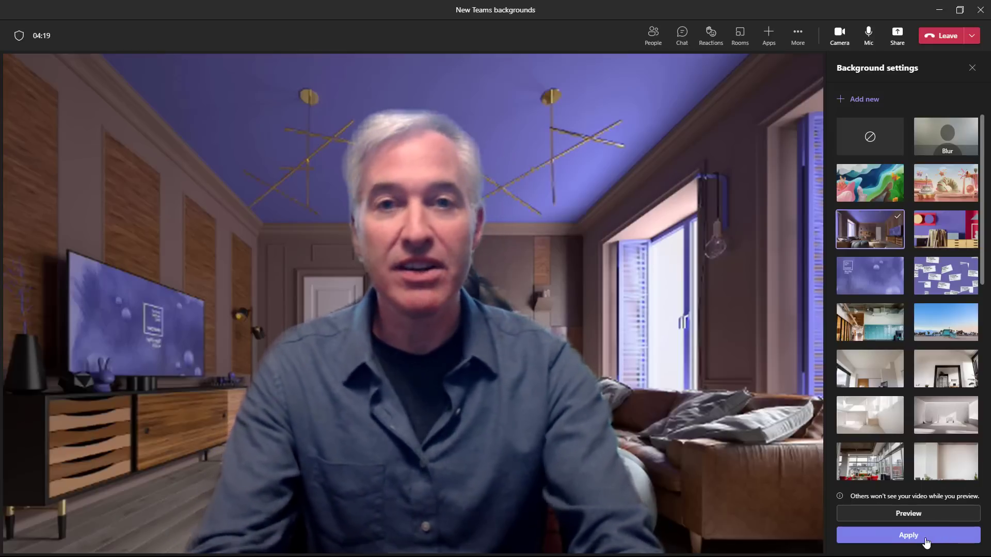
pyautogui.click(908, 535)
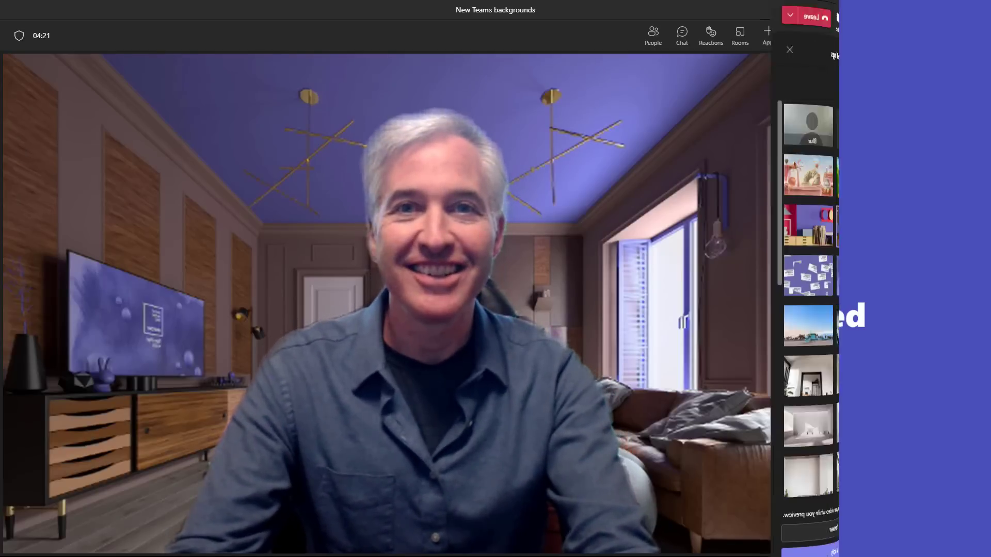